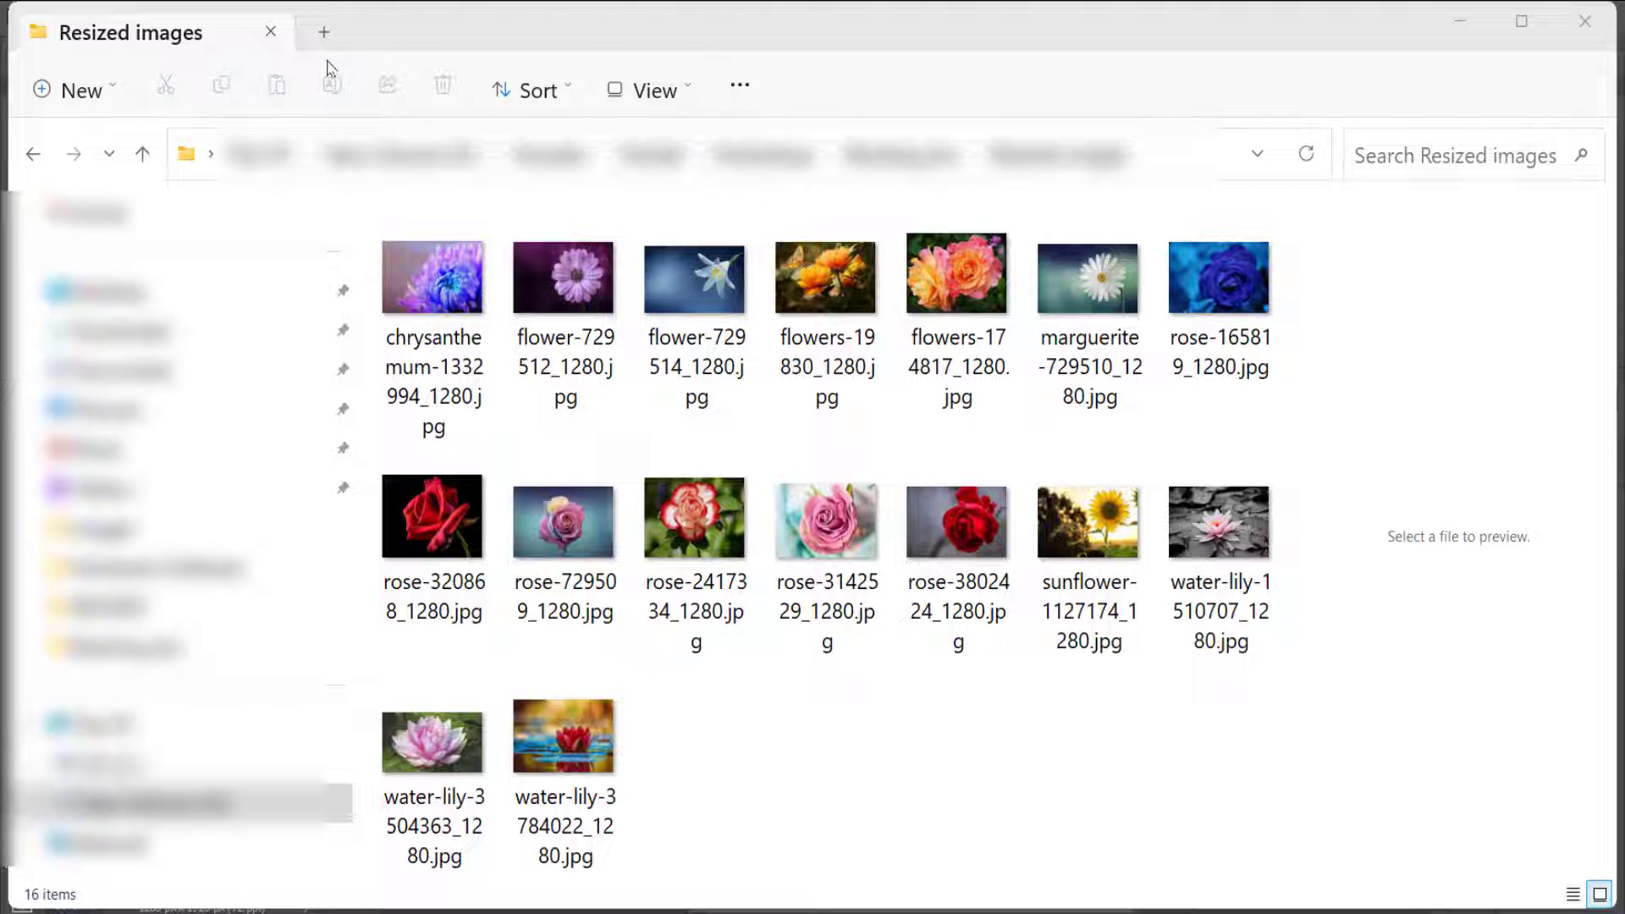
Go into the Original images folder holding the 16 flower photos.
left_click(696, 276)
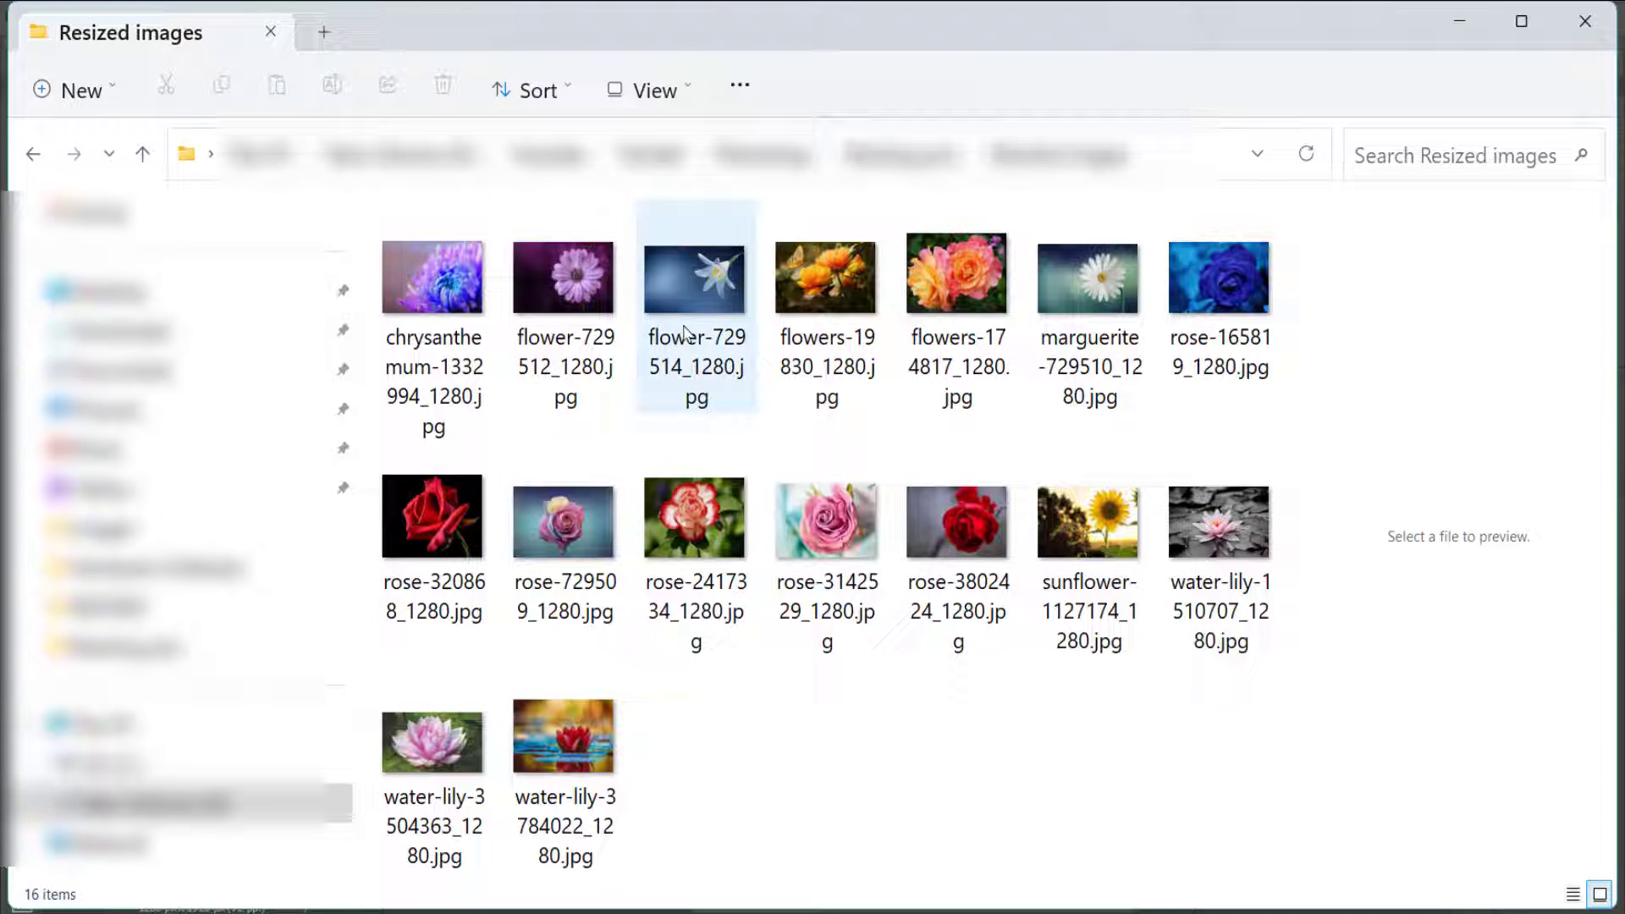
double_click(696, 276)
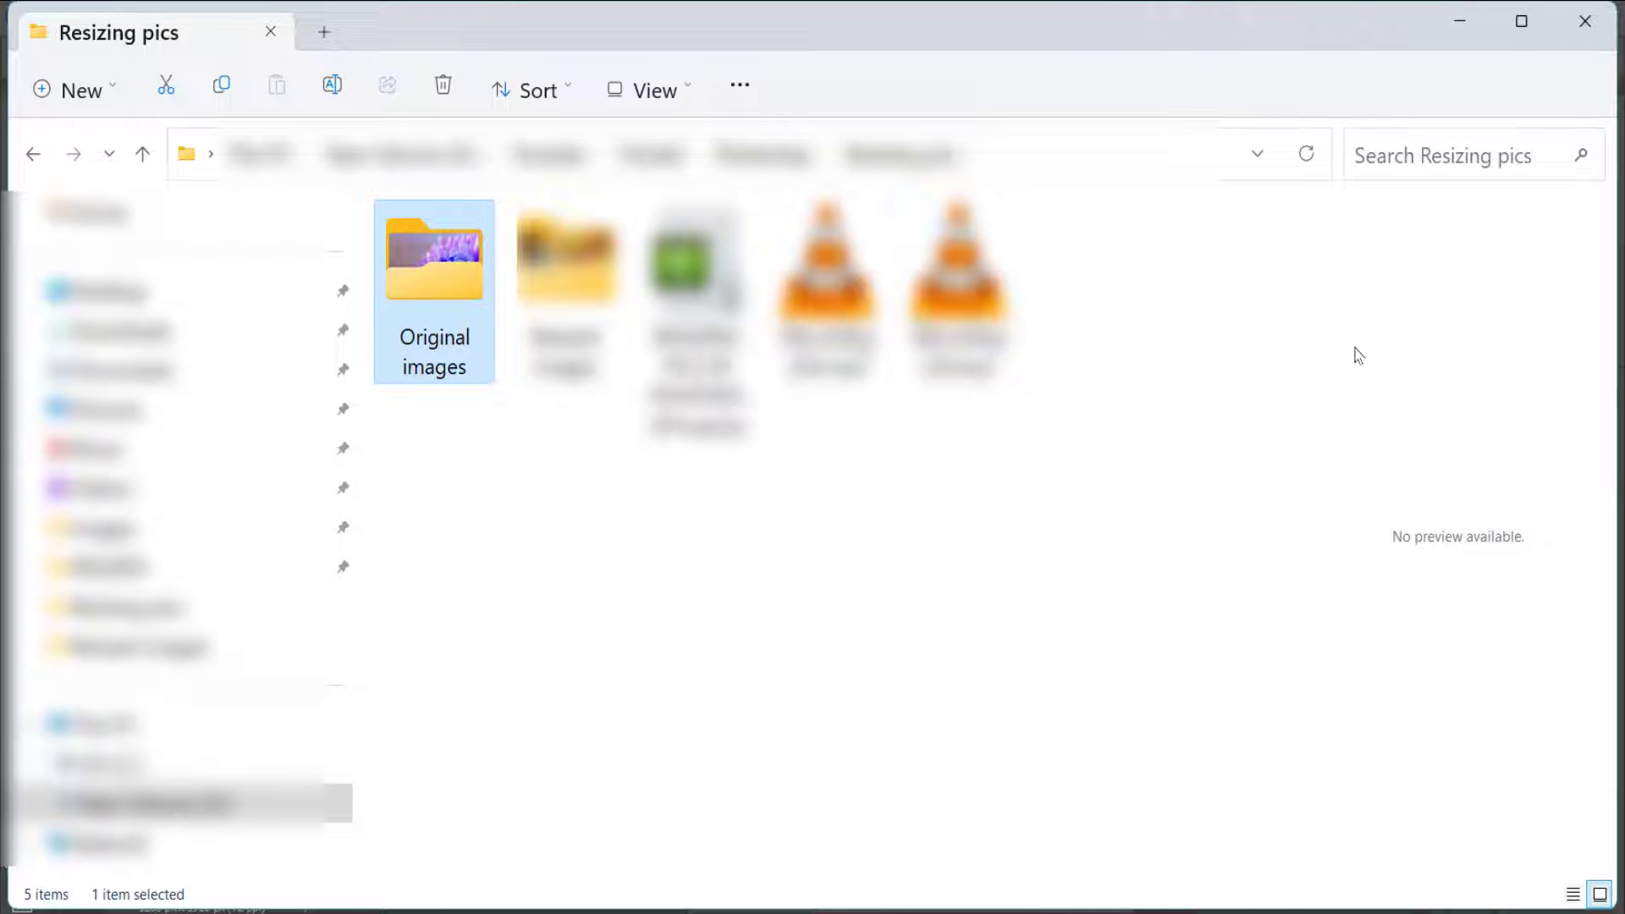
mouse_move(1247, 328)
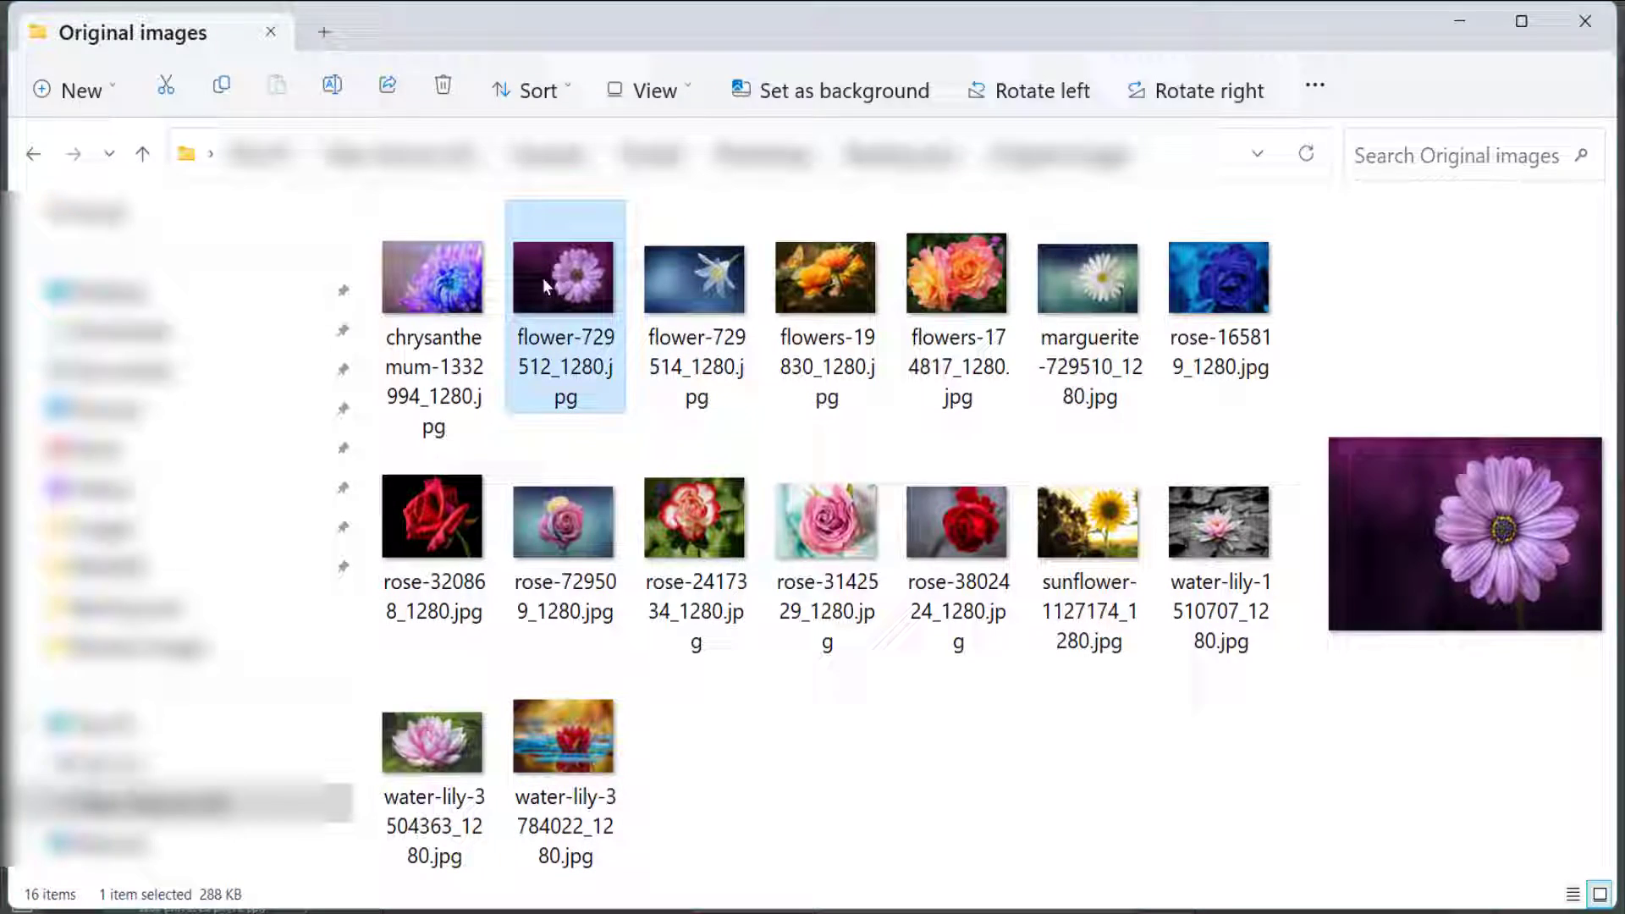
View a flower photo and the marguerite daisy in Windows Photos, then close the viewer.
double_click(694, 274)
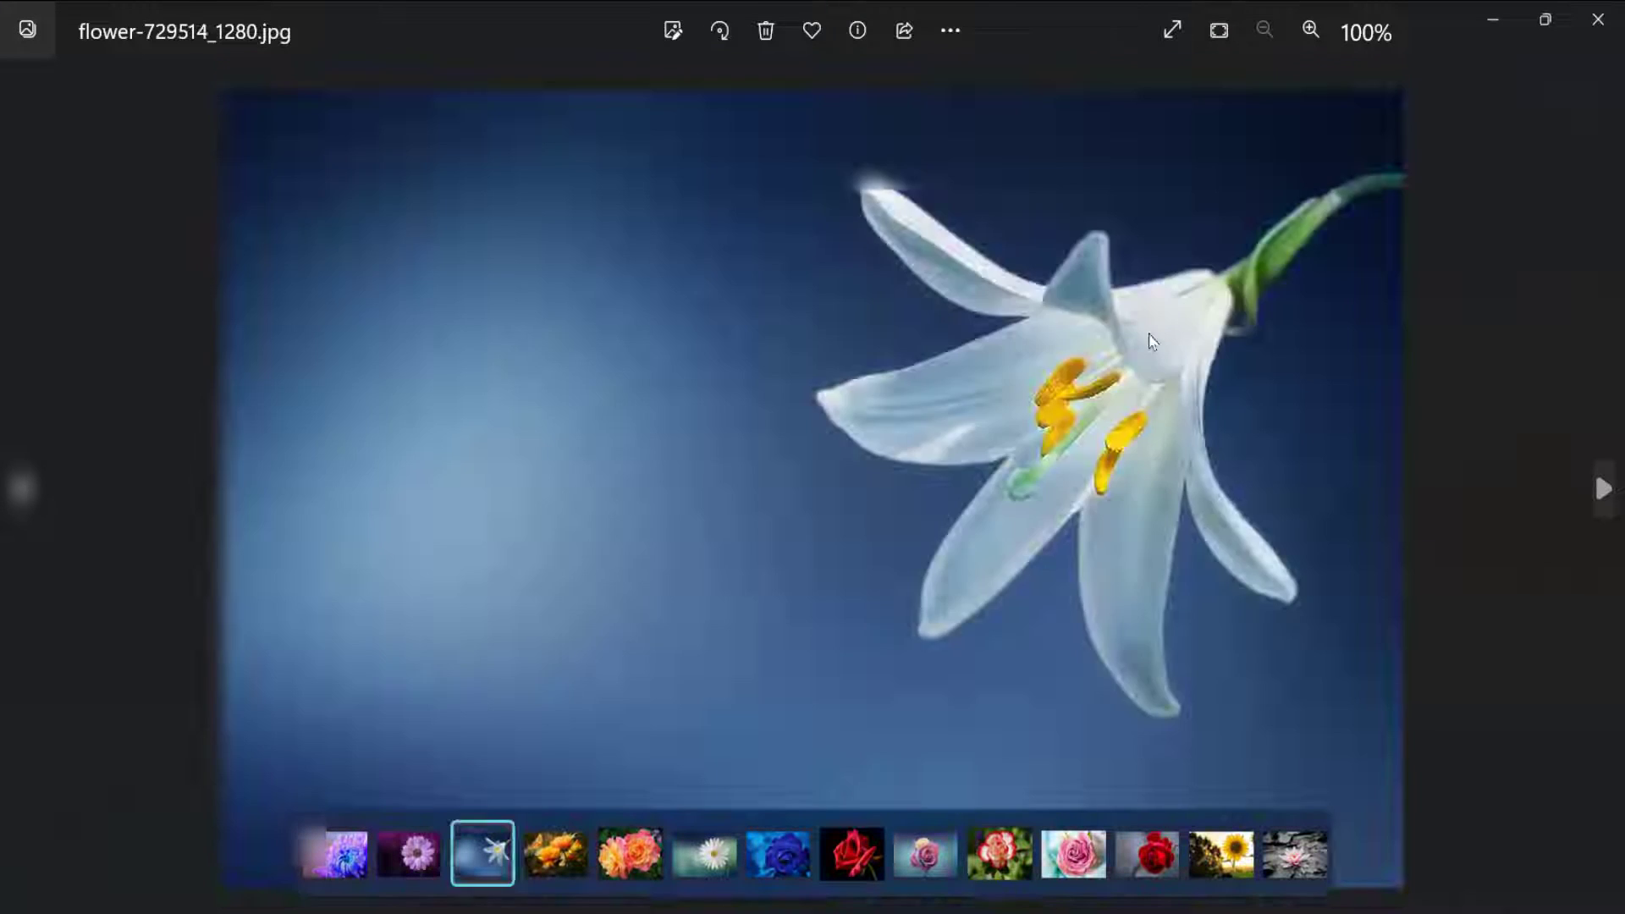
left_click(704, 853)
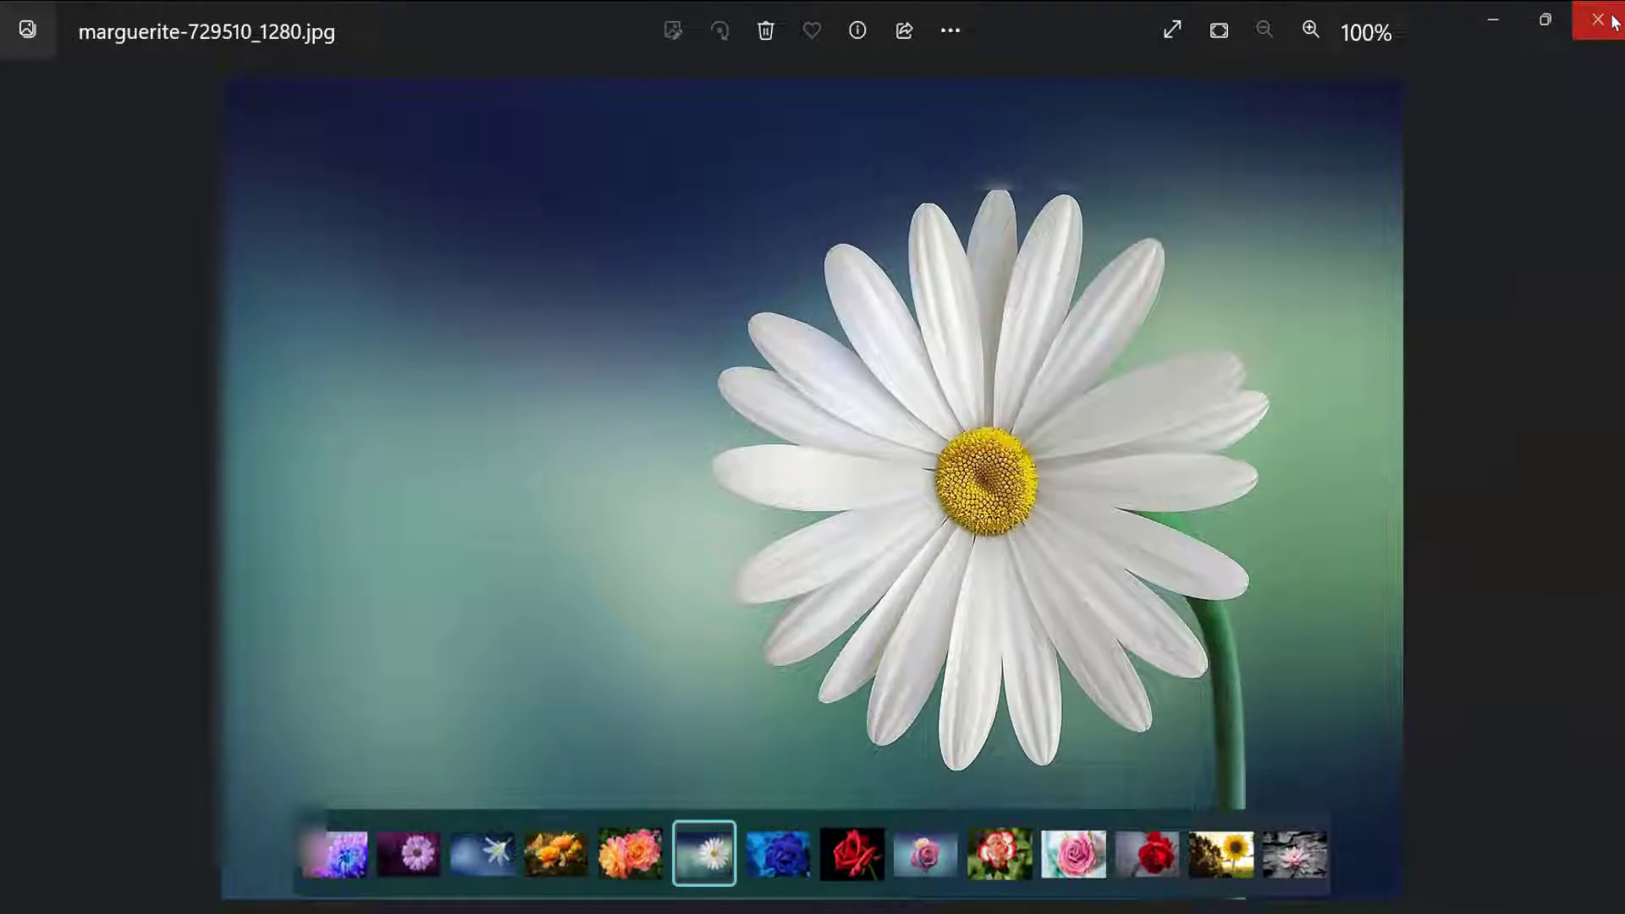
left_click(1598, 18)
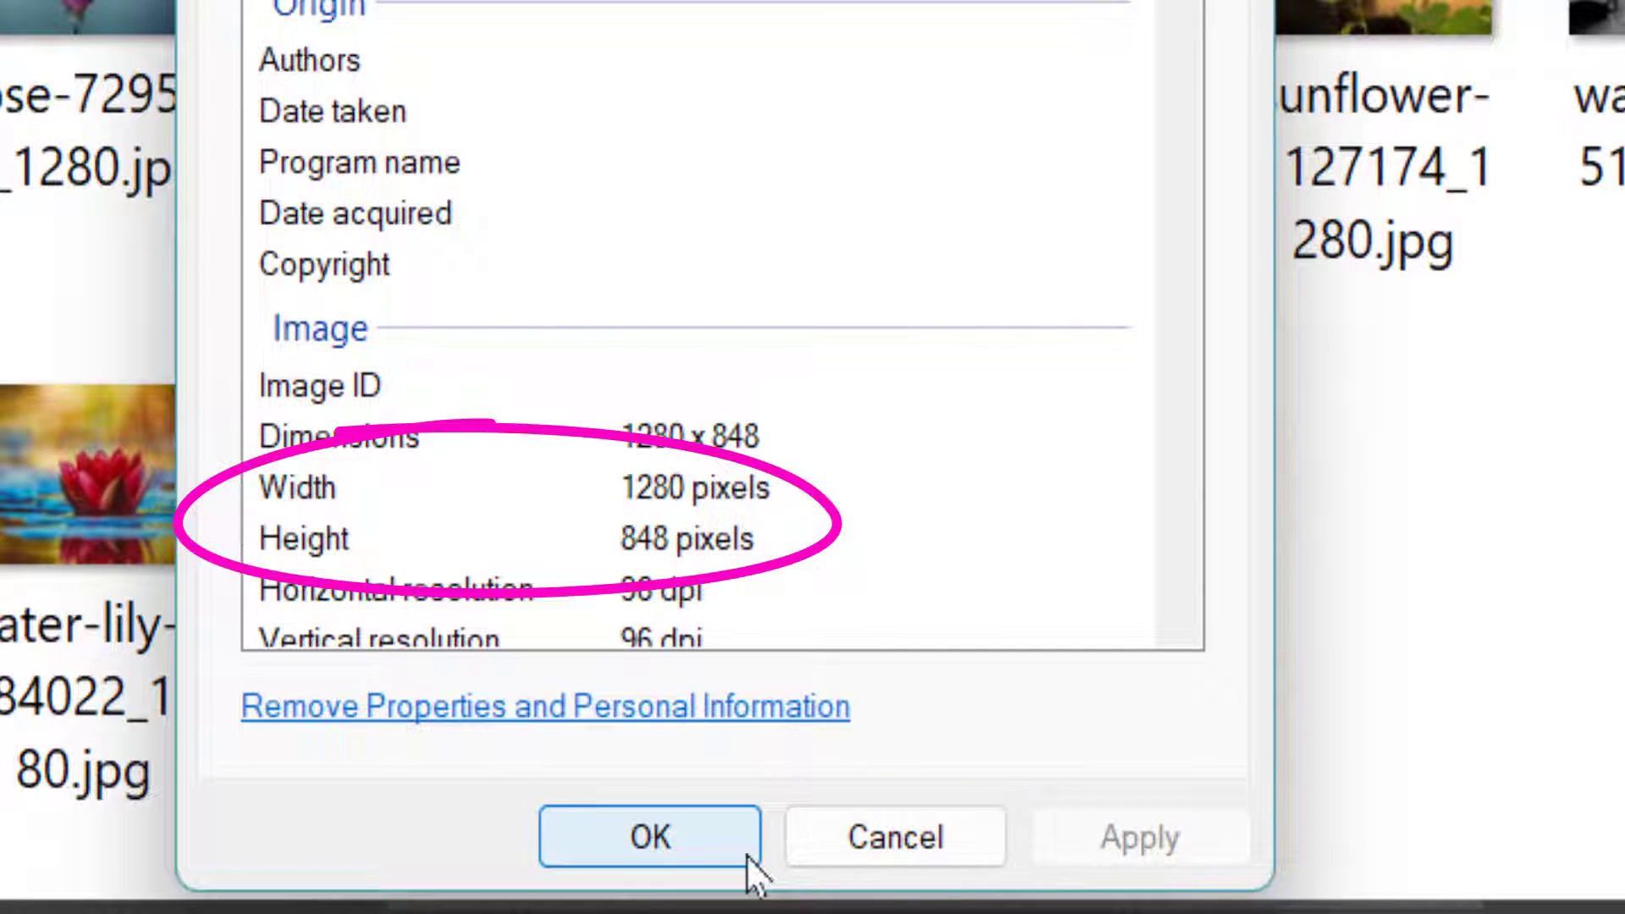
Dismiss the image properties and check that the Resized images folder is empty.
left_click(649, 836)
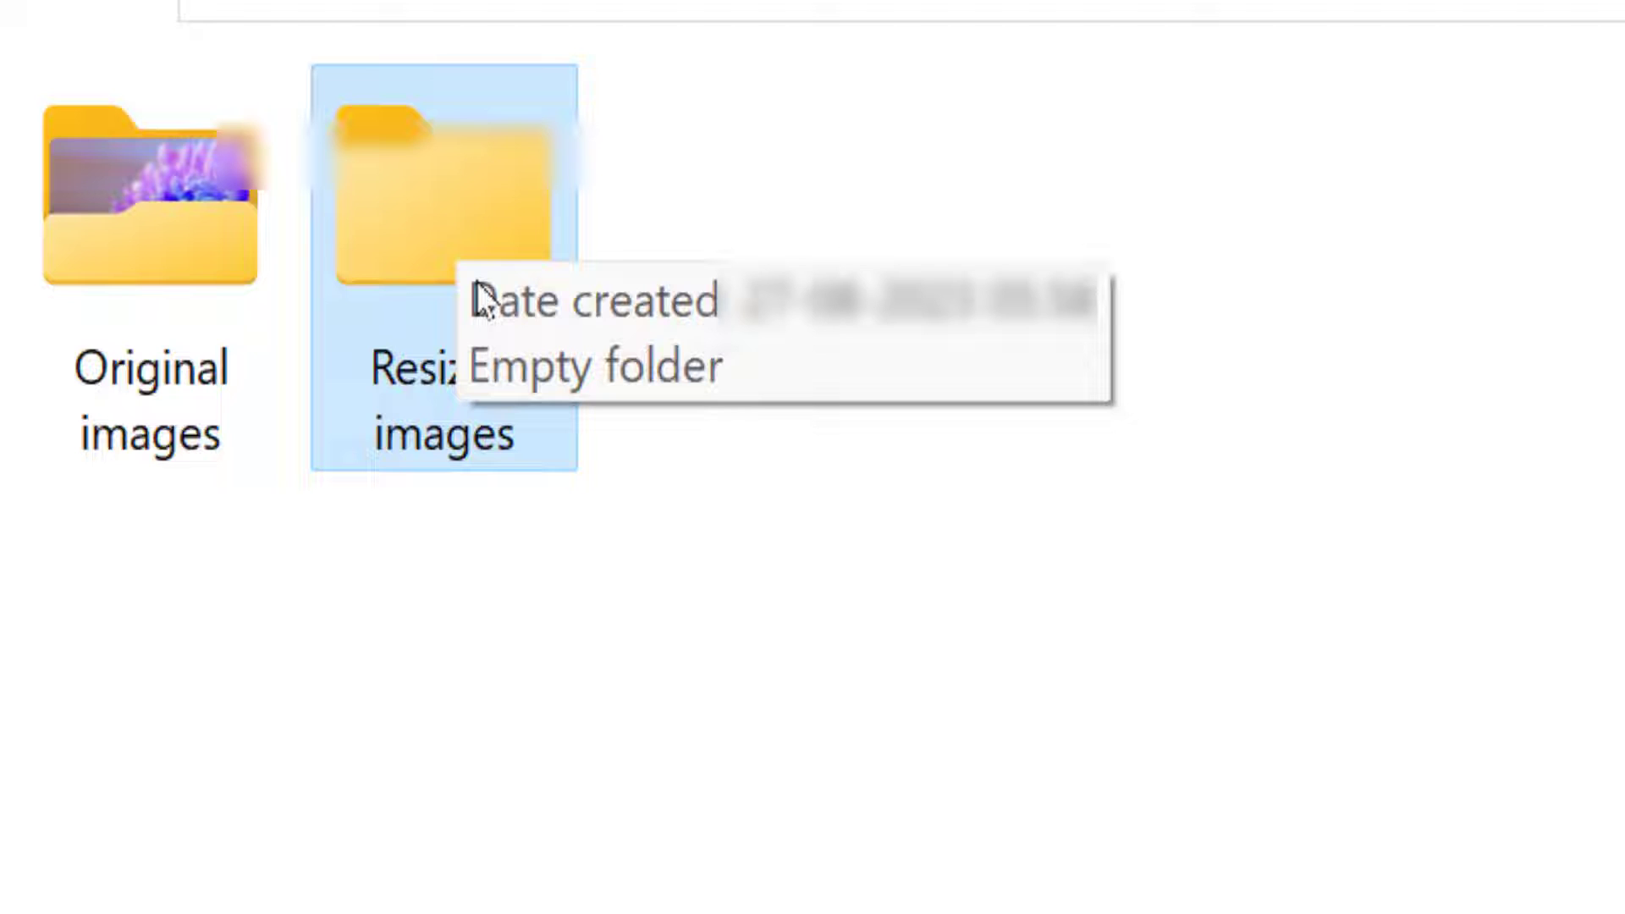
double_click(443, 186)
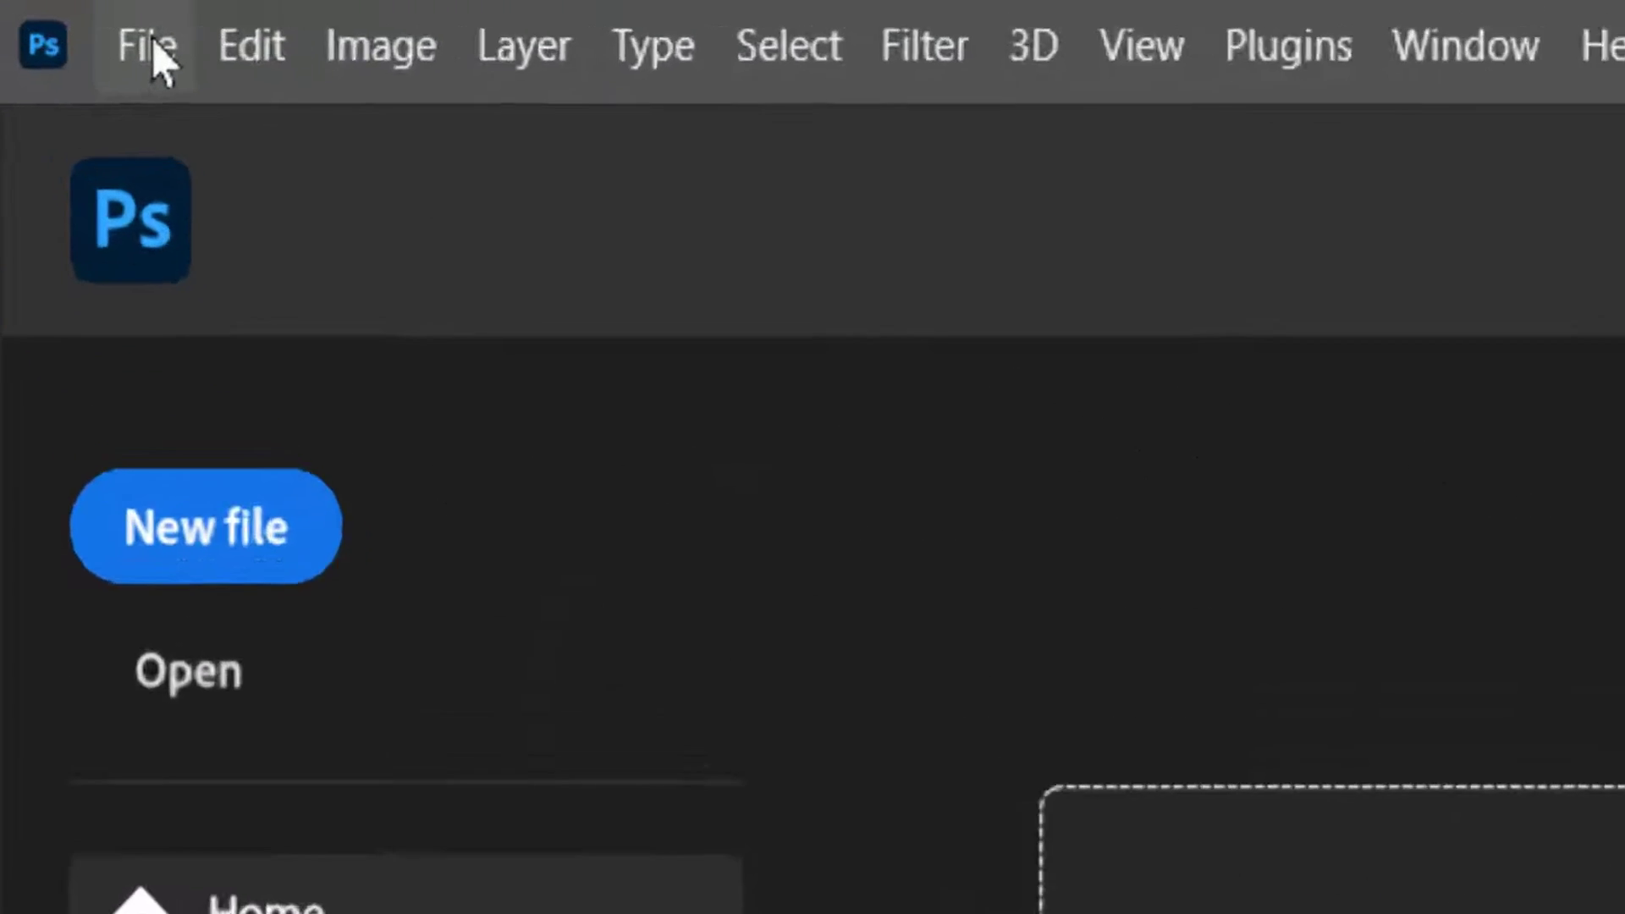
Start File > Open to browse the Original images folder for the chrysanthemum photo.
left_click(146, 46)
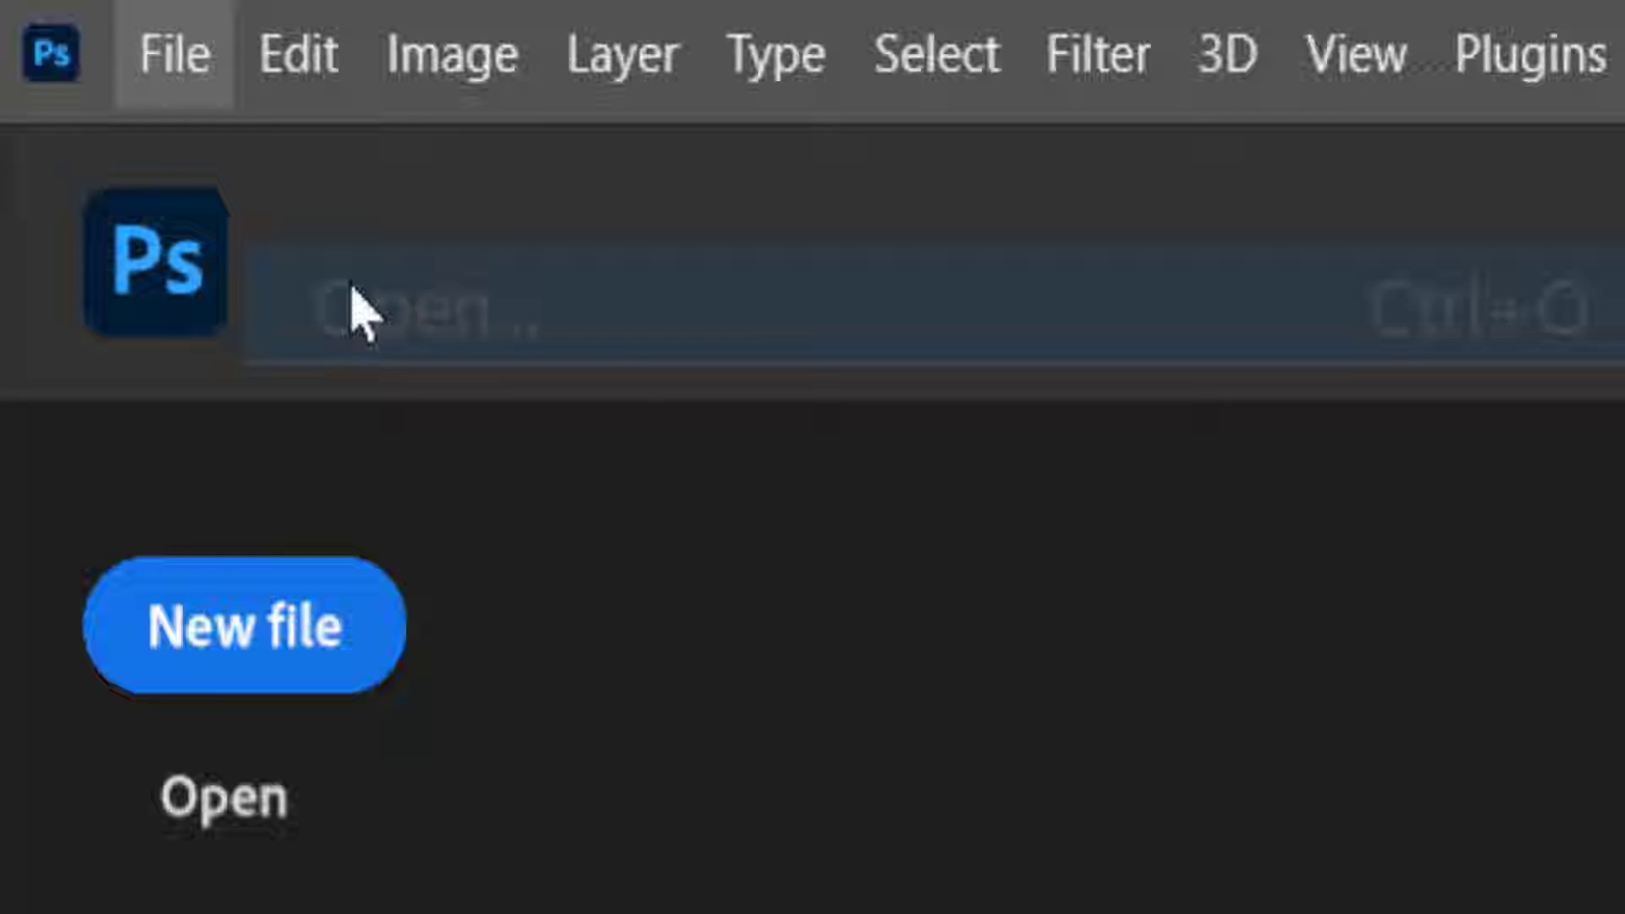
left_click(415, 312)
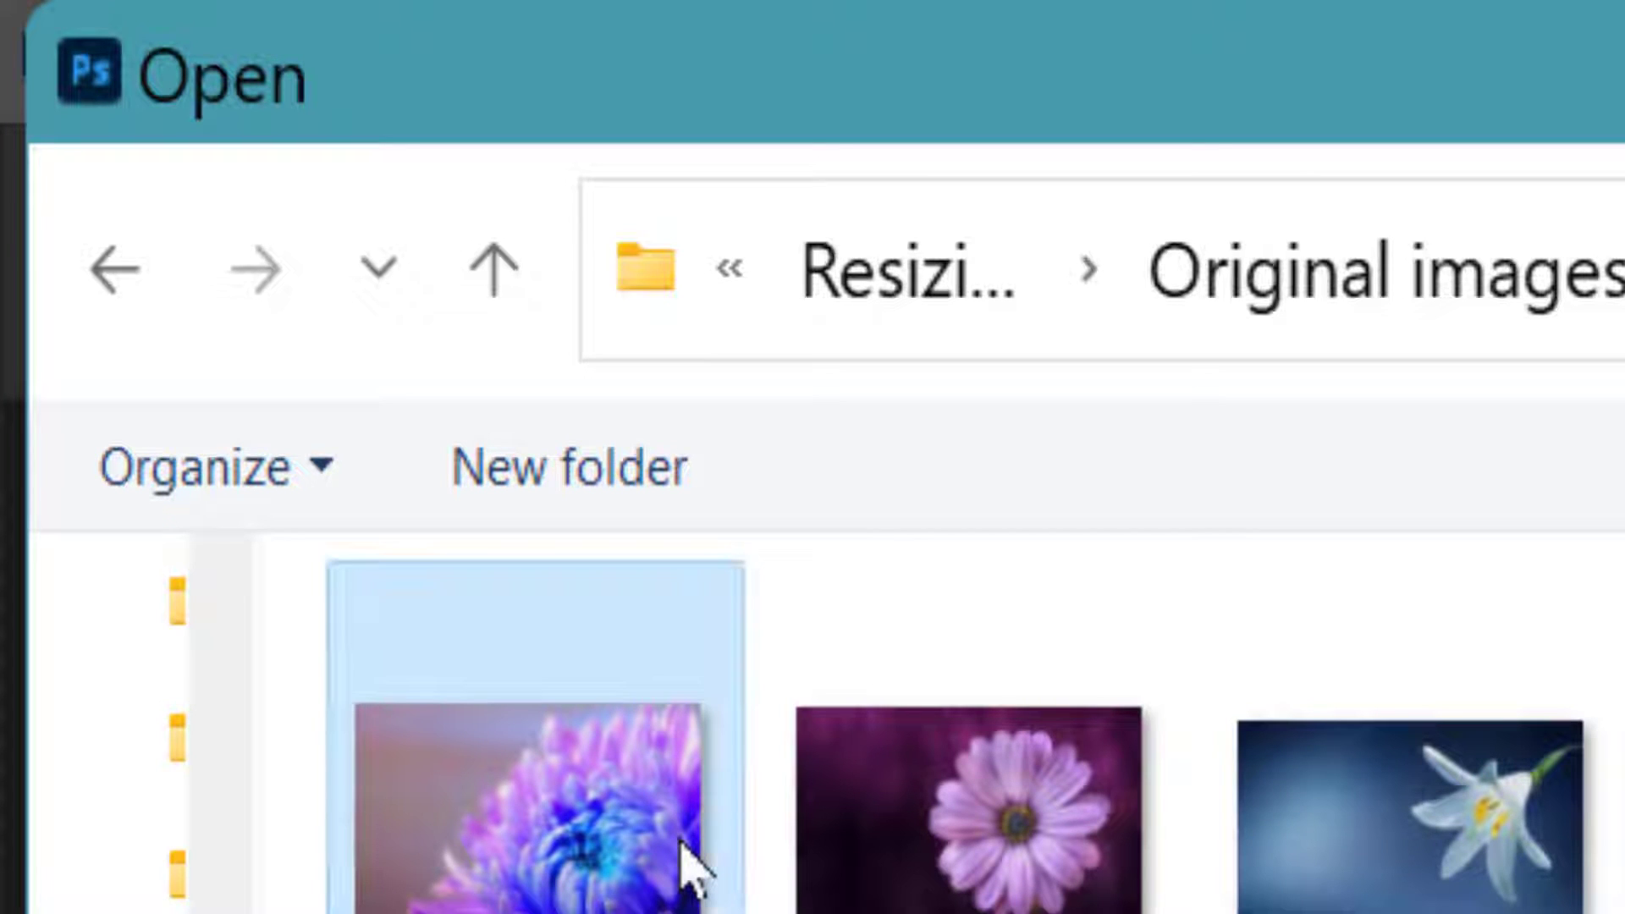
mouse_move(643, 840)
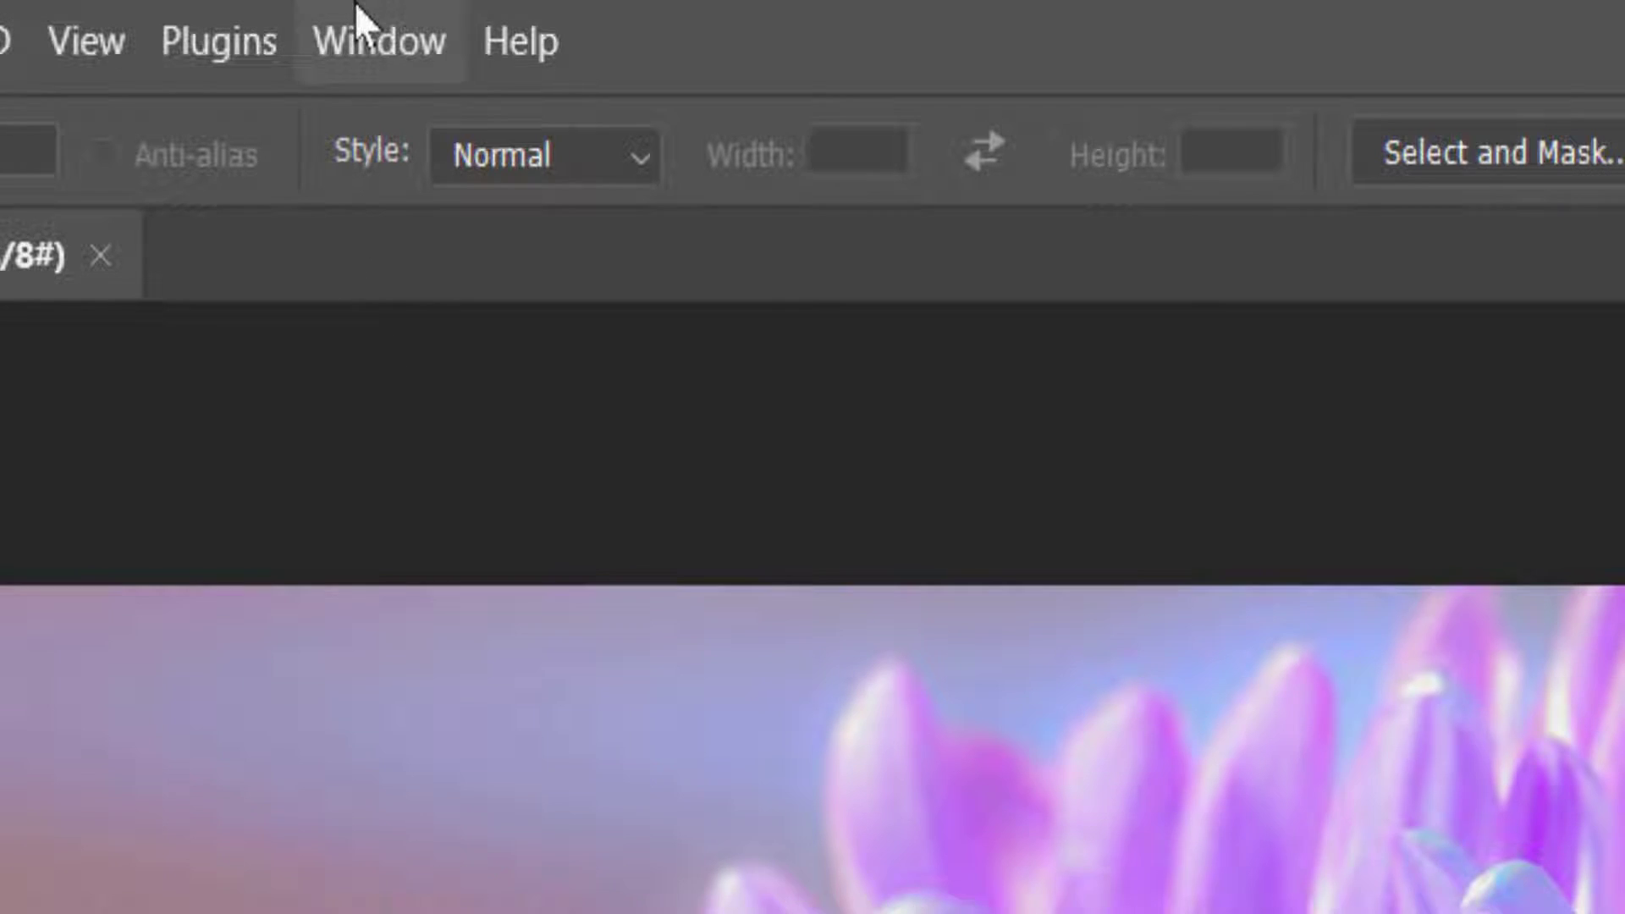
Show the Actions panel from the Window menu.
left_click(378, 41)
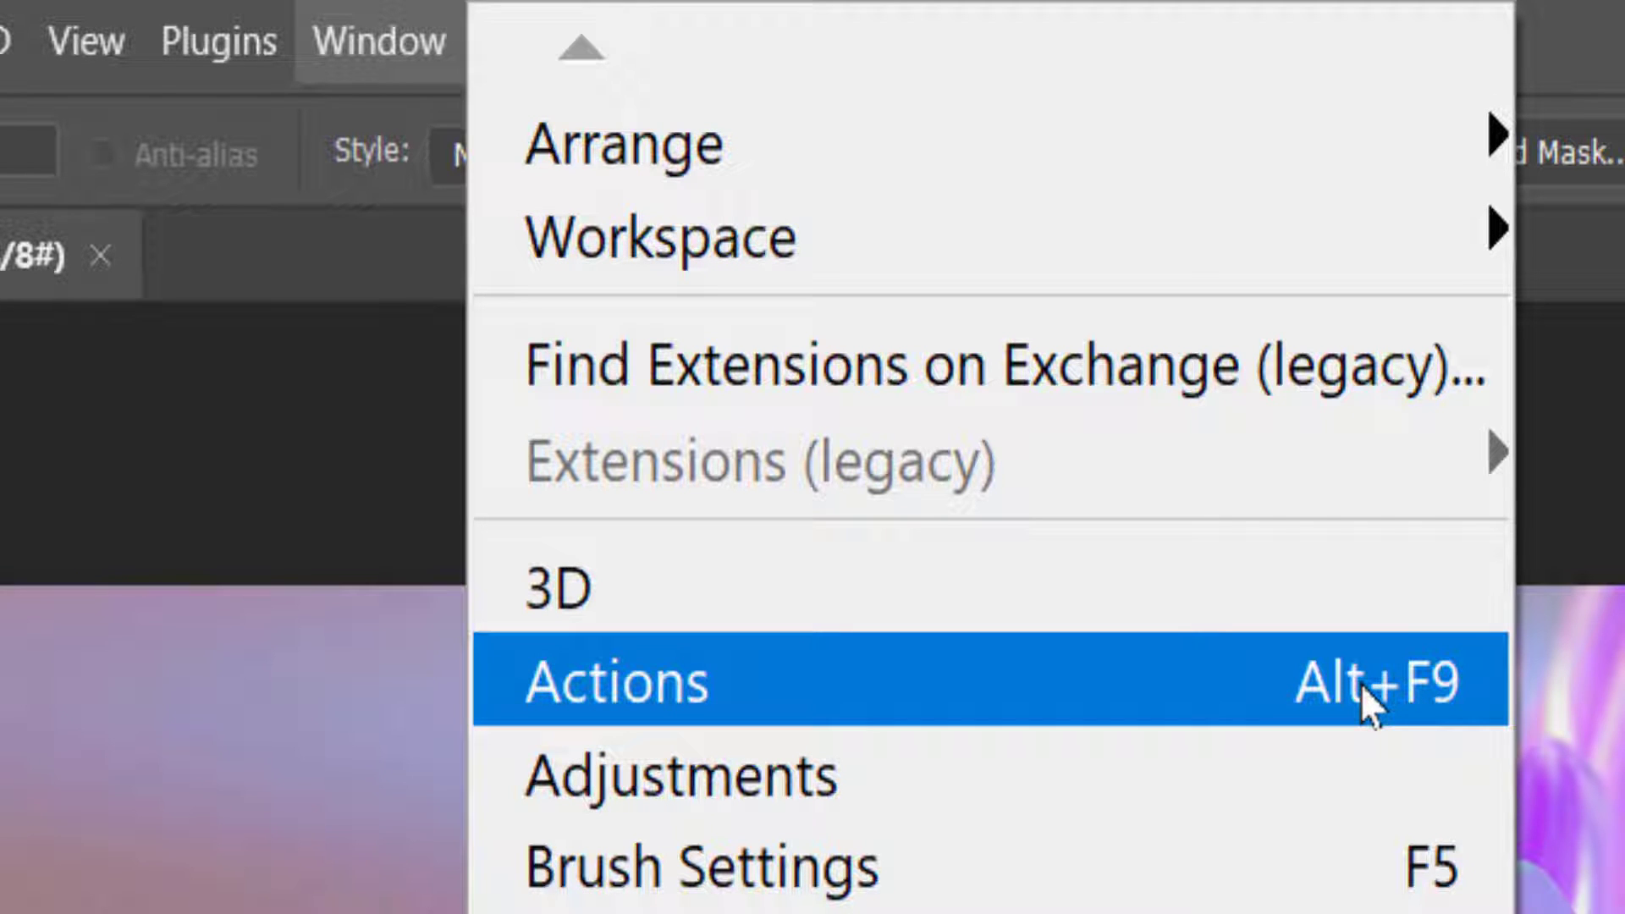
left_click(616, 682)
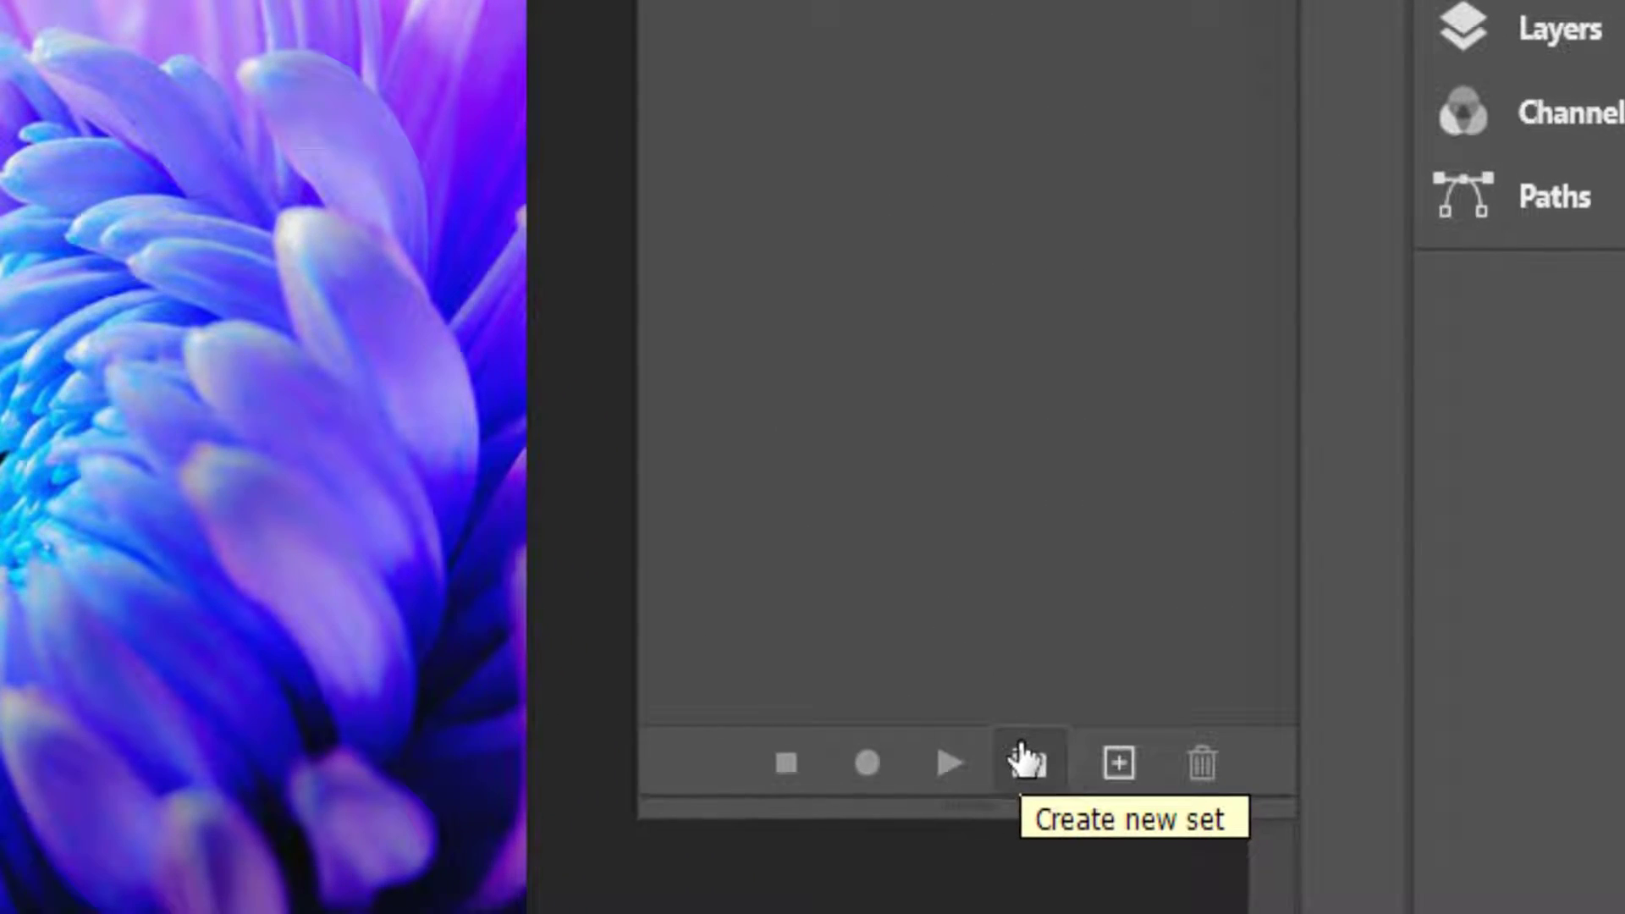
Create a new action set named Resizing.
left_click(1027, 762)
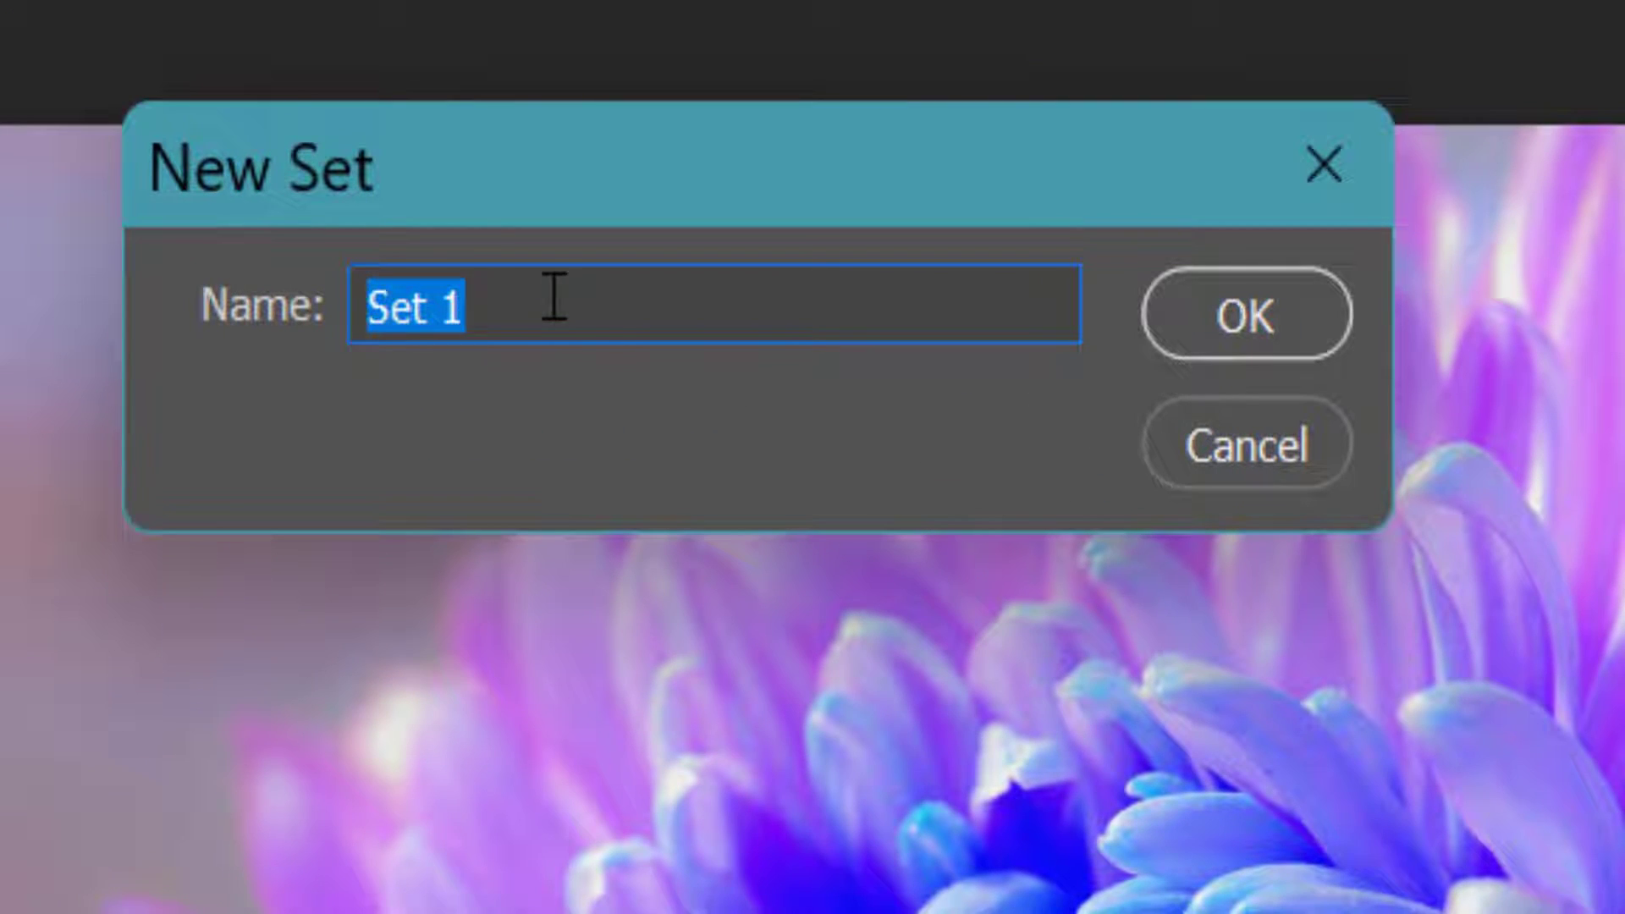
type("Resiz")
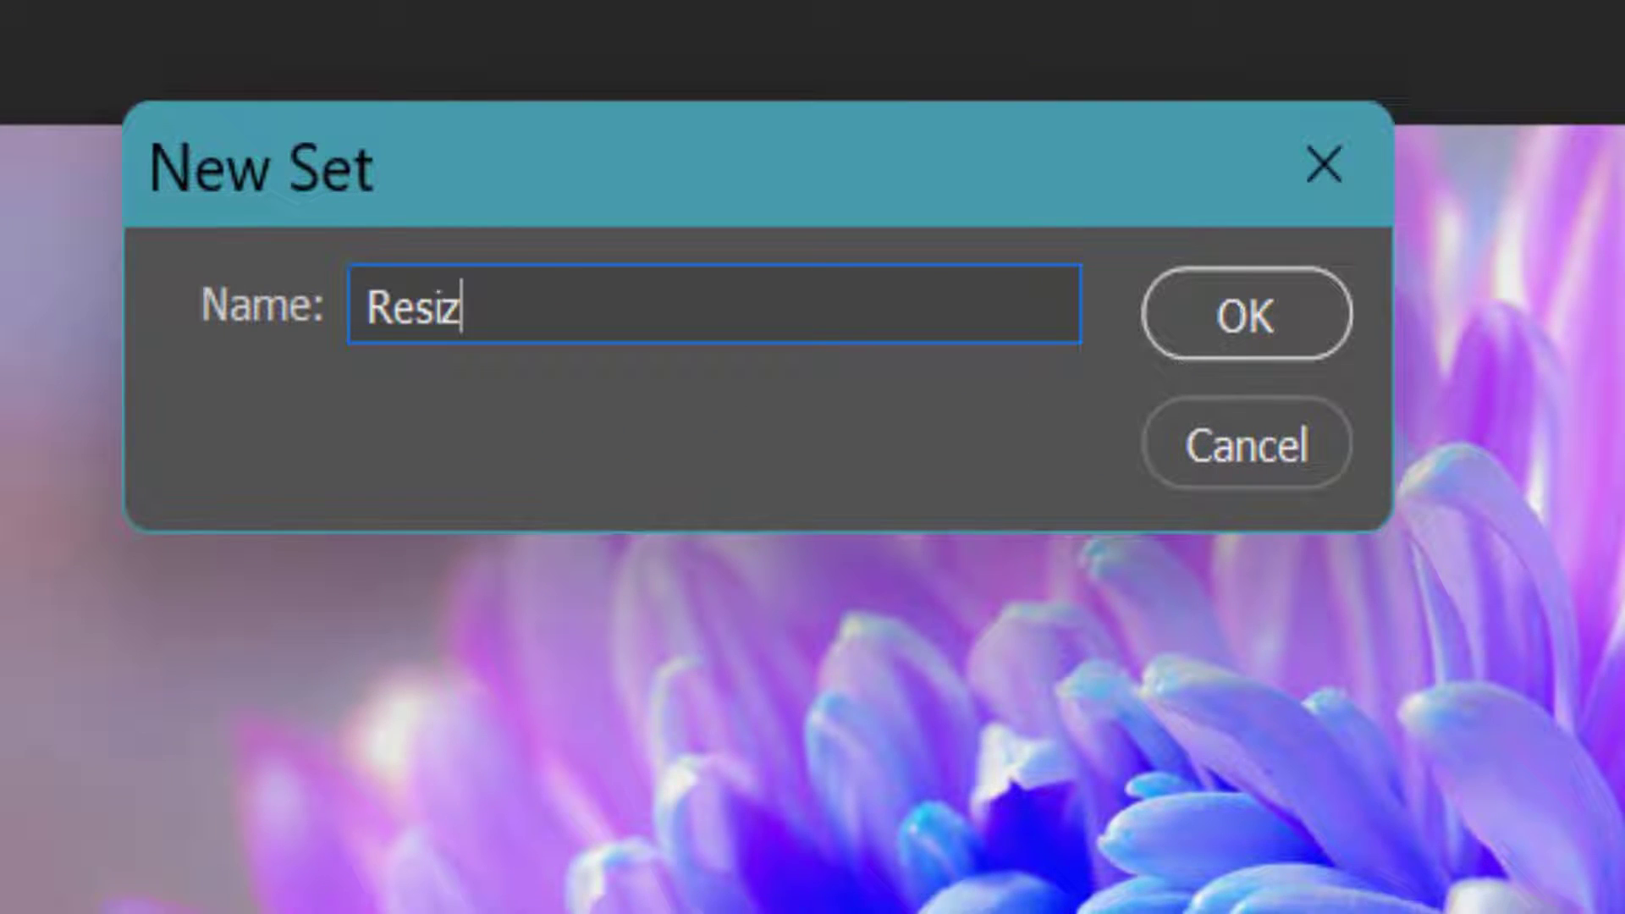
type("ing")
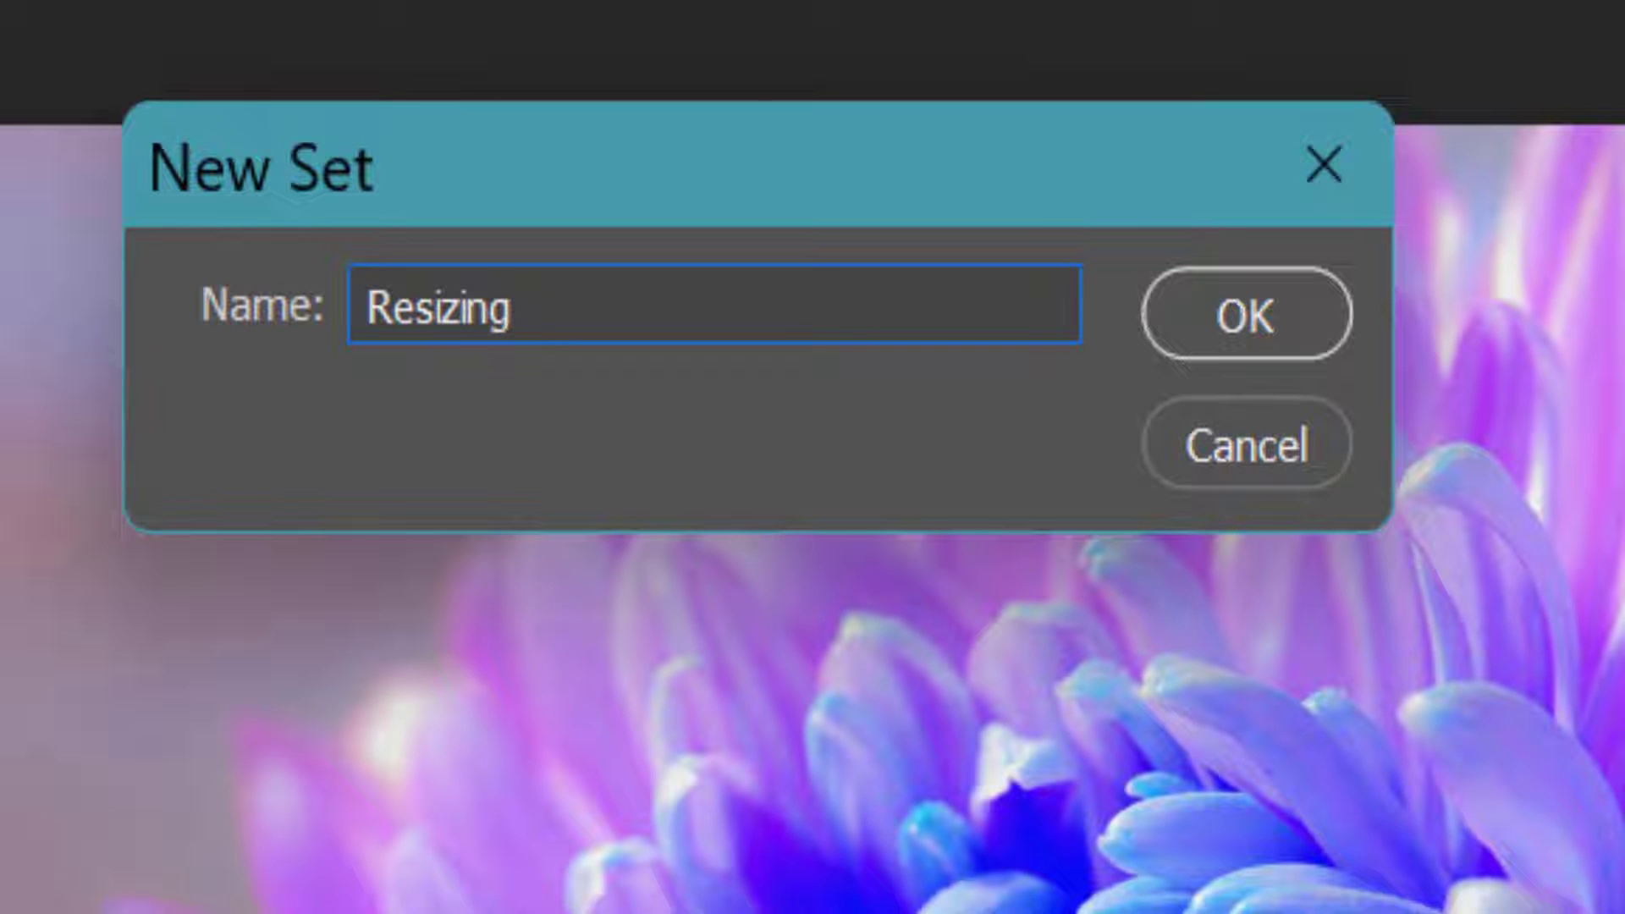
left_click(1244, 315)
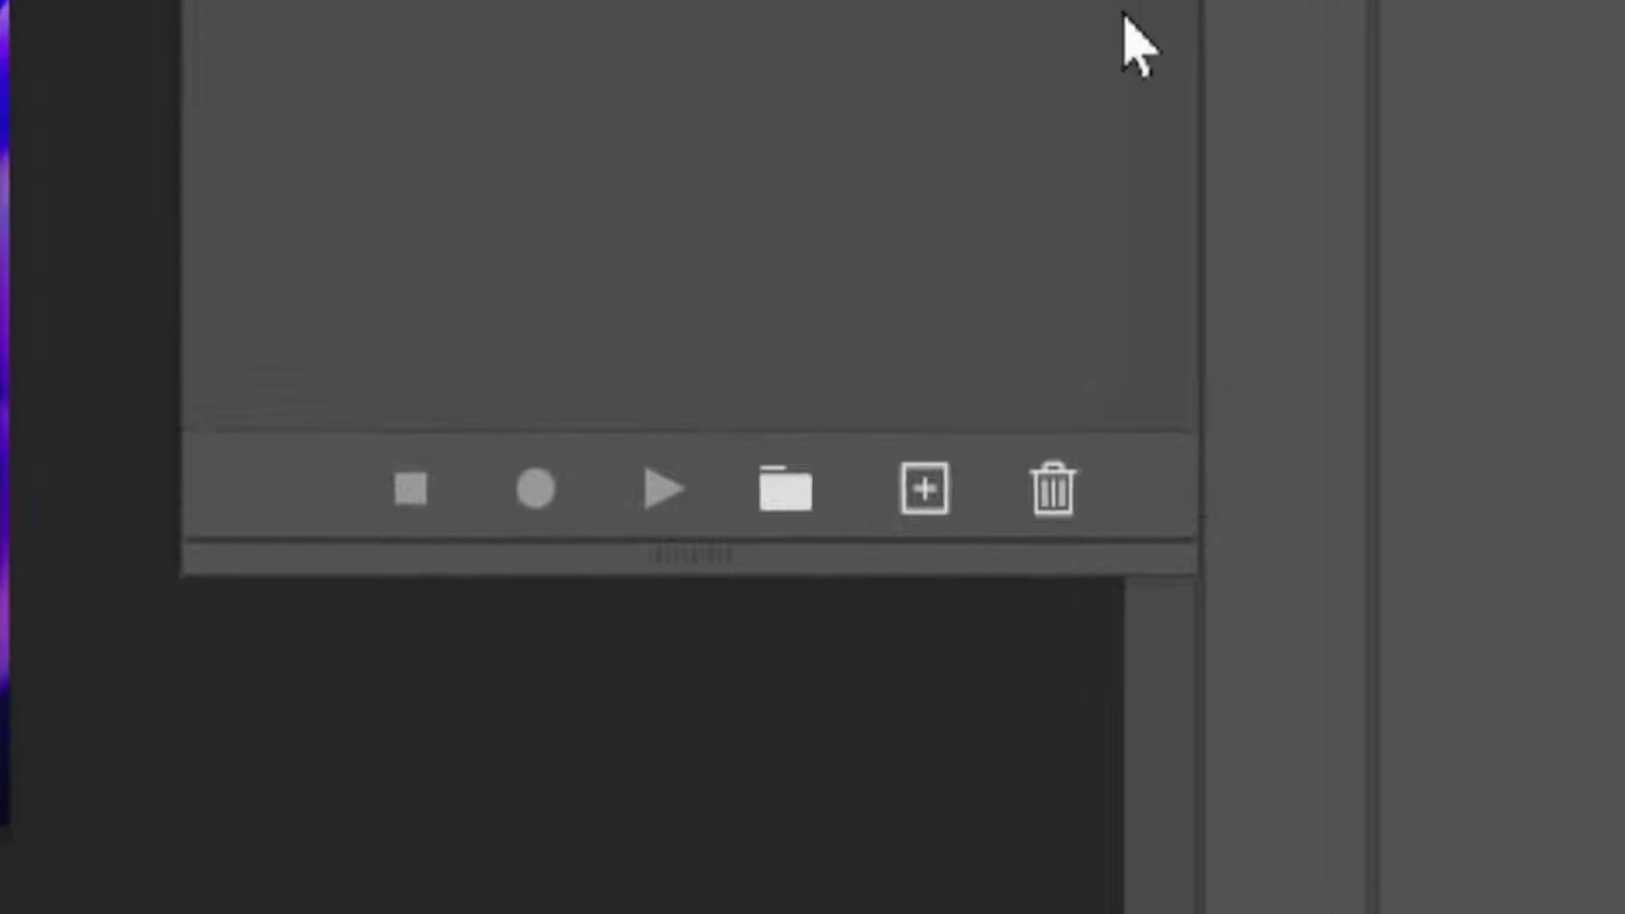
Create the action 'resizing 400' in the Resizing set and begin recording.
left_click(921, 488)
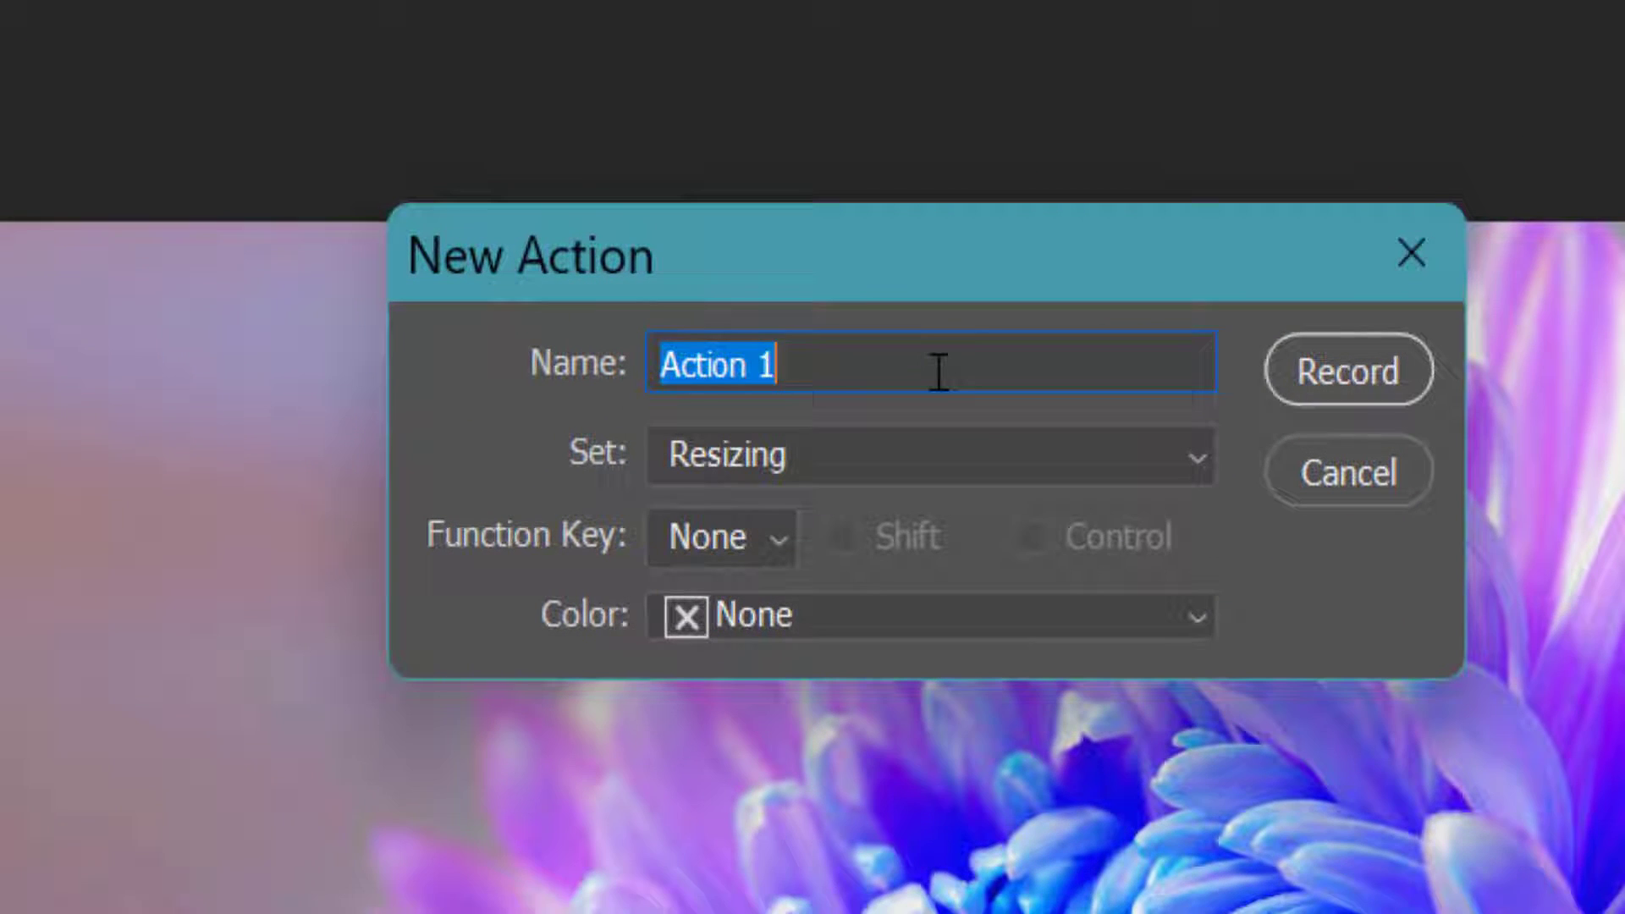
type("resiz")
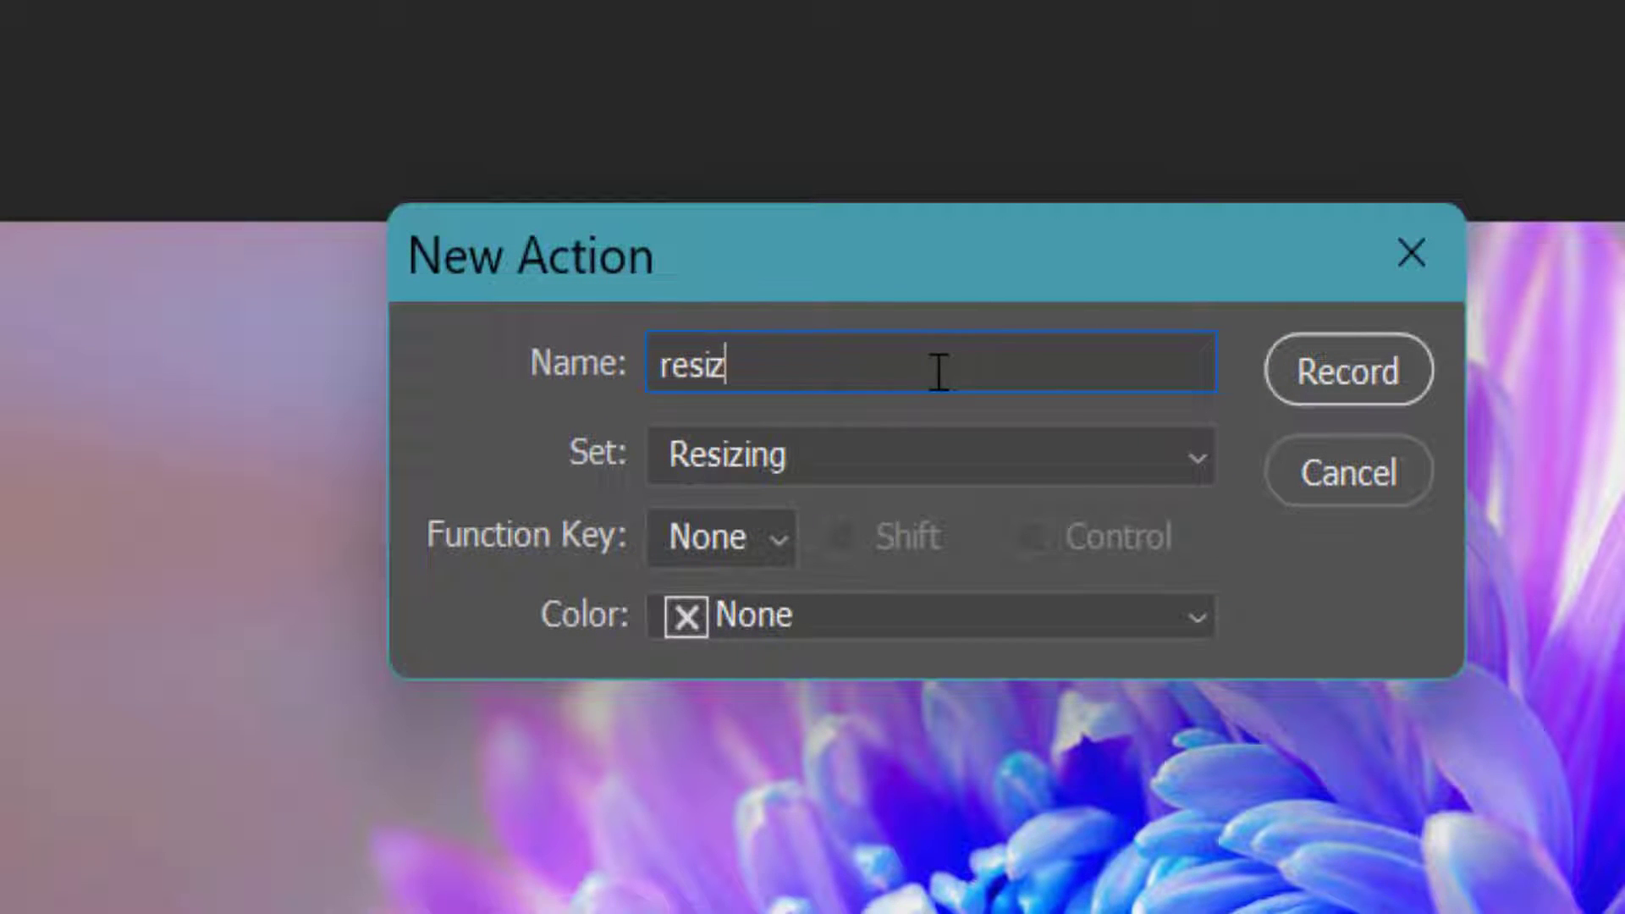
type("ing")
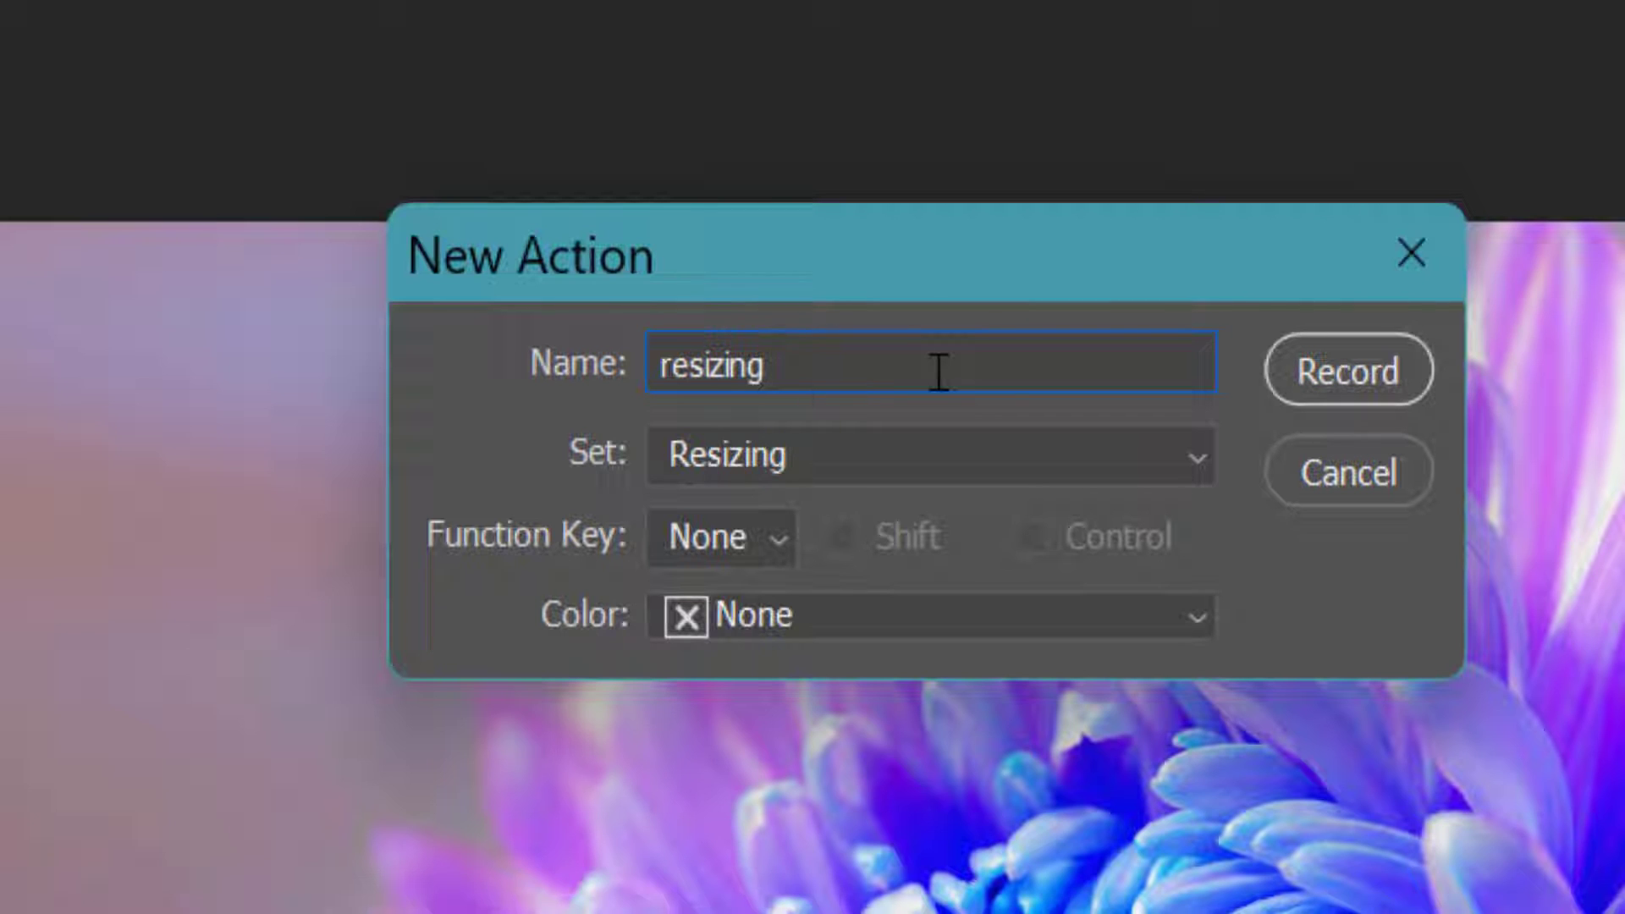
type("400")
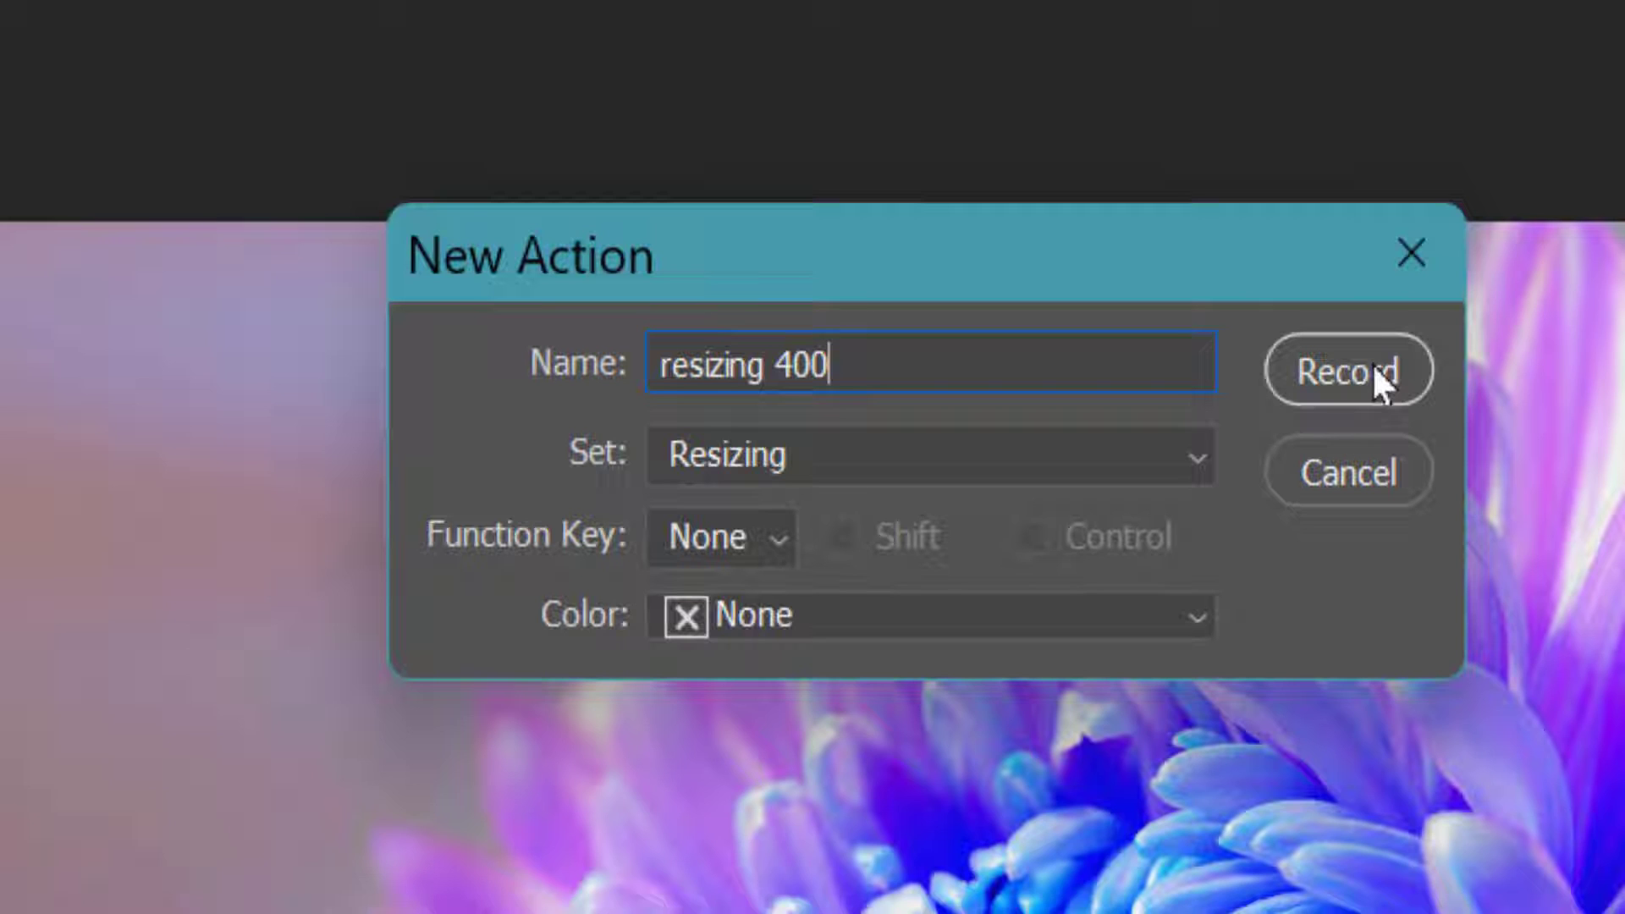
left_click(1347, 371)
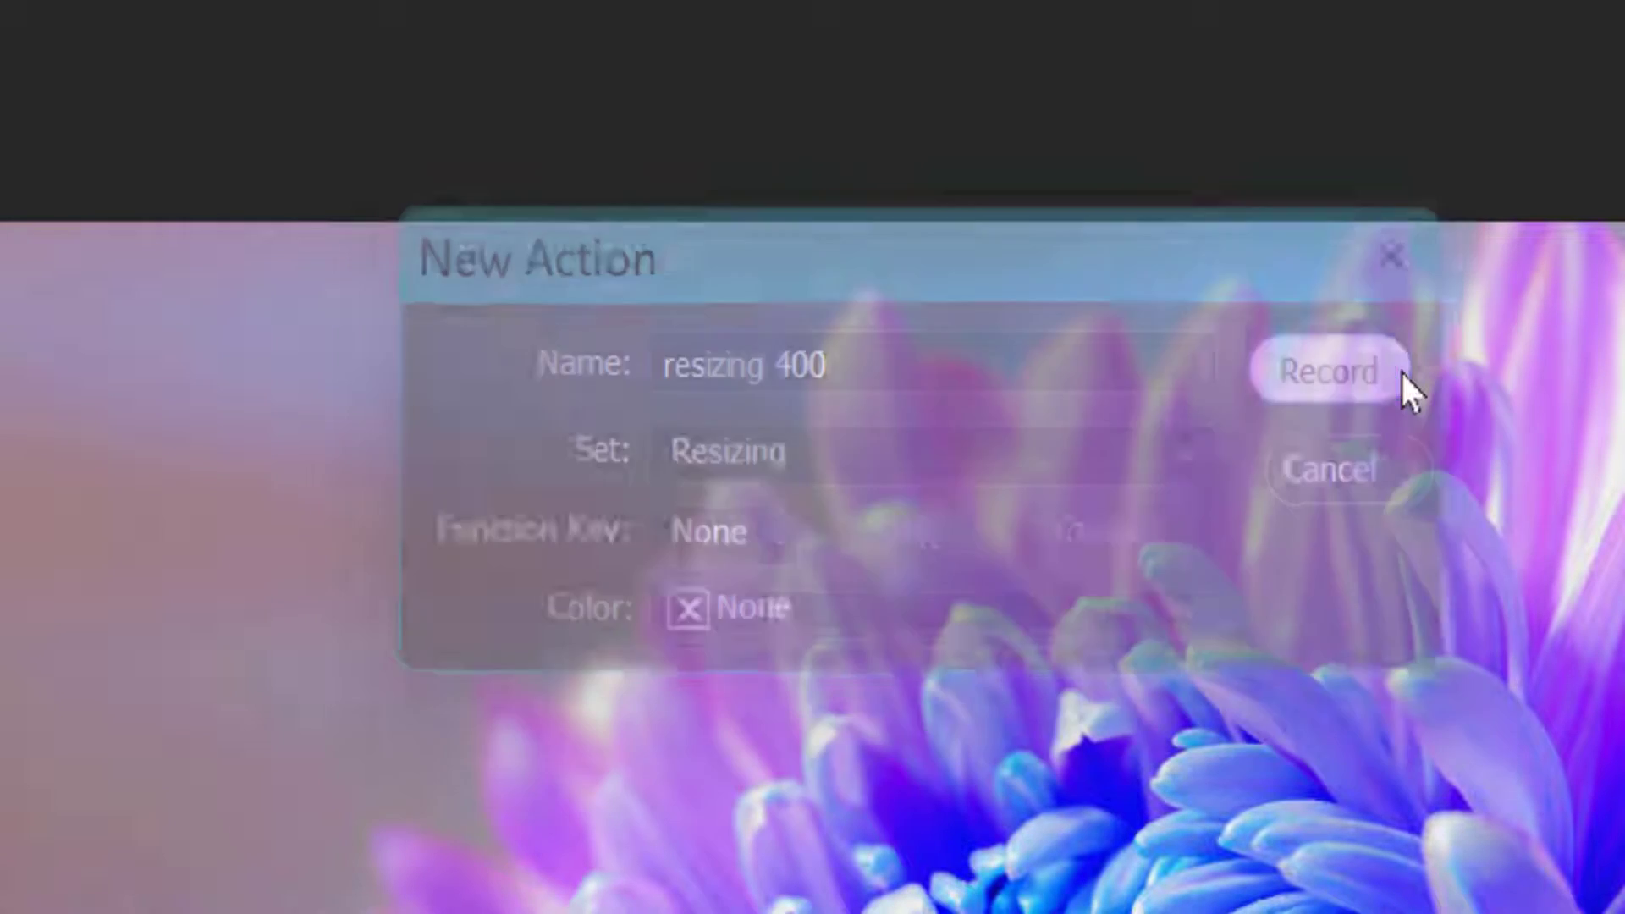
left_click(1327, 370)
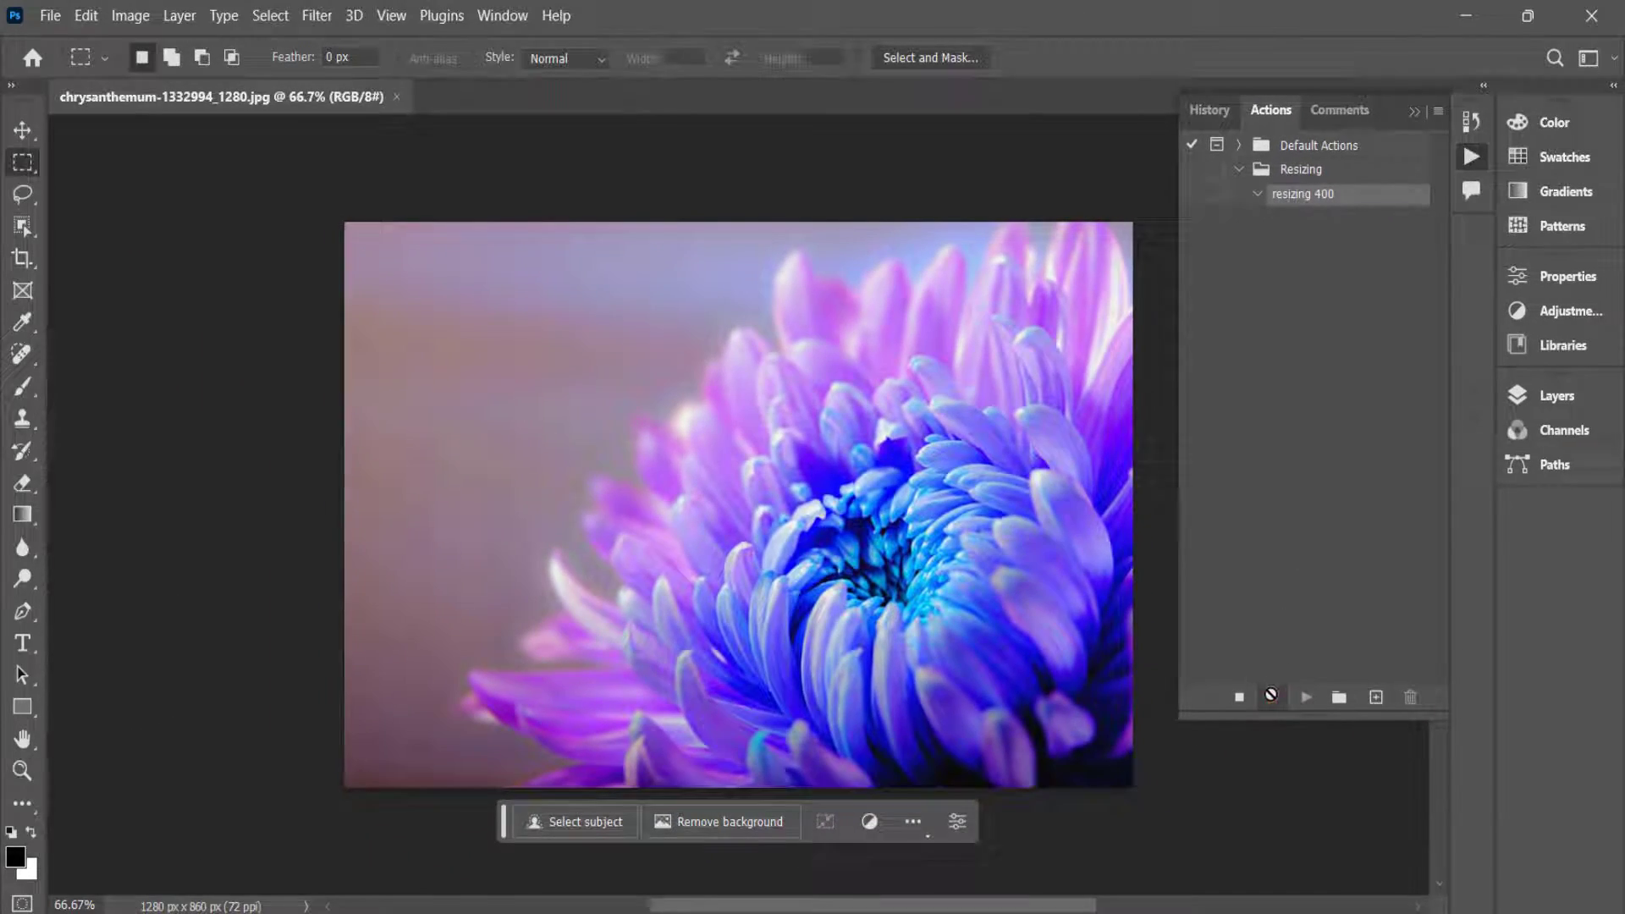
left_click(1271, 696)
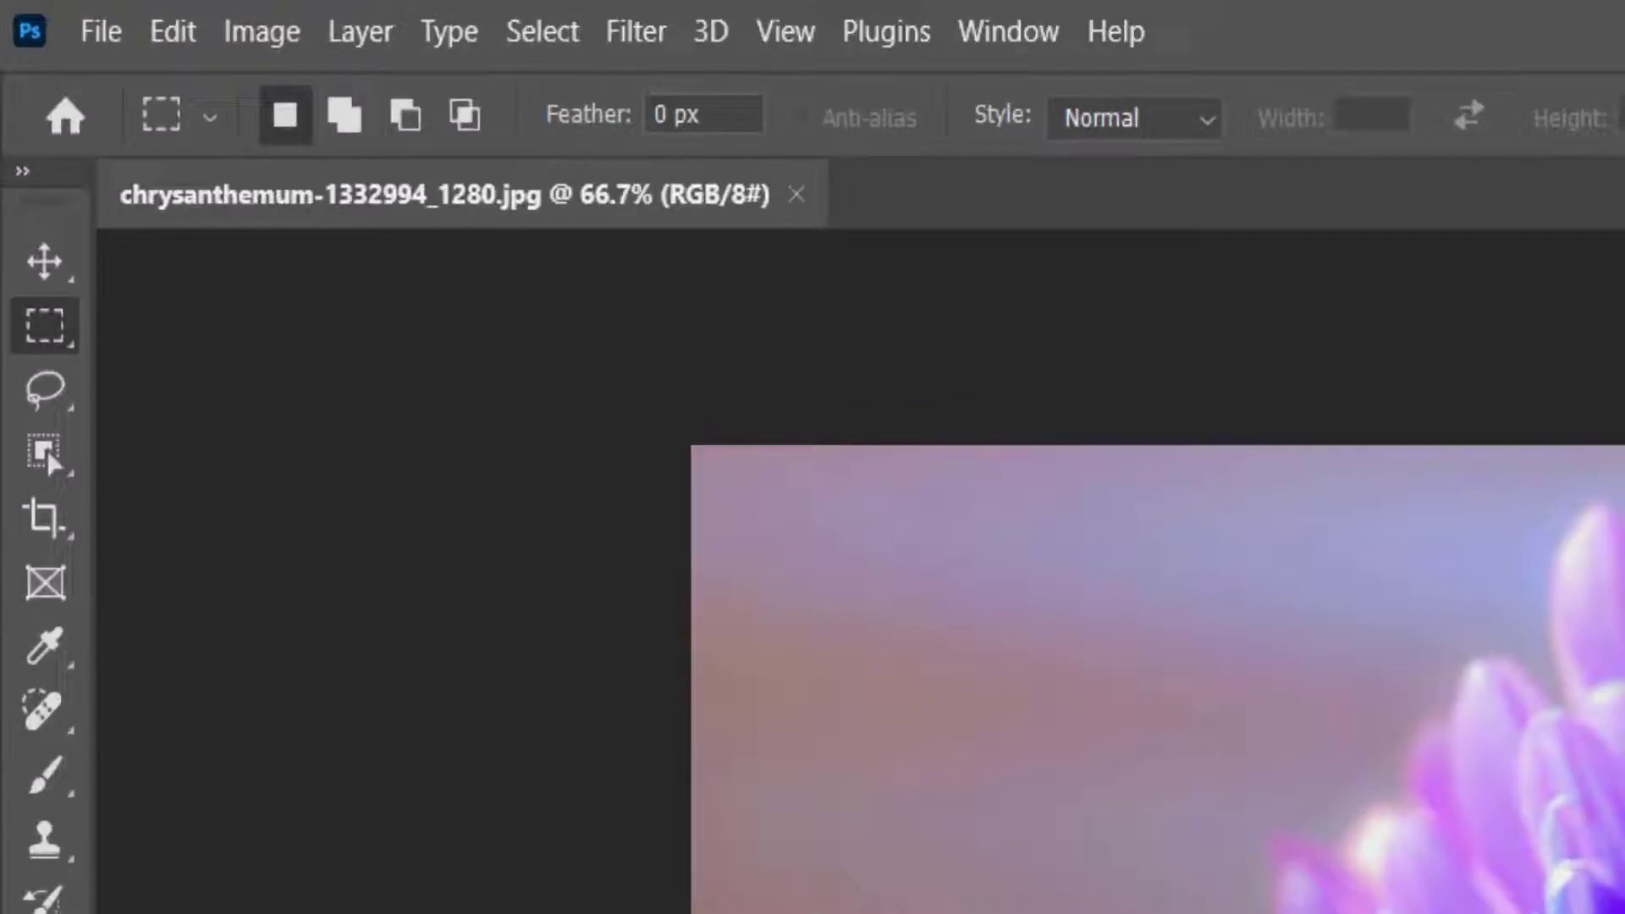
Resize the image to 400 px wide (height 269) via Image Size while recording.
left_click(261, 31)
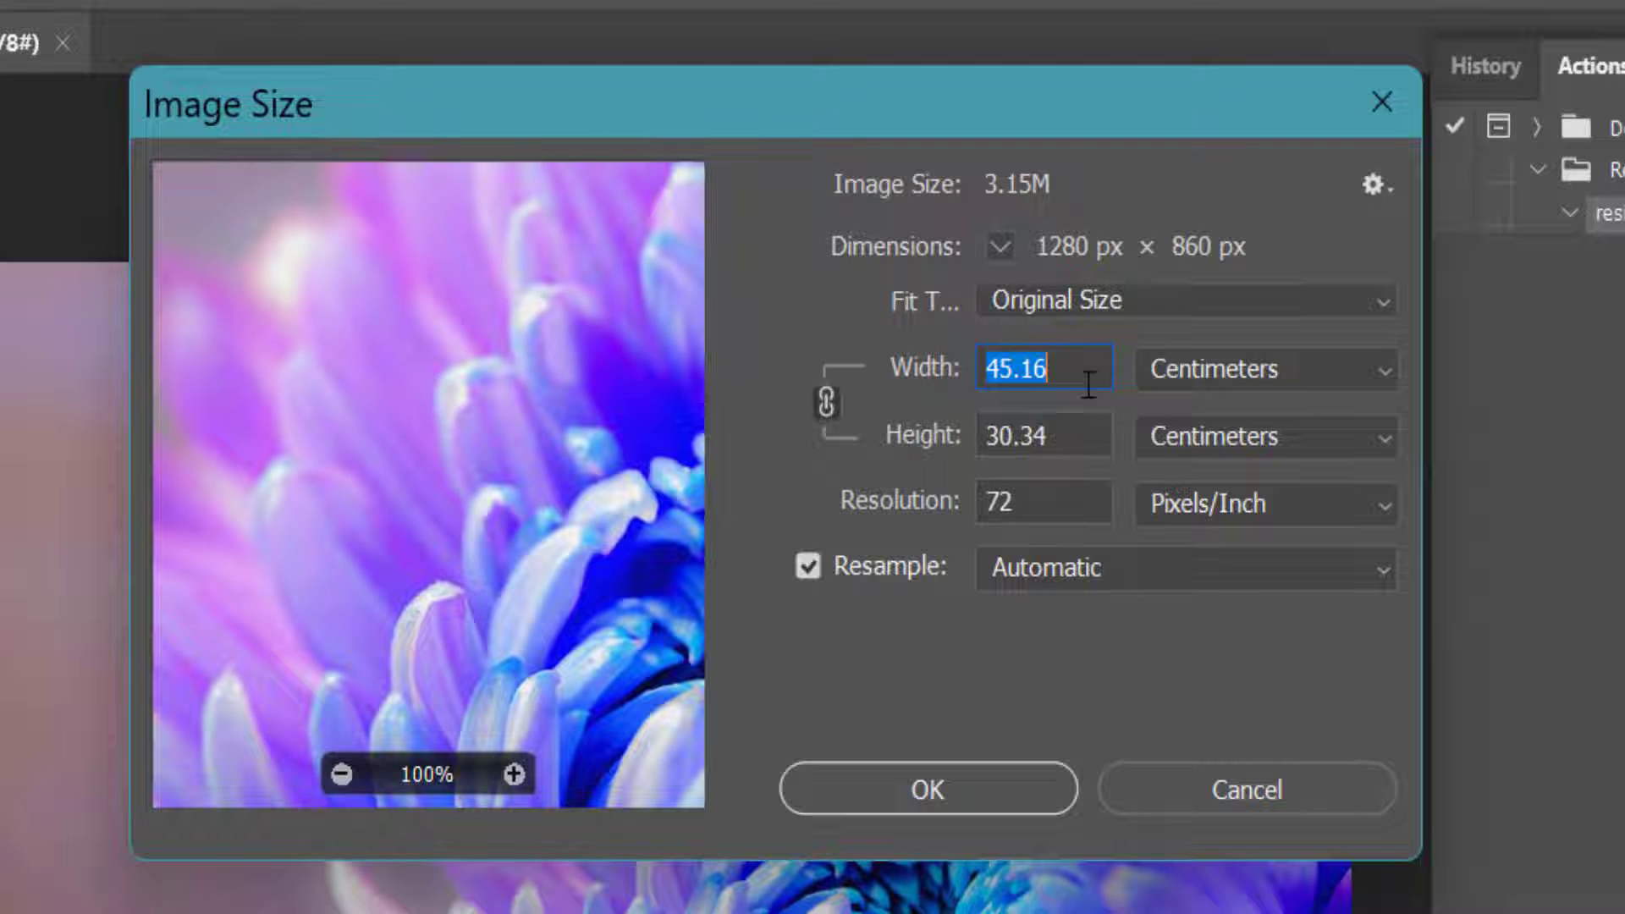
mouse_move(1200, 391)
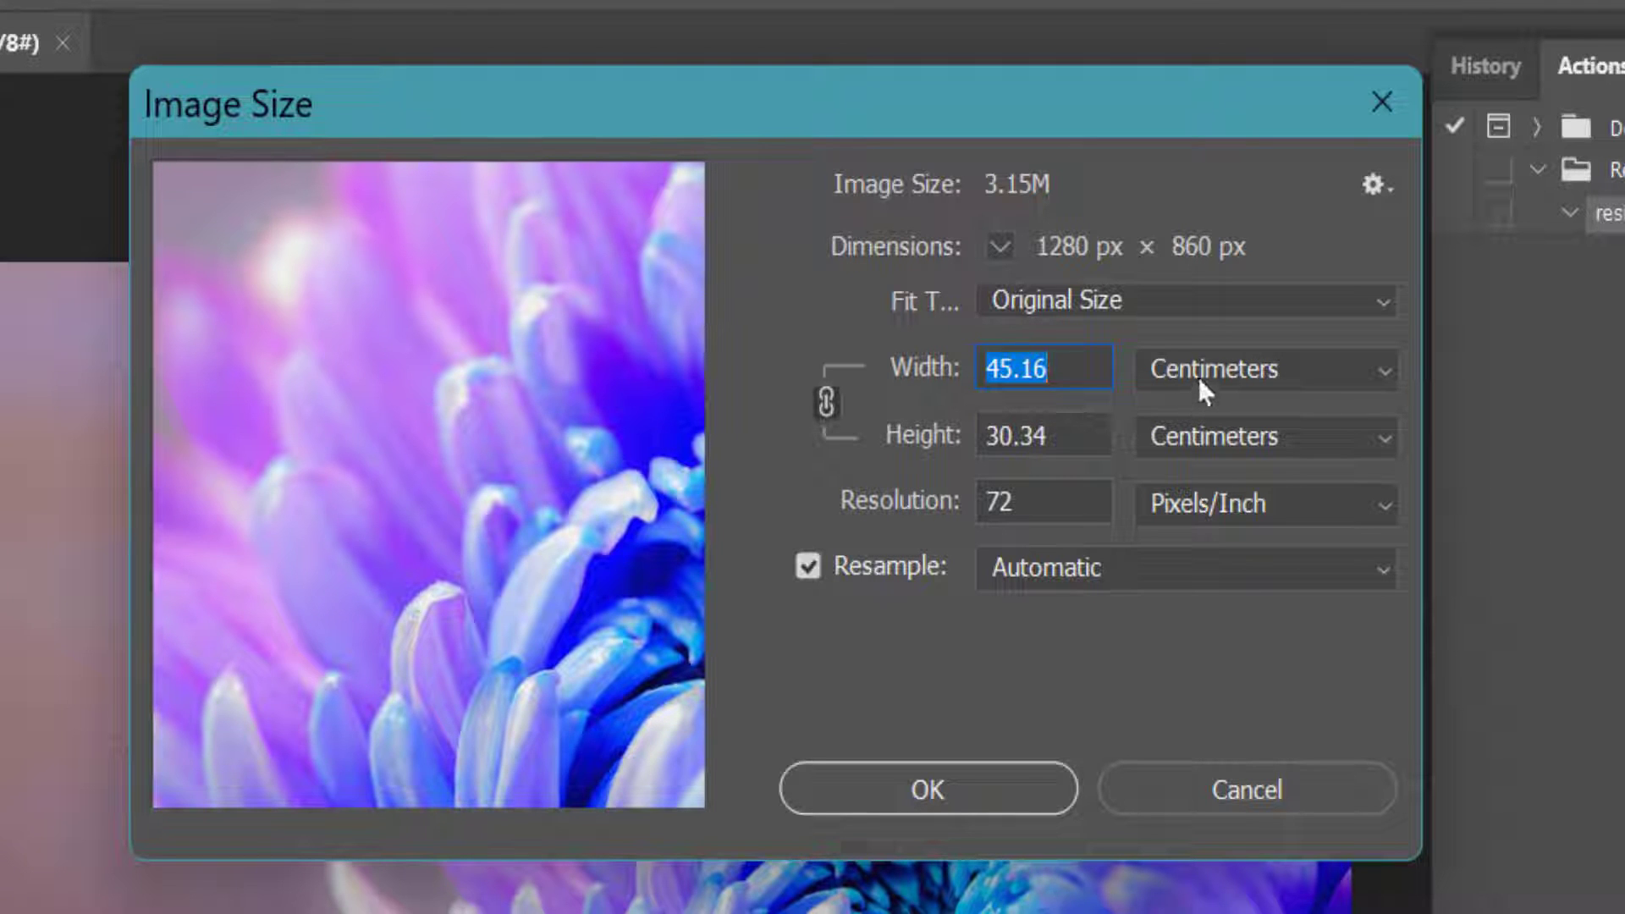
left_click(1263, 367)
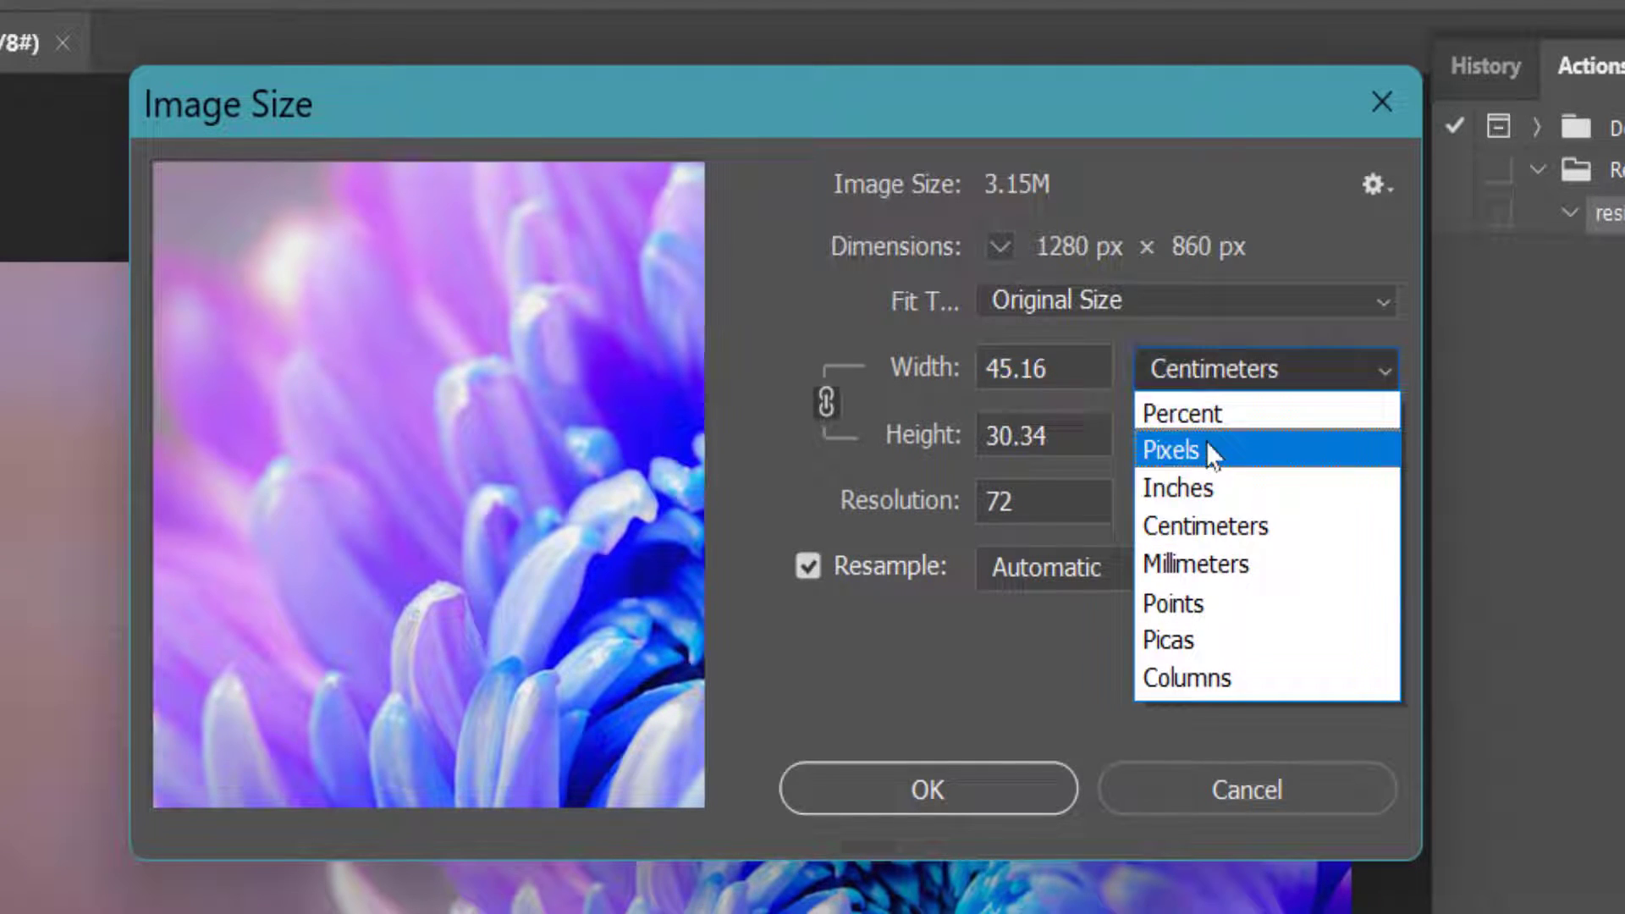
left_click(1172, 451)
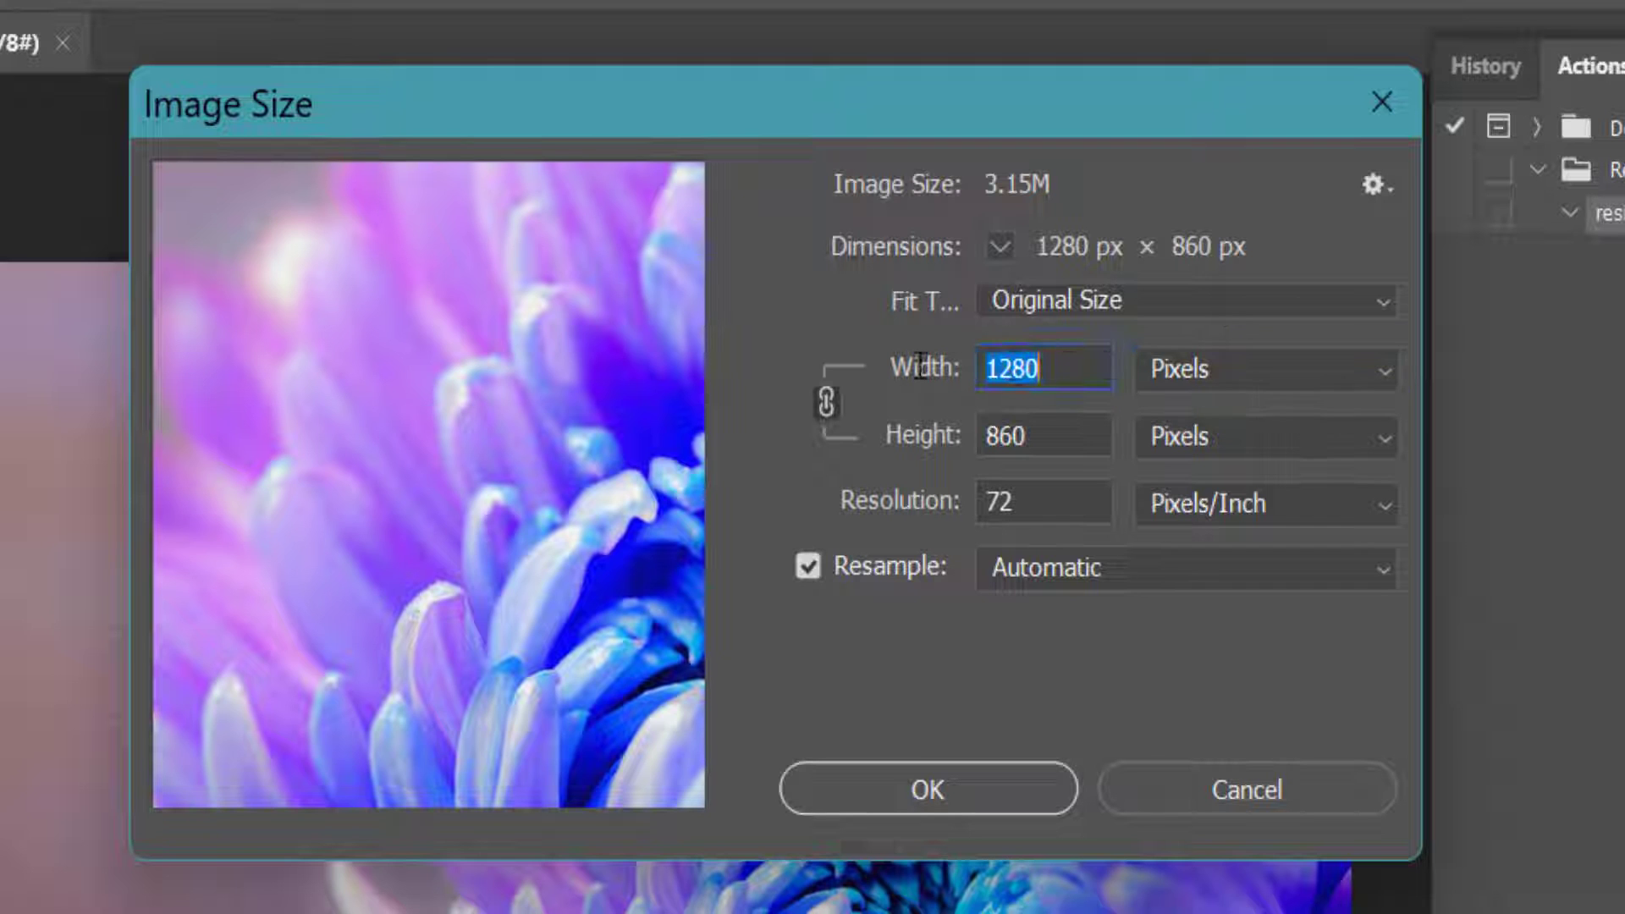
type("40")
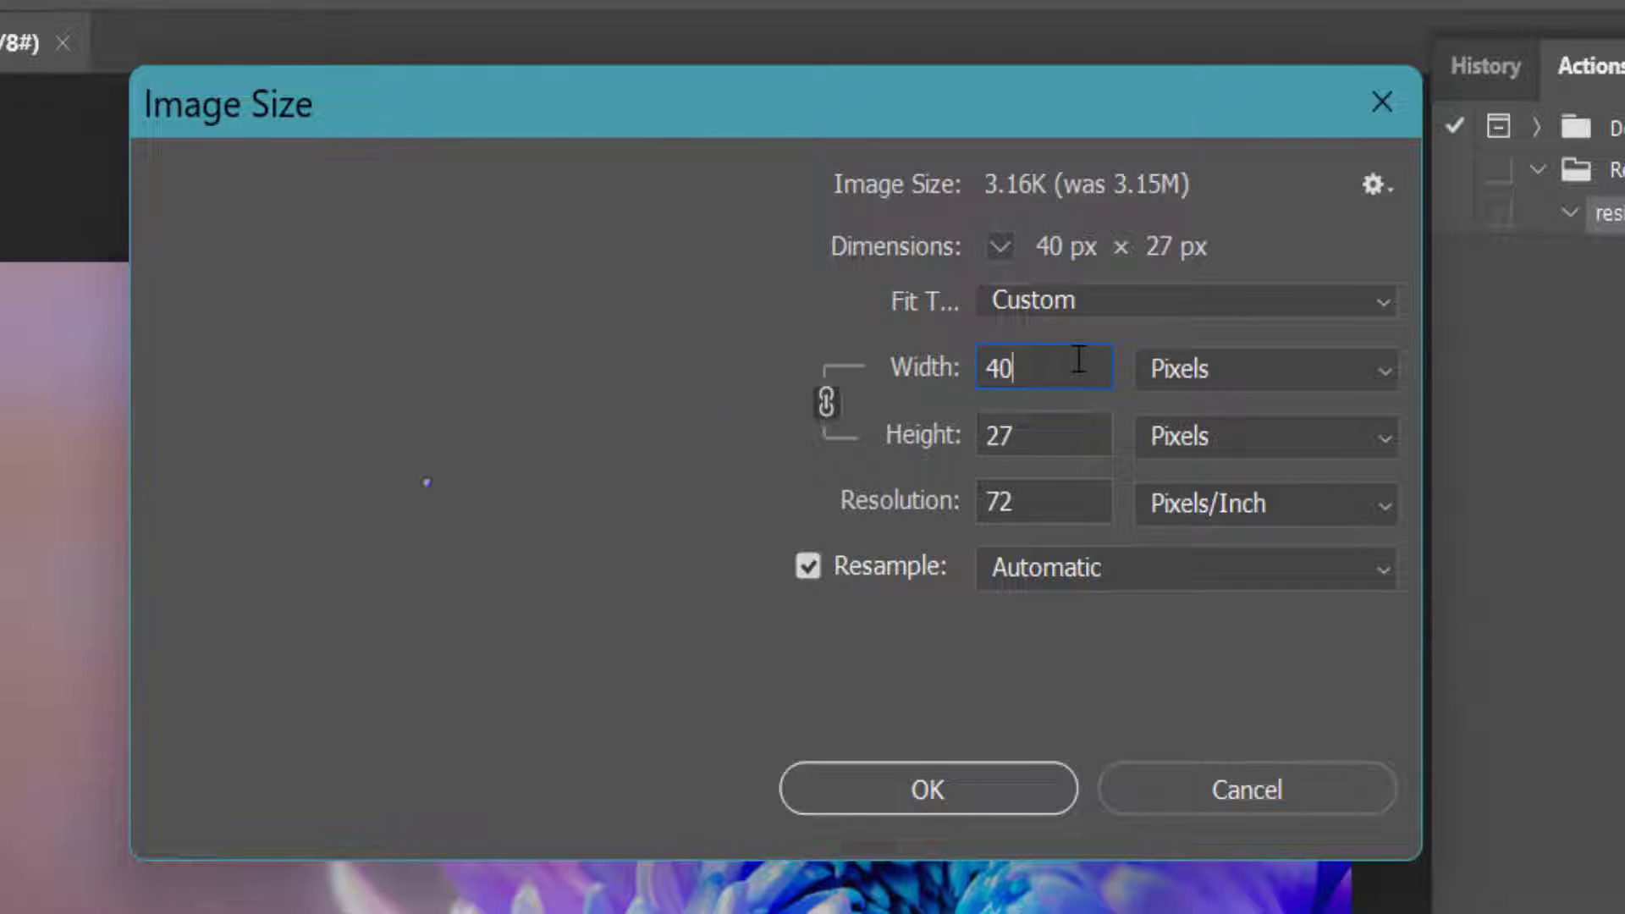
type("400")
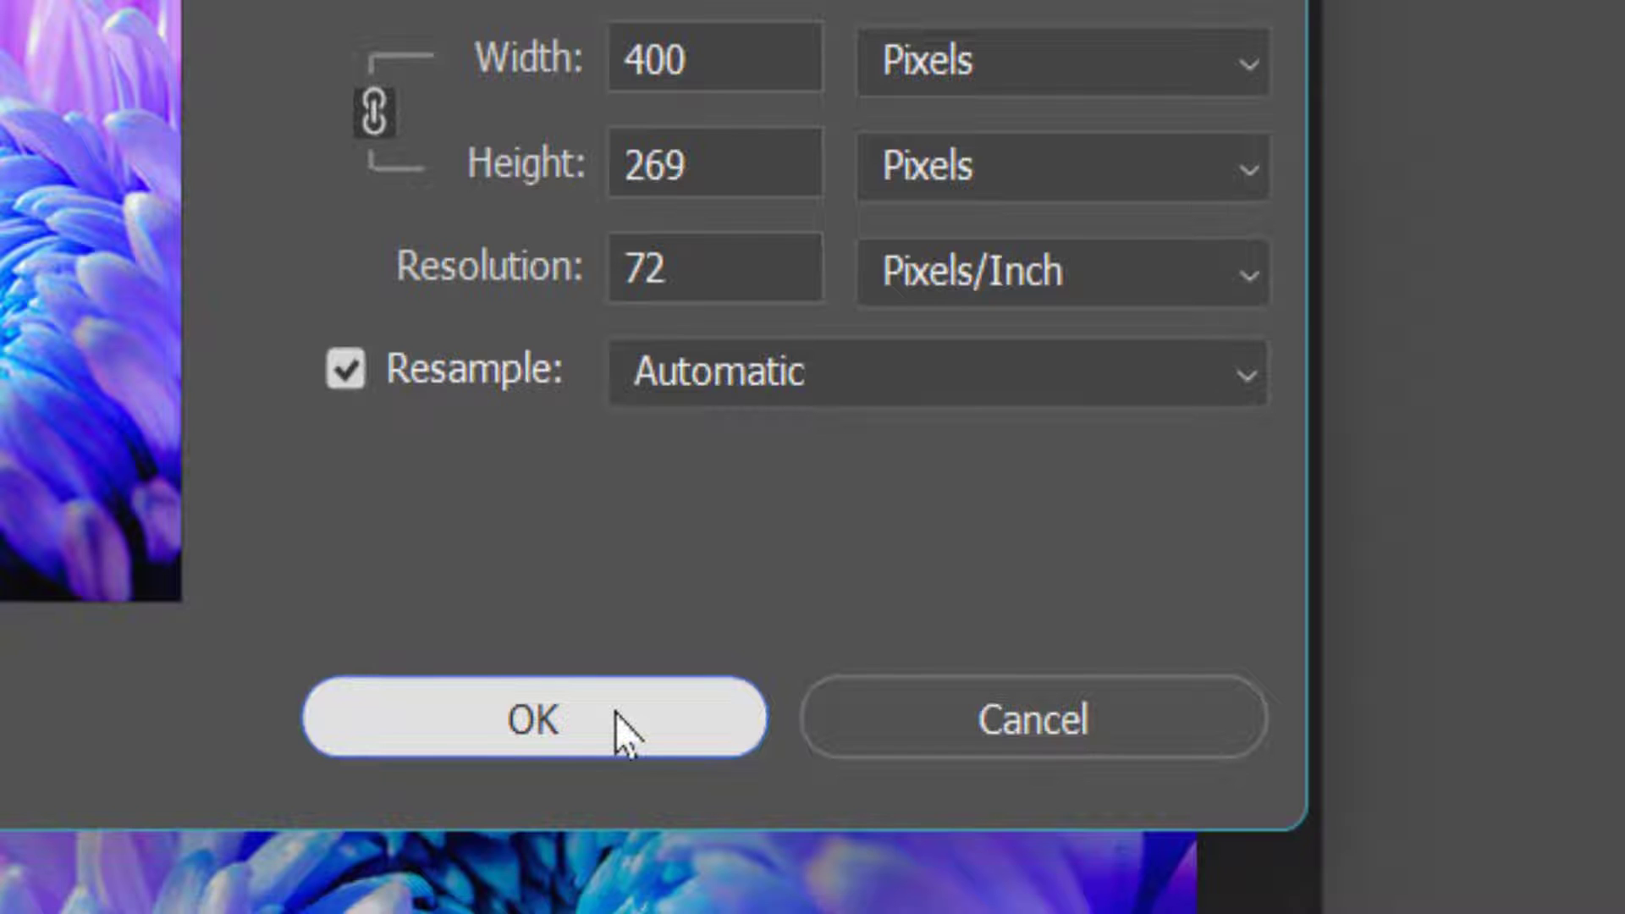
left_click(532, 718)
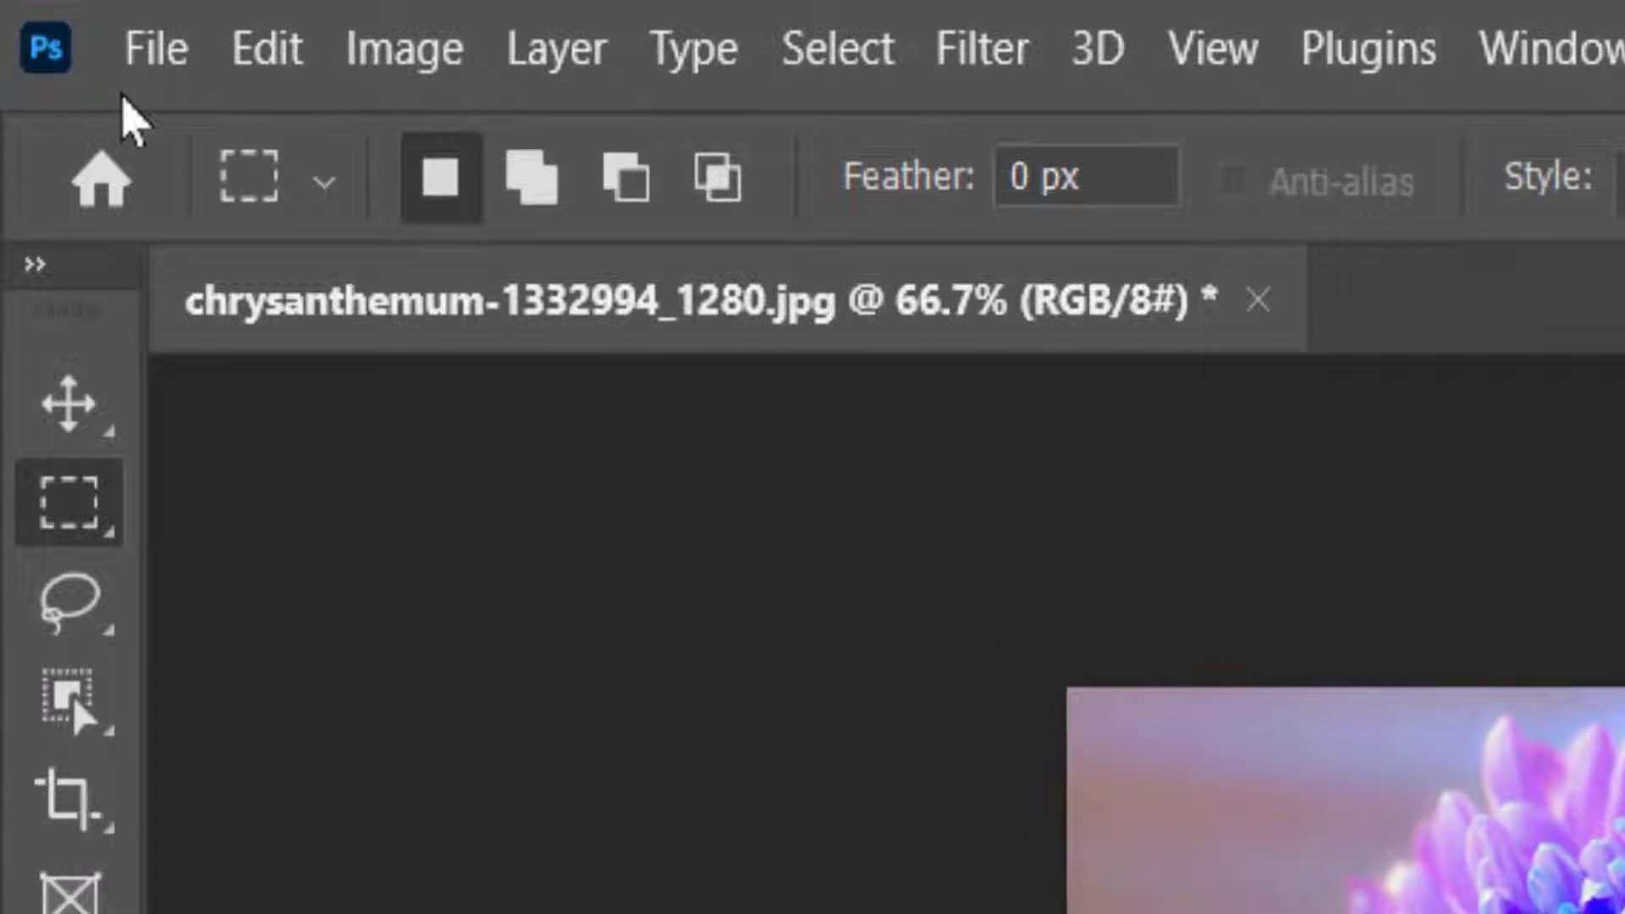
Save the chrysanthemum as a JPEG at quality 8 so the save is recorded.
left_click(154, 47)
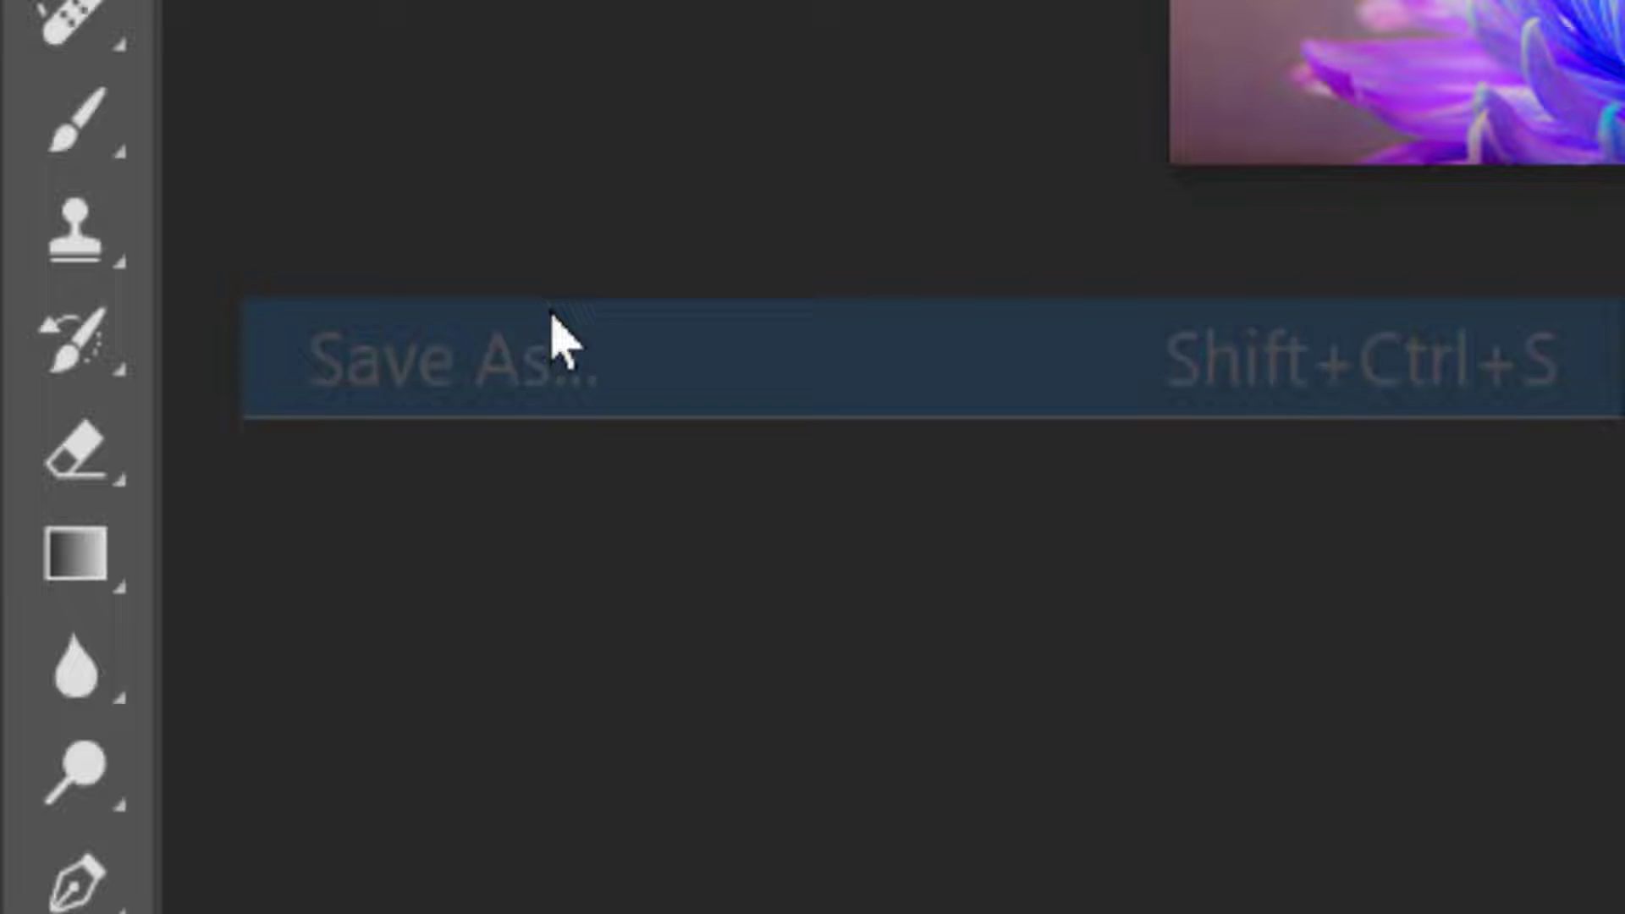
left_click(445, 357)
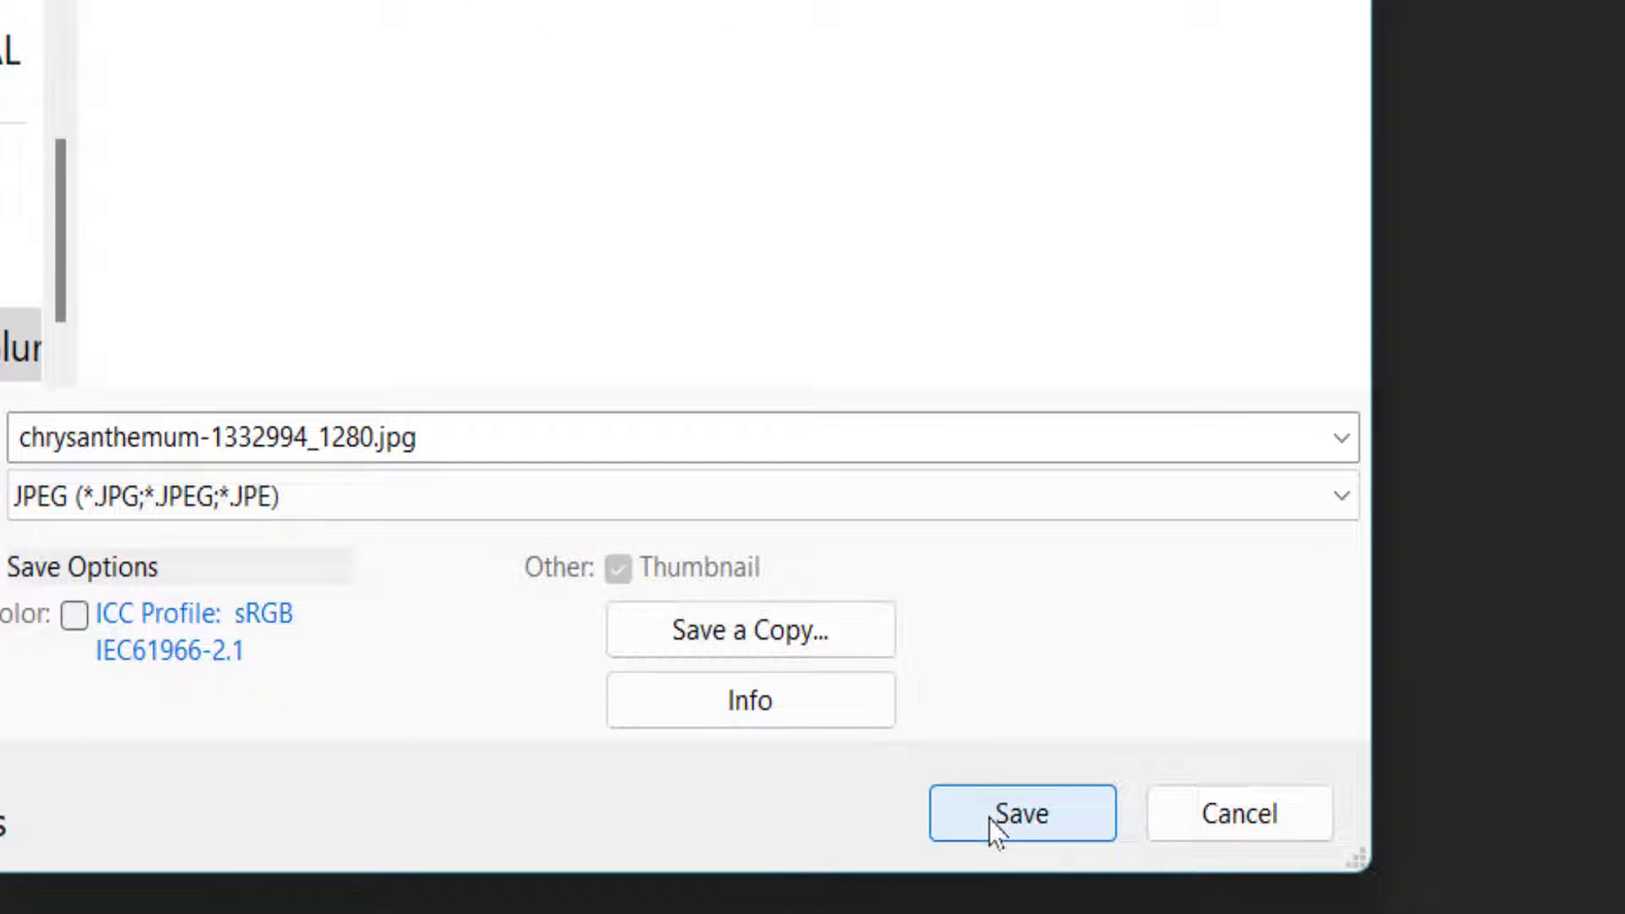
left_click(1021, 812)
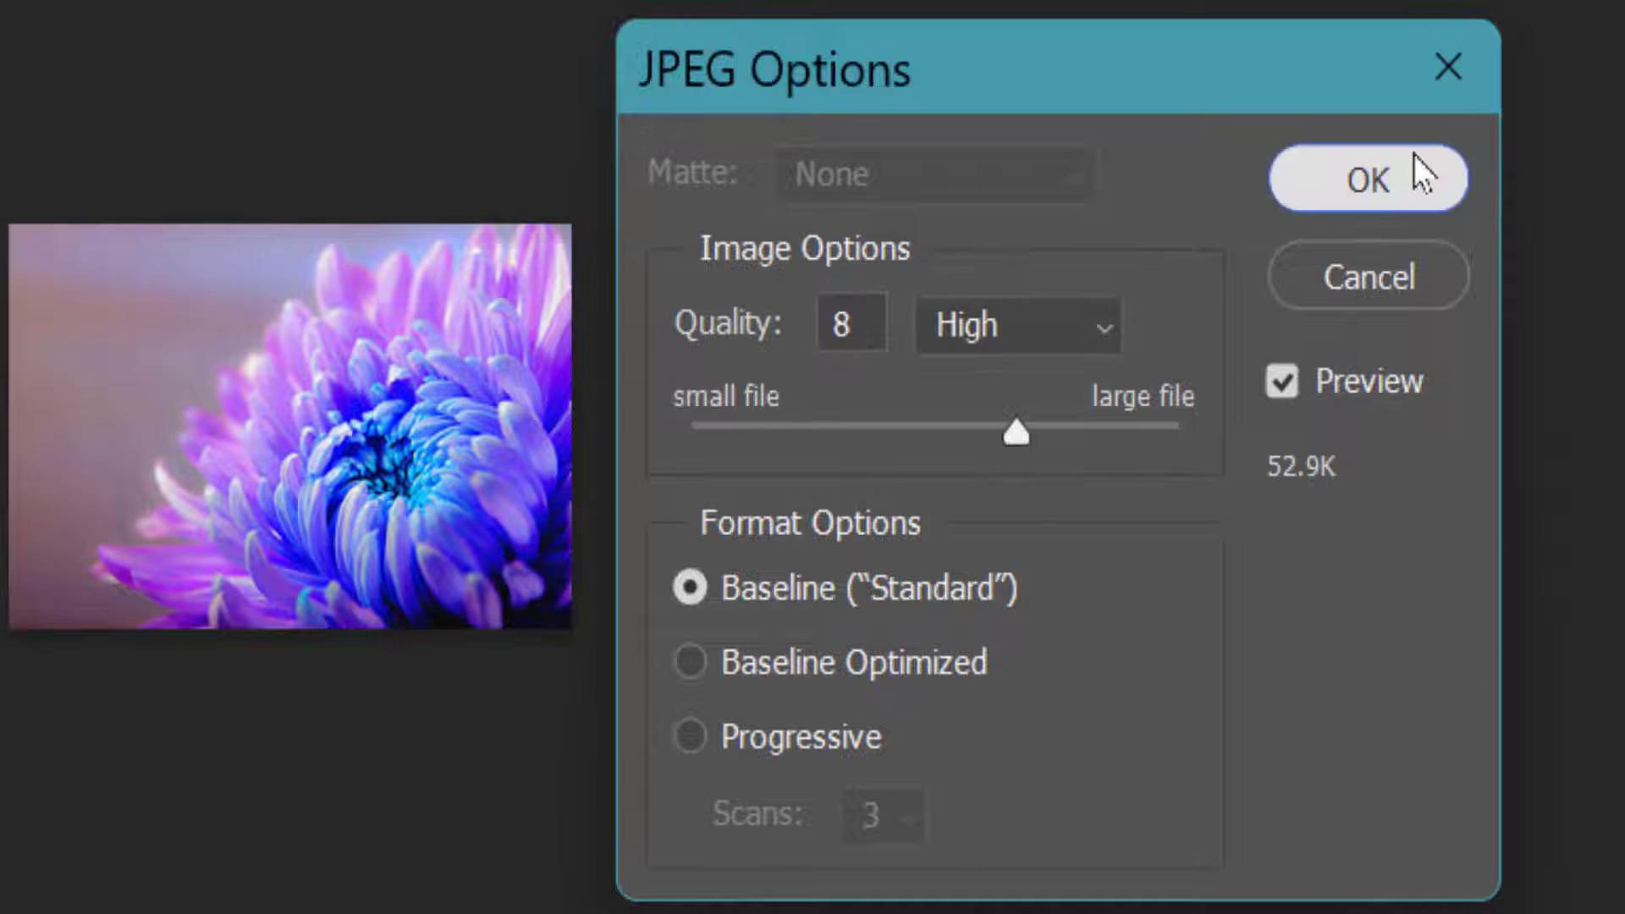
left_click(1366, 179)
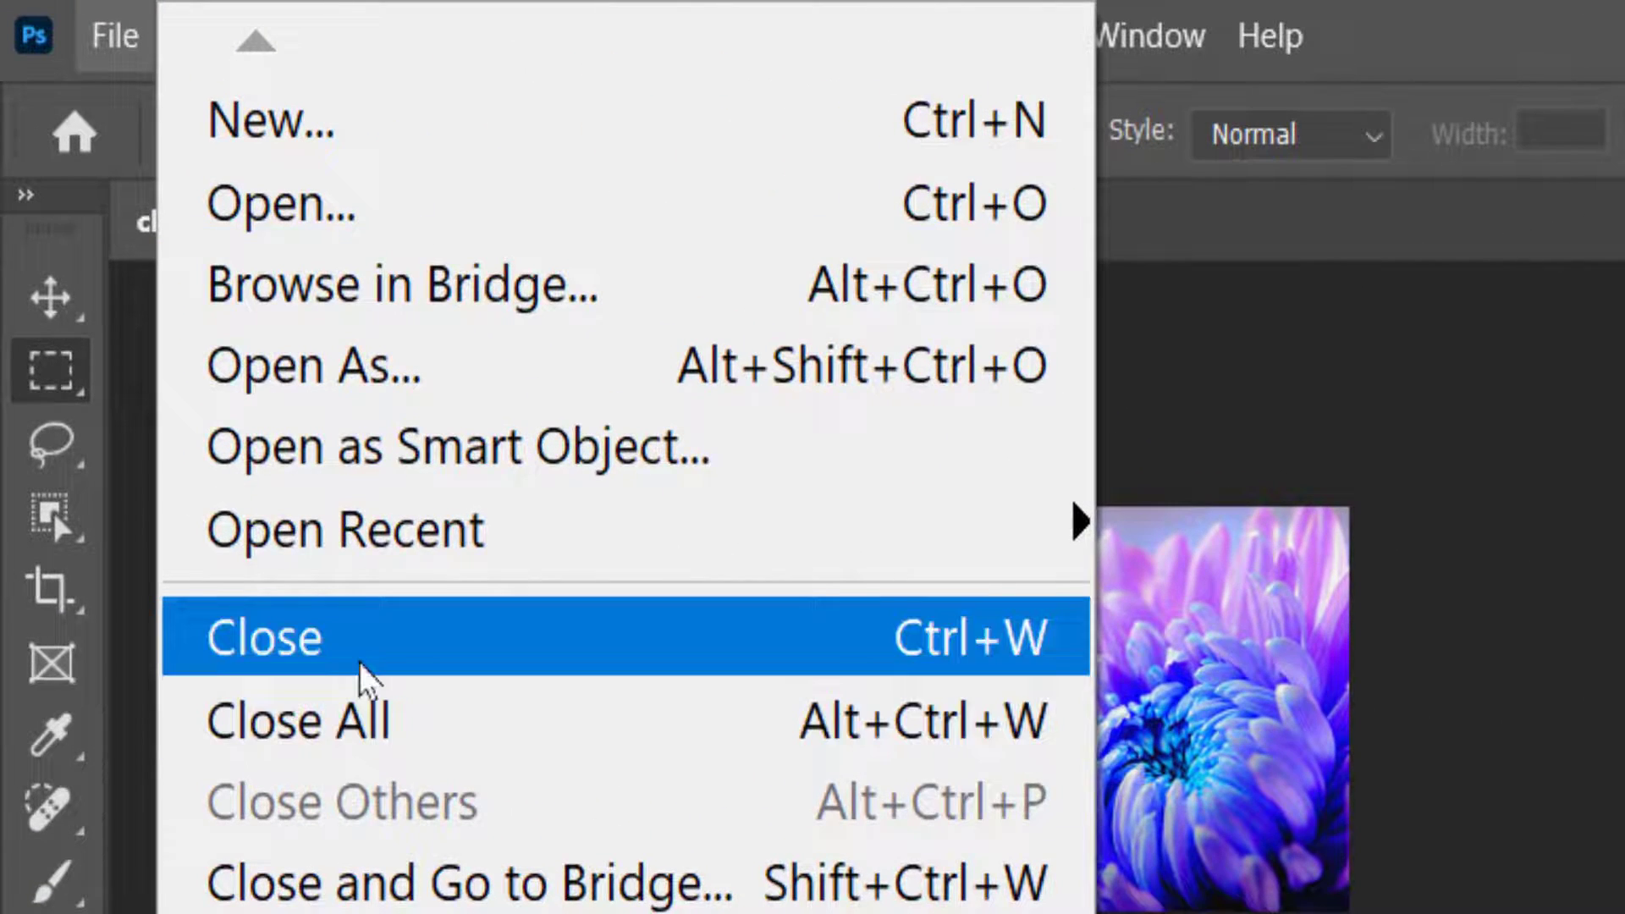
Close the image and stop recording, leaving Image Size, Save and Close steps.
left_click(262, 637)
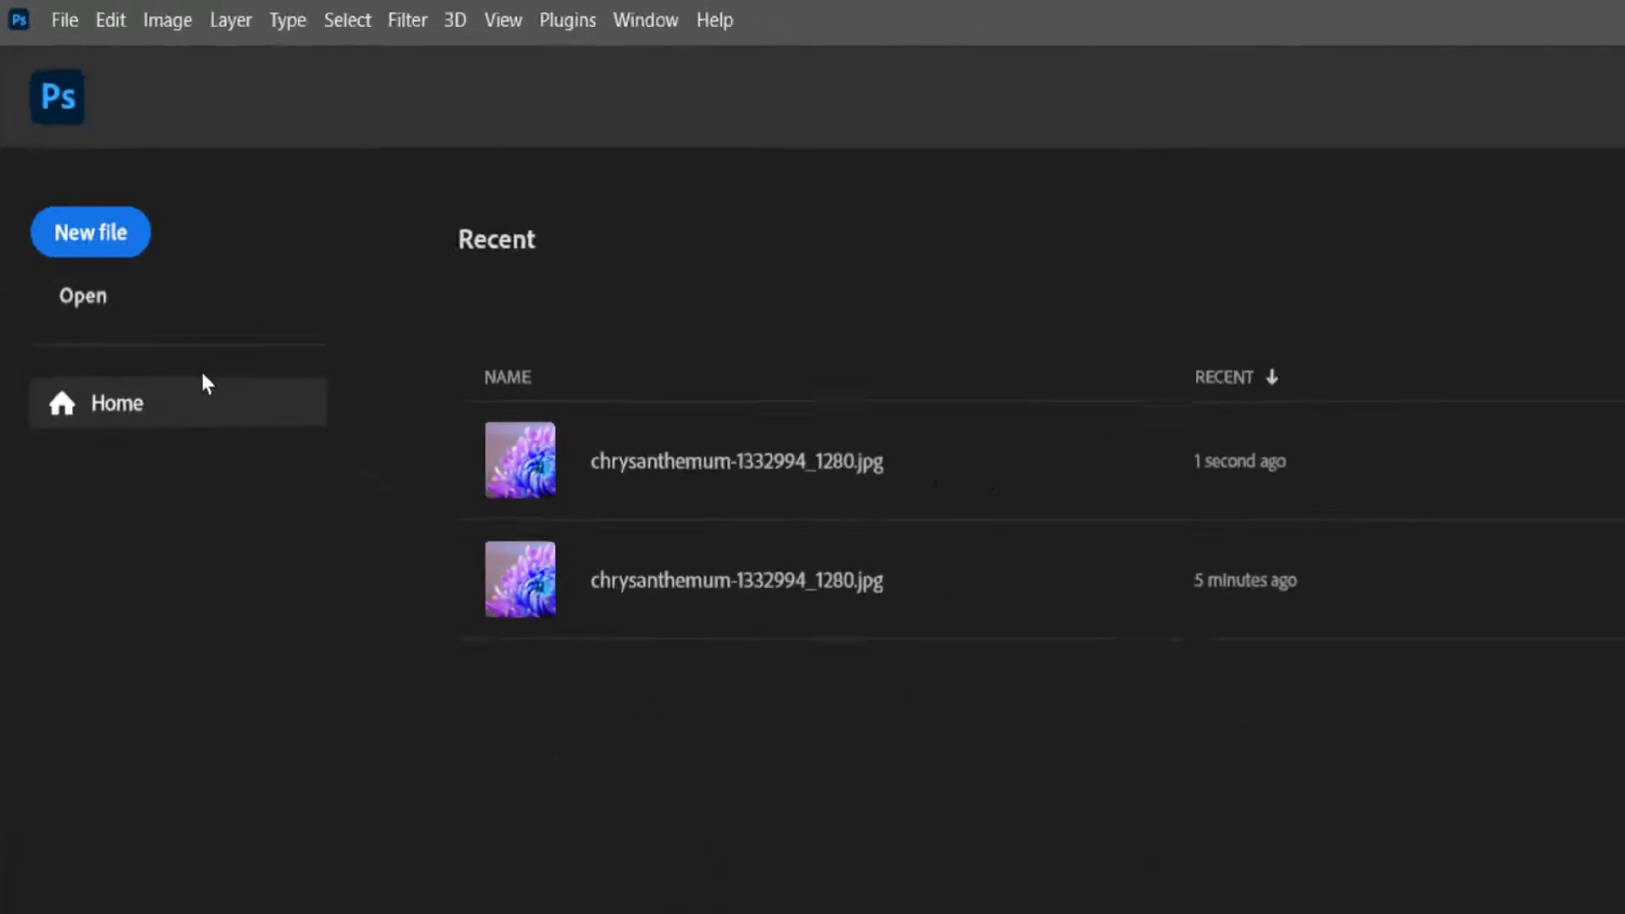
left_click(643, 20)
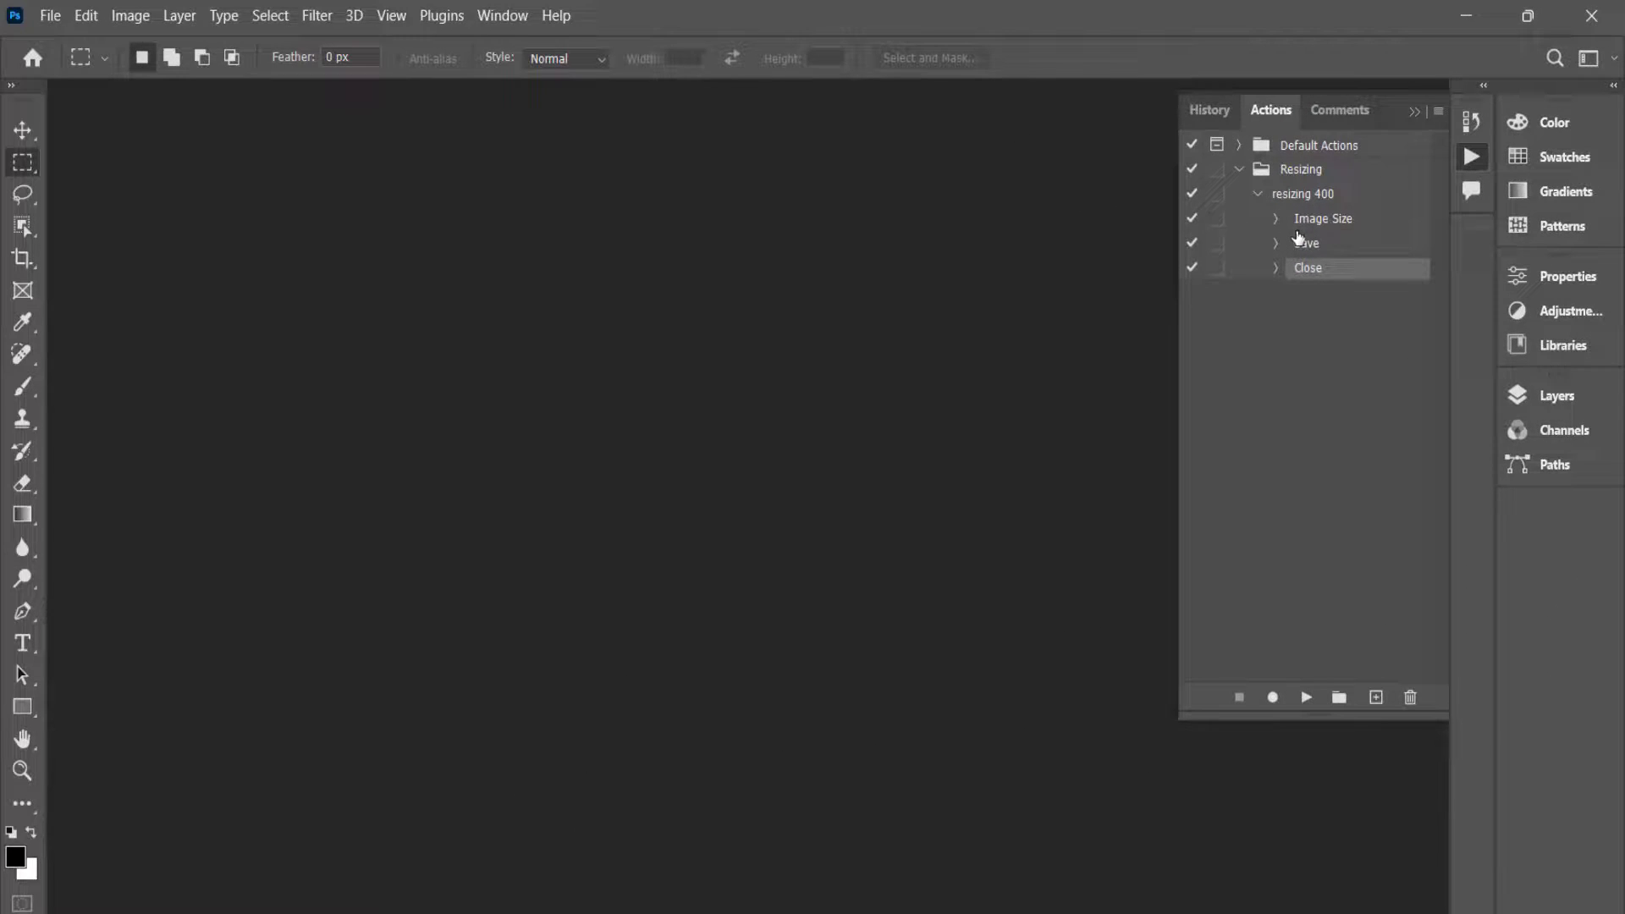
Set the Batch dialog to play Resizing > resizing 400 with Original images as the source folder.
left_click(49, 15)
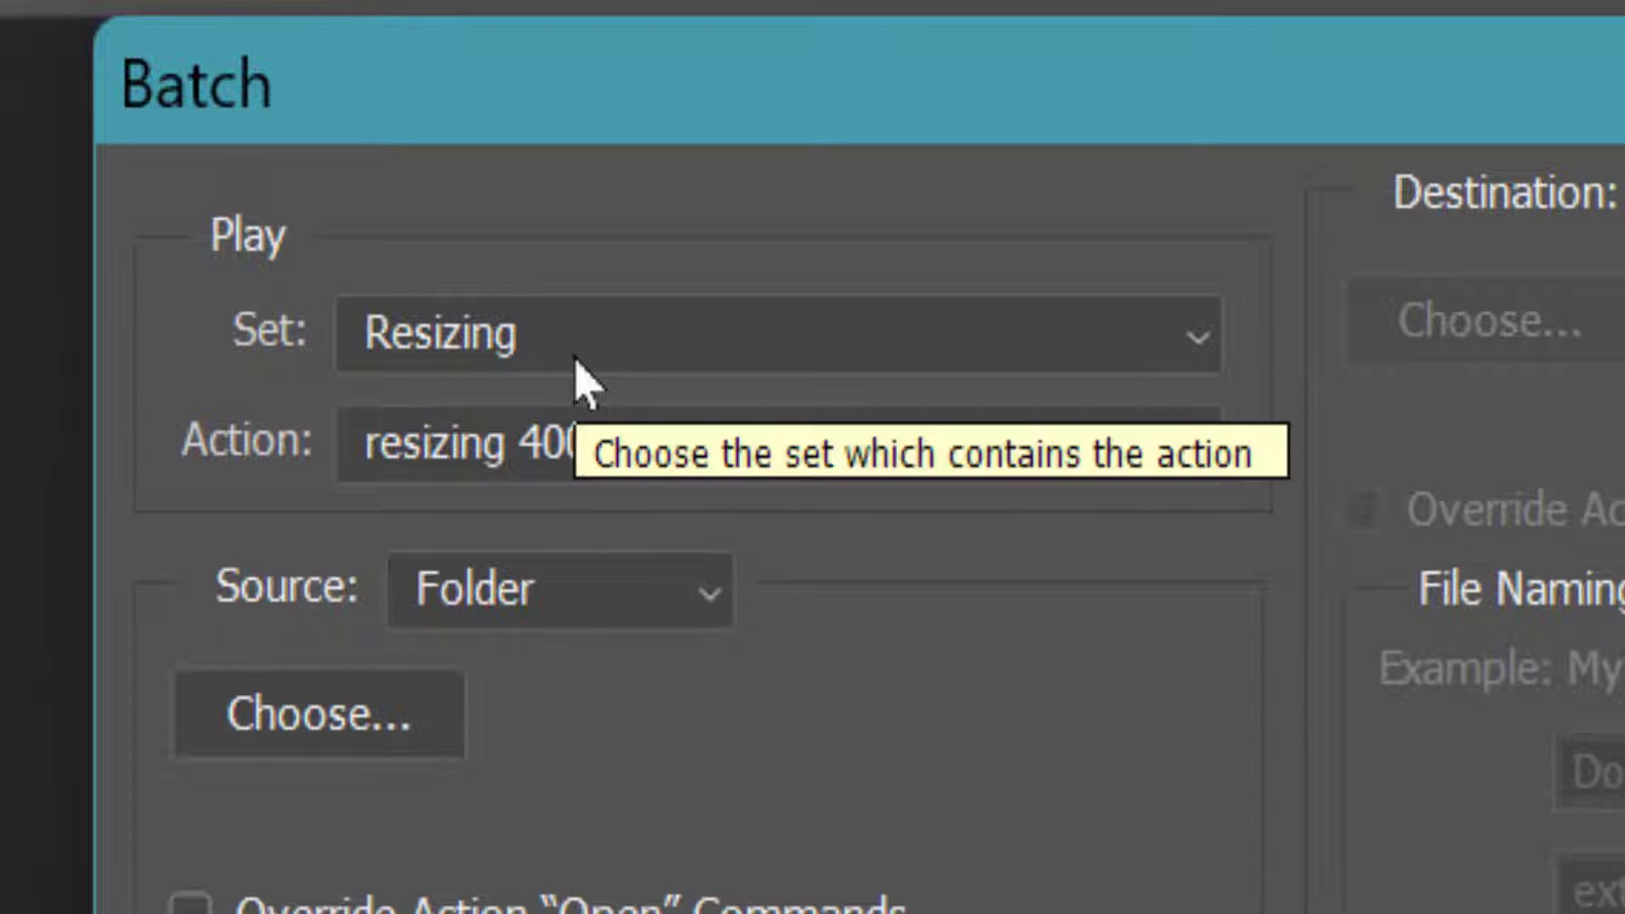
mouse_move(566, 461)
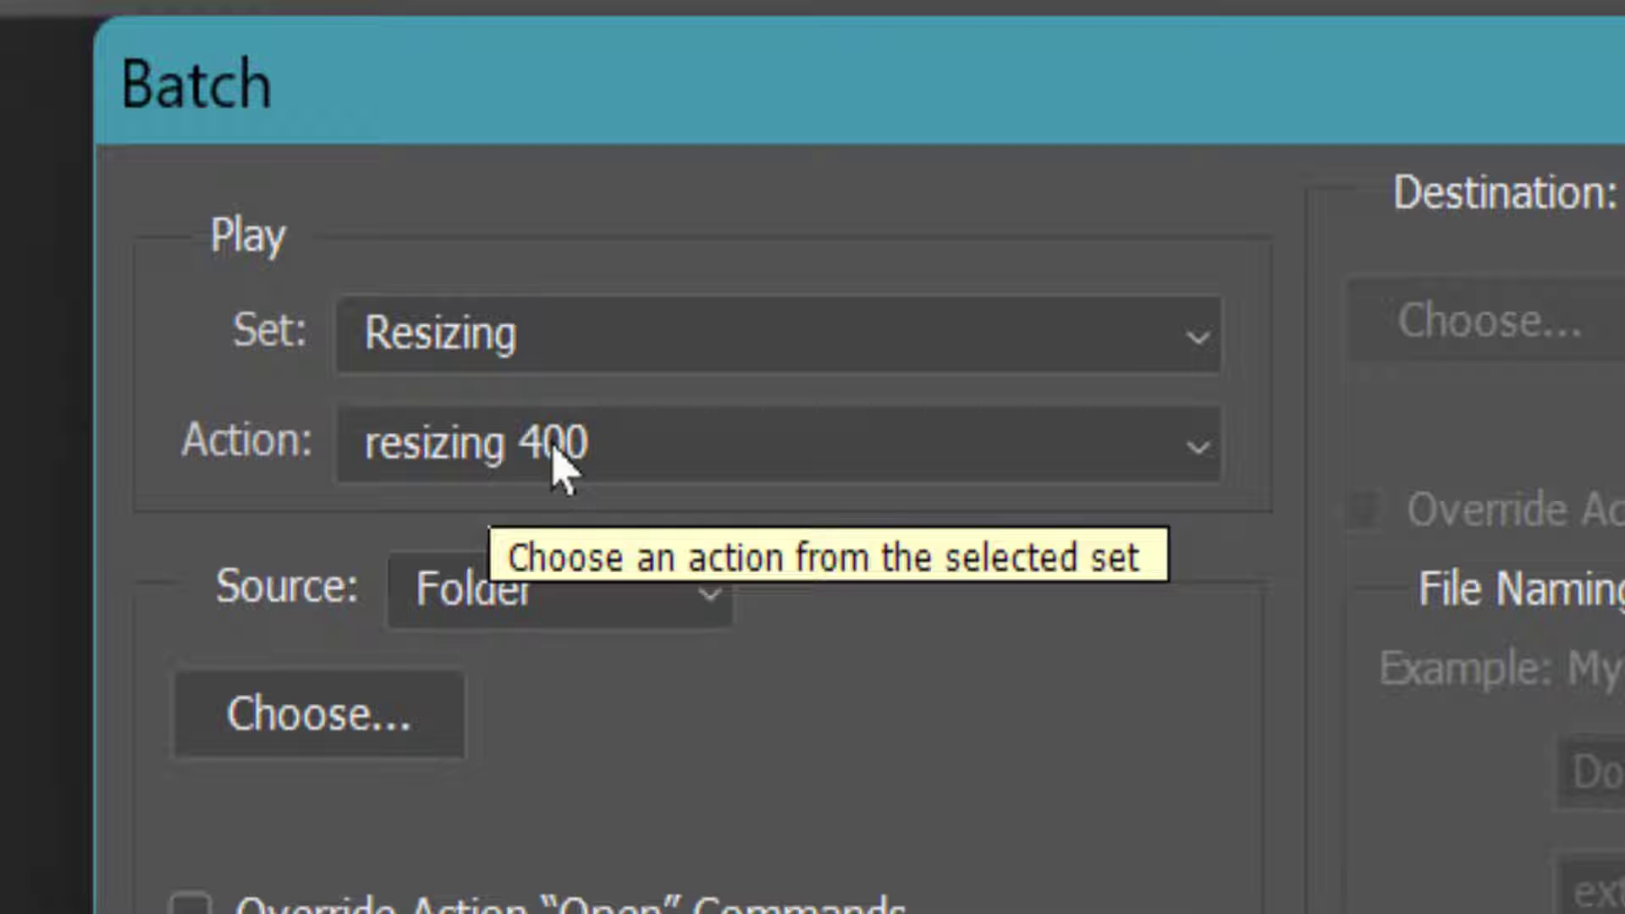
left_click(557, 588)
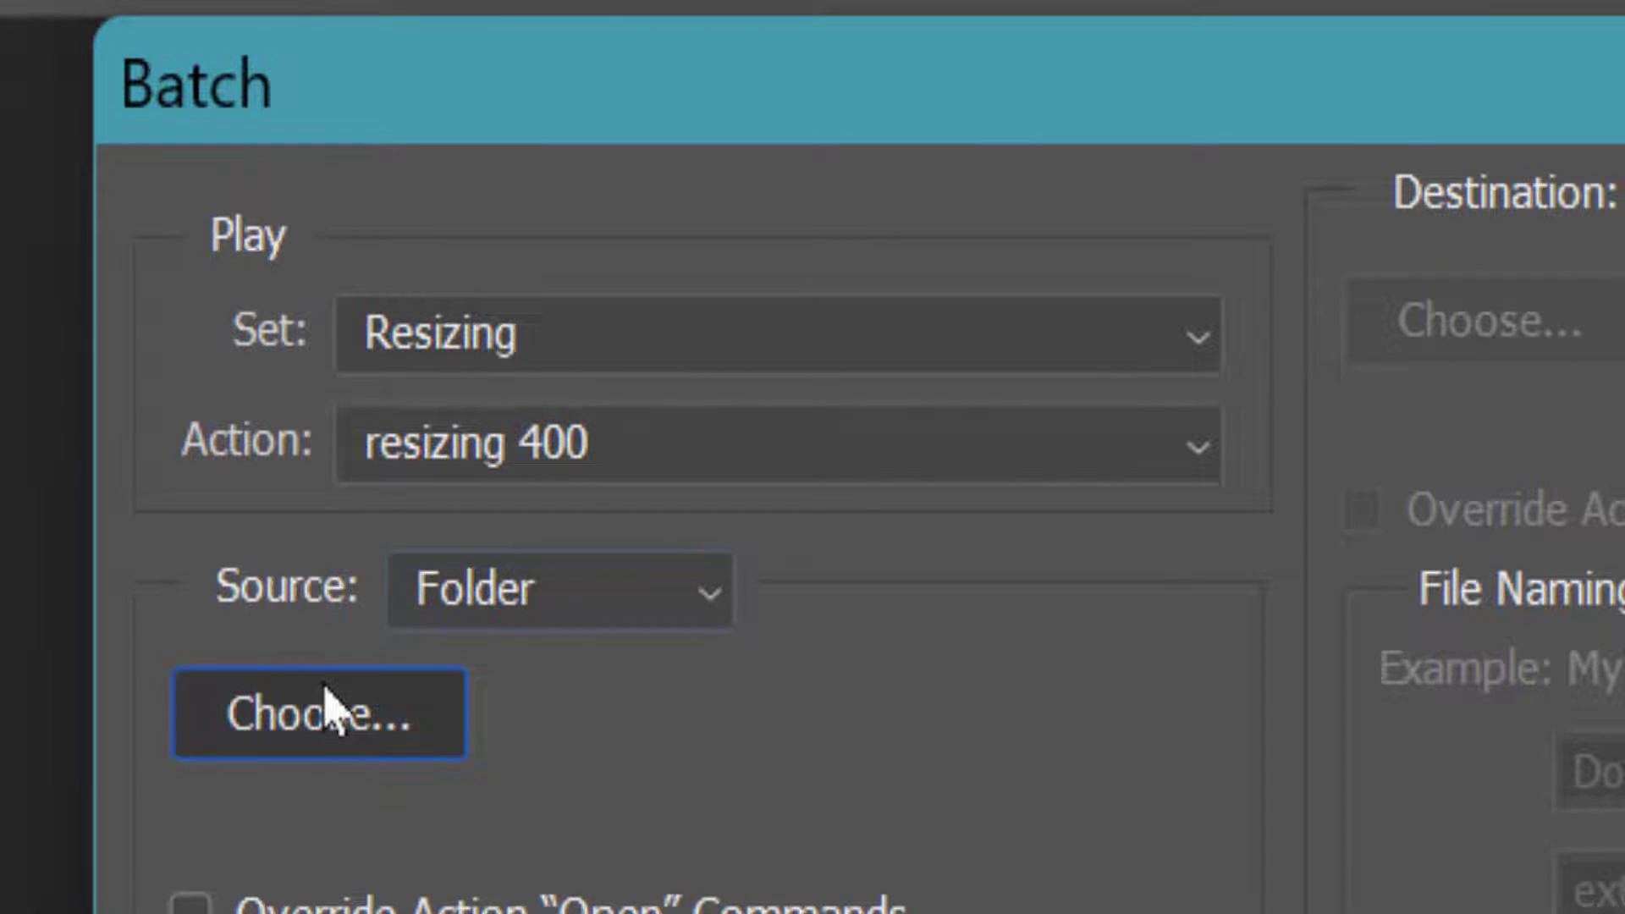
left_click(318, 713)
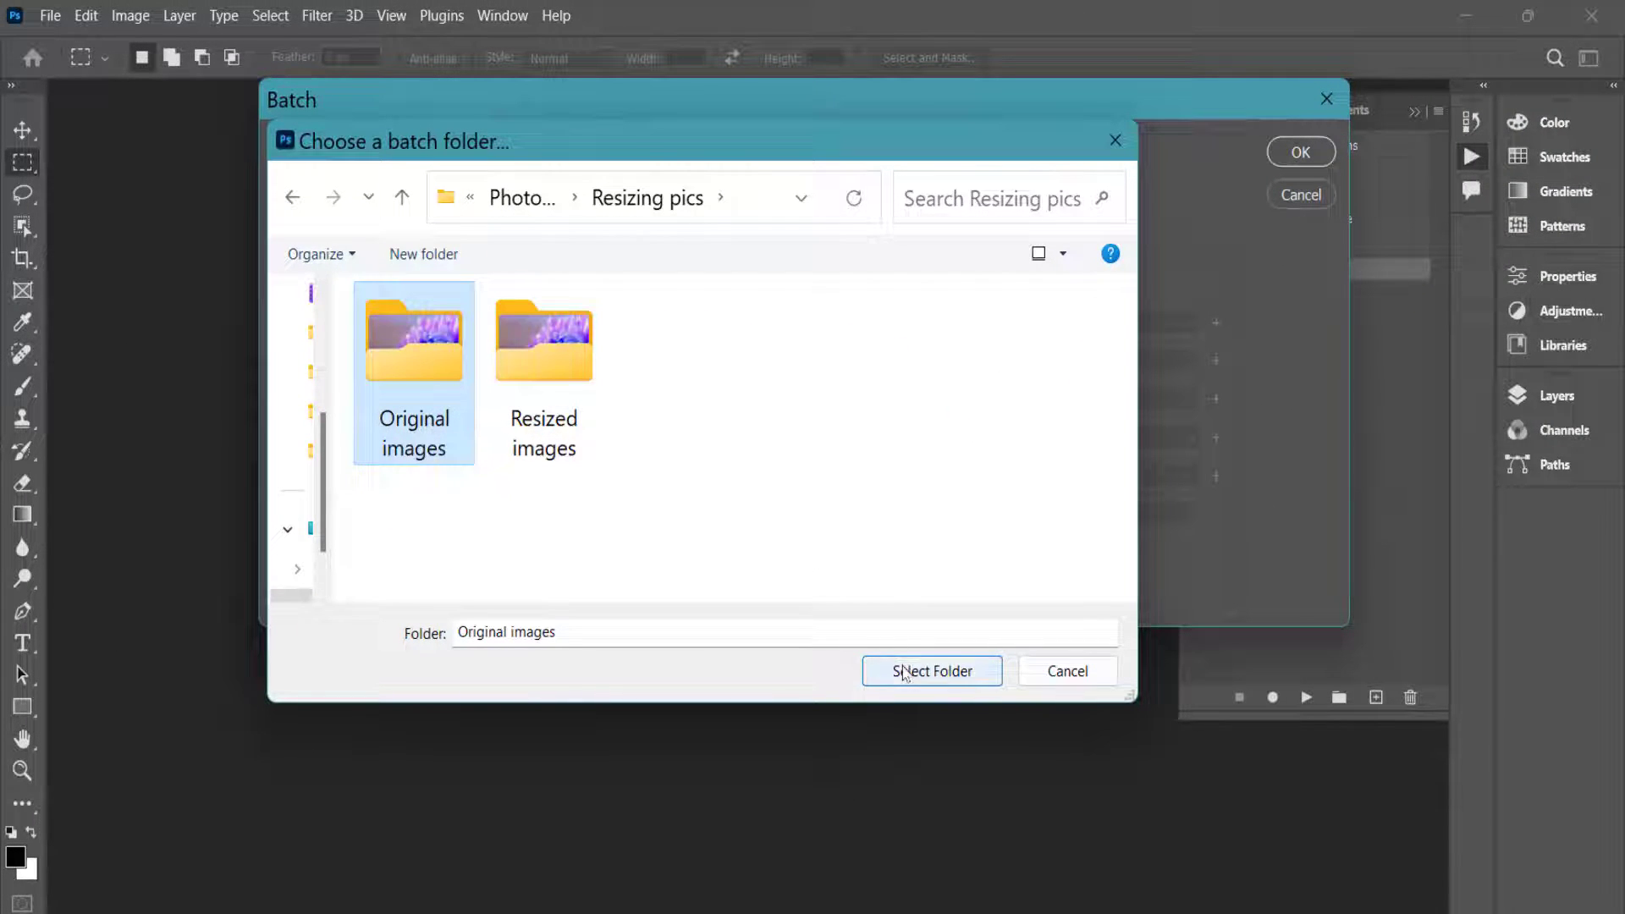
left_click(931, 670)
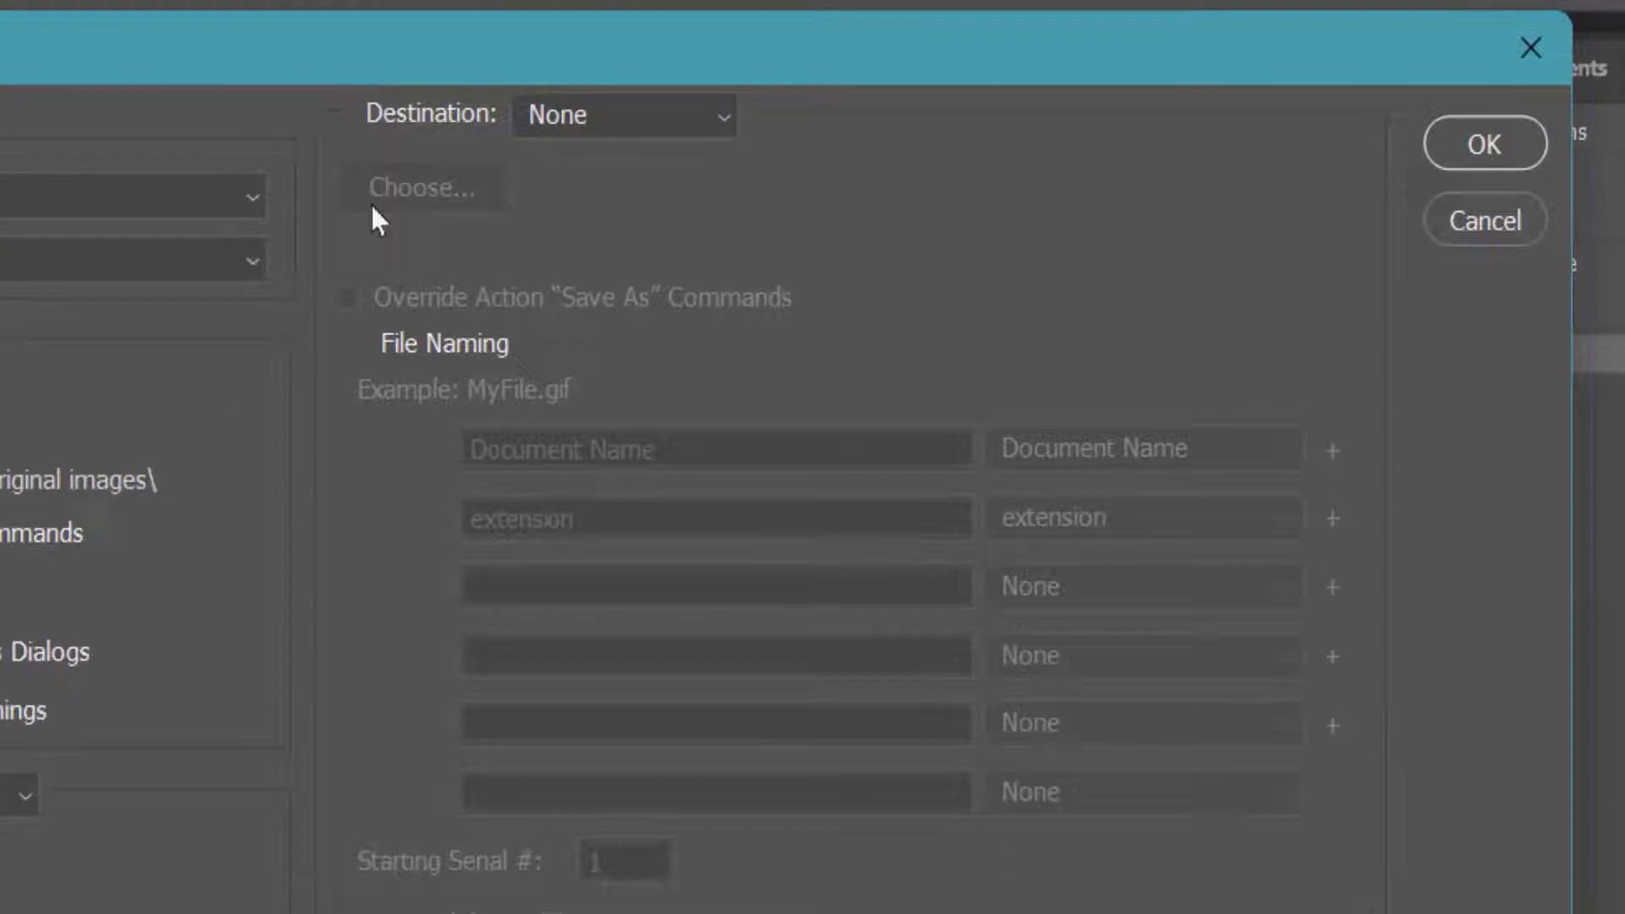
Send the batch output to the Resized images folder and run the batch resize.
left_click(622, 116)
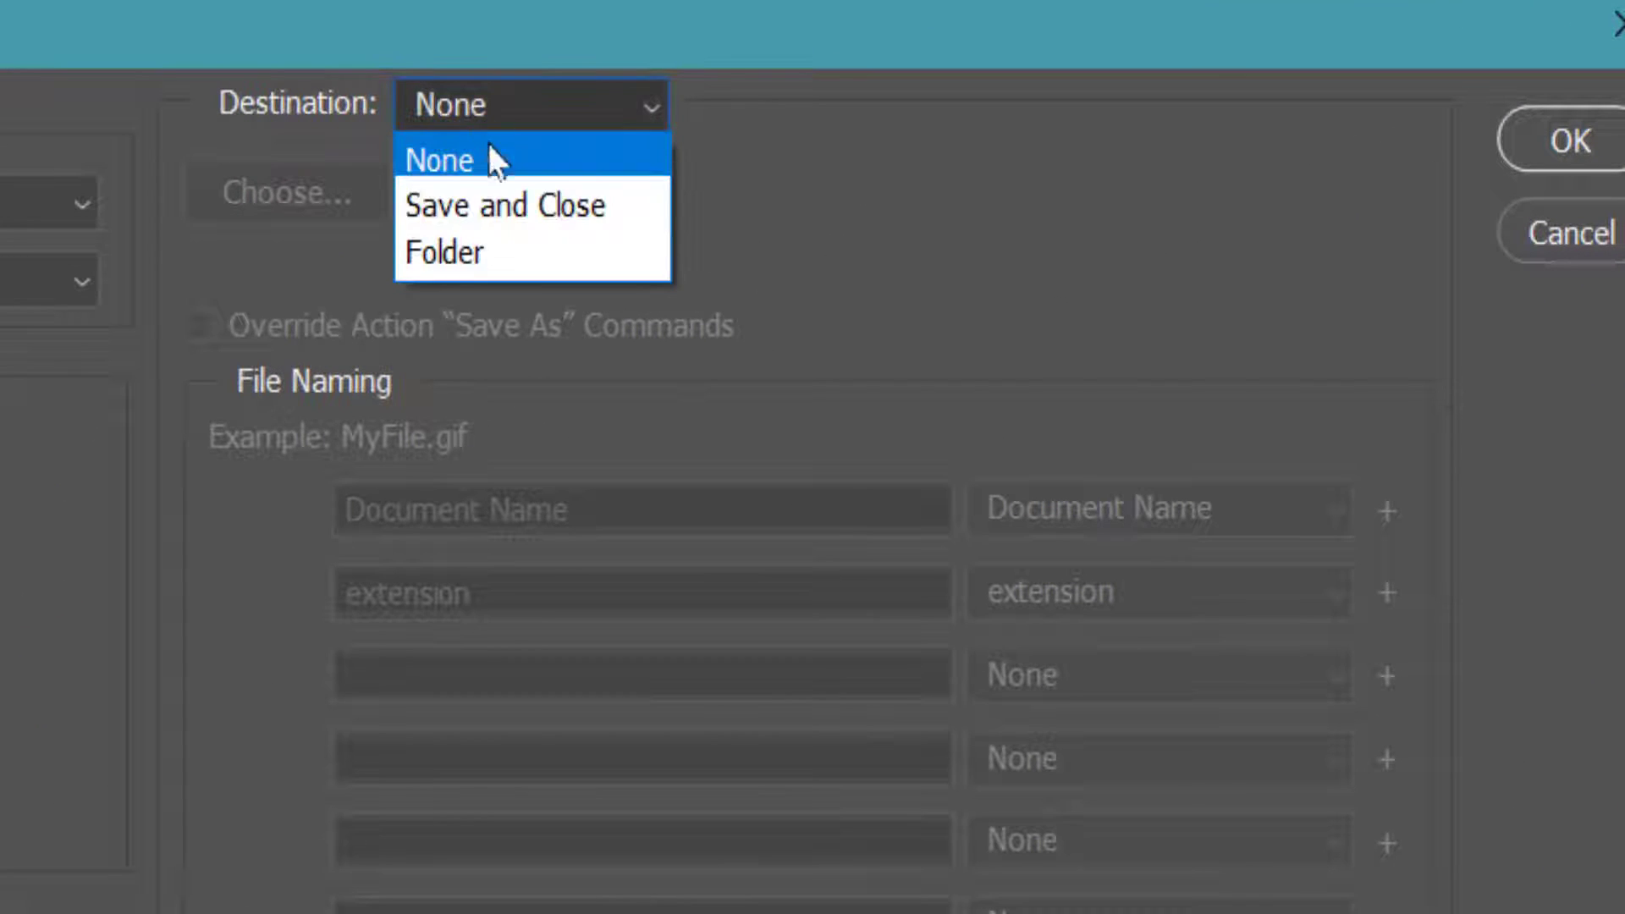
left_click(442, 252)
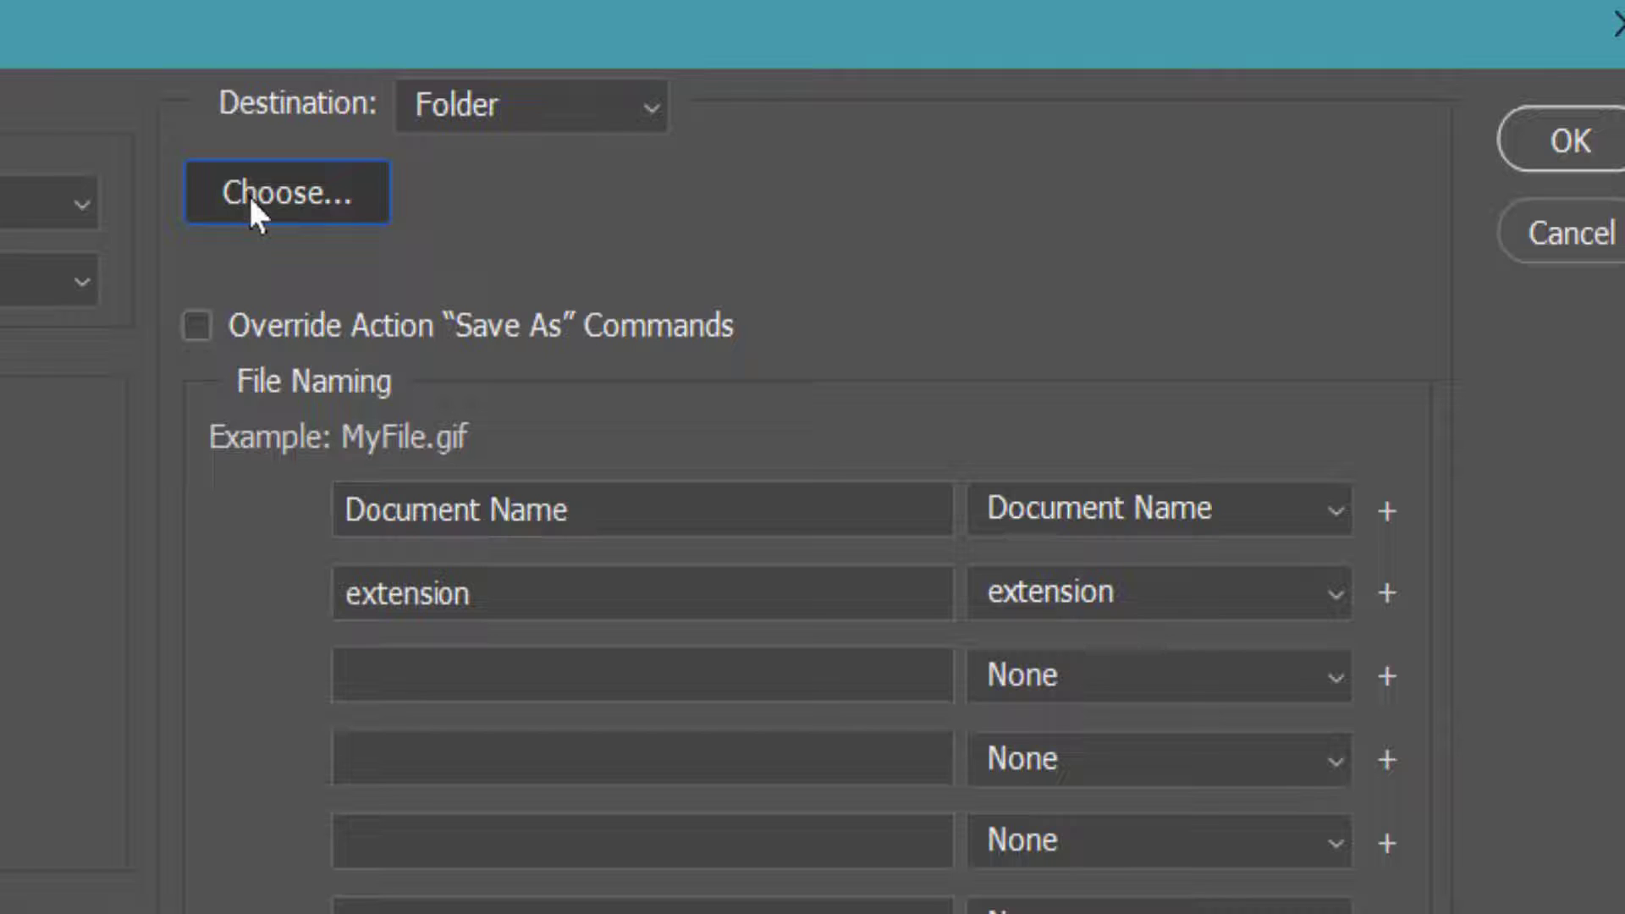
left_click(287, 193)
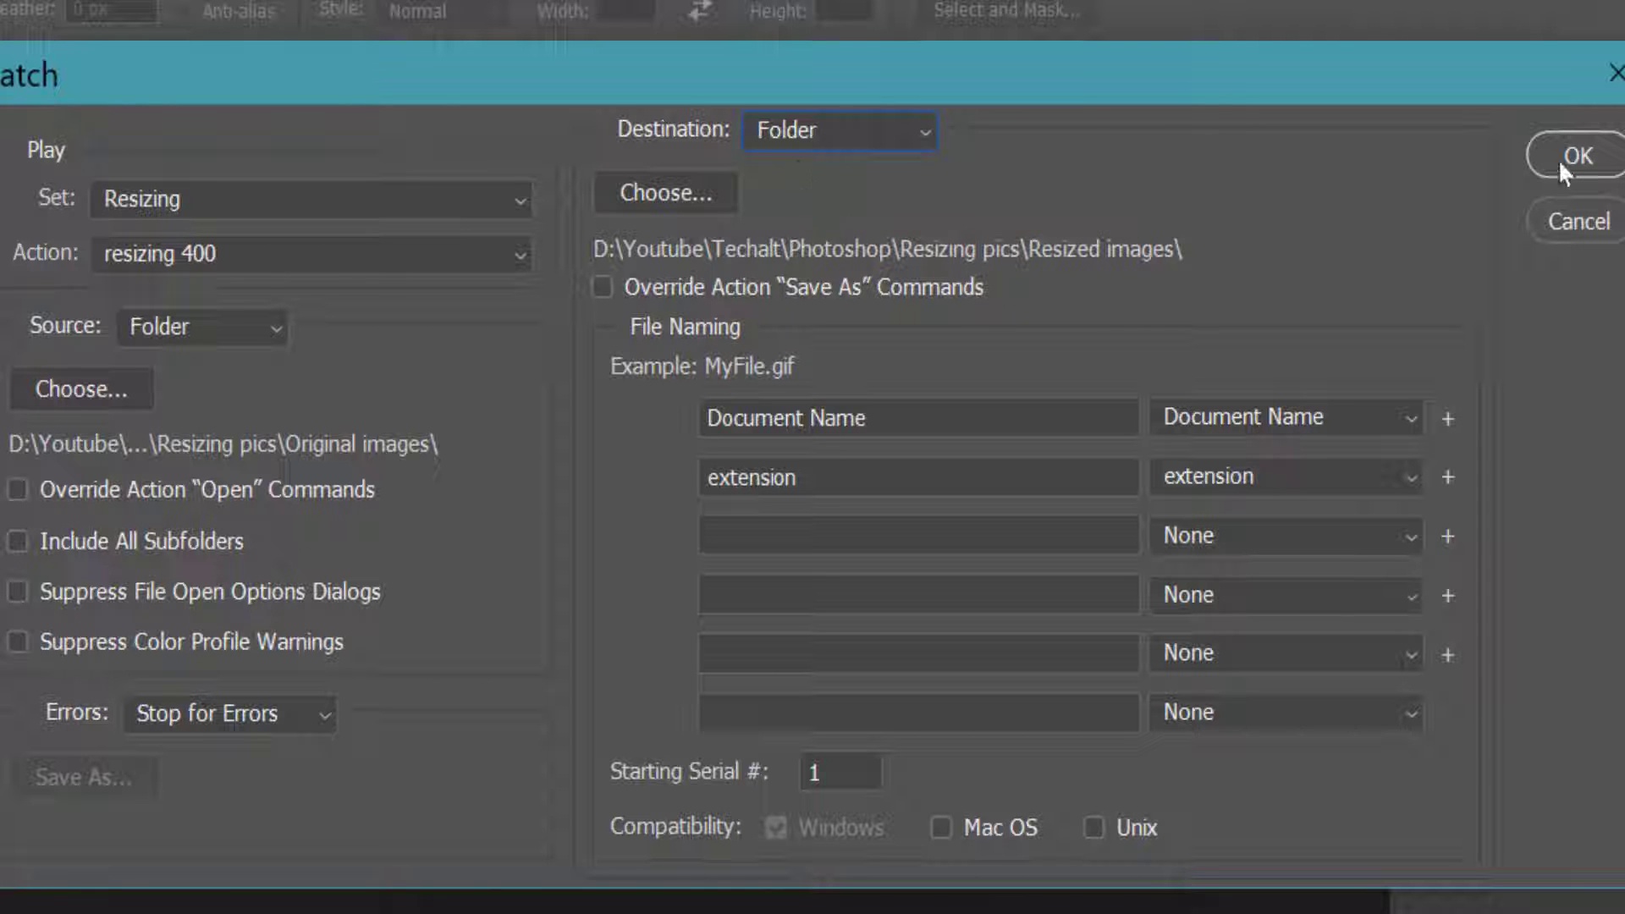
left_click(1573, 156)
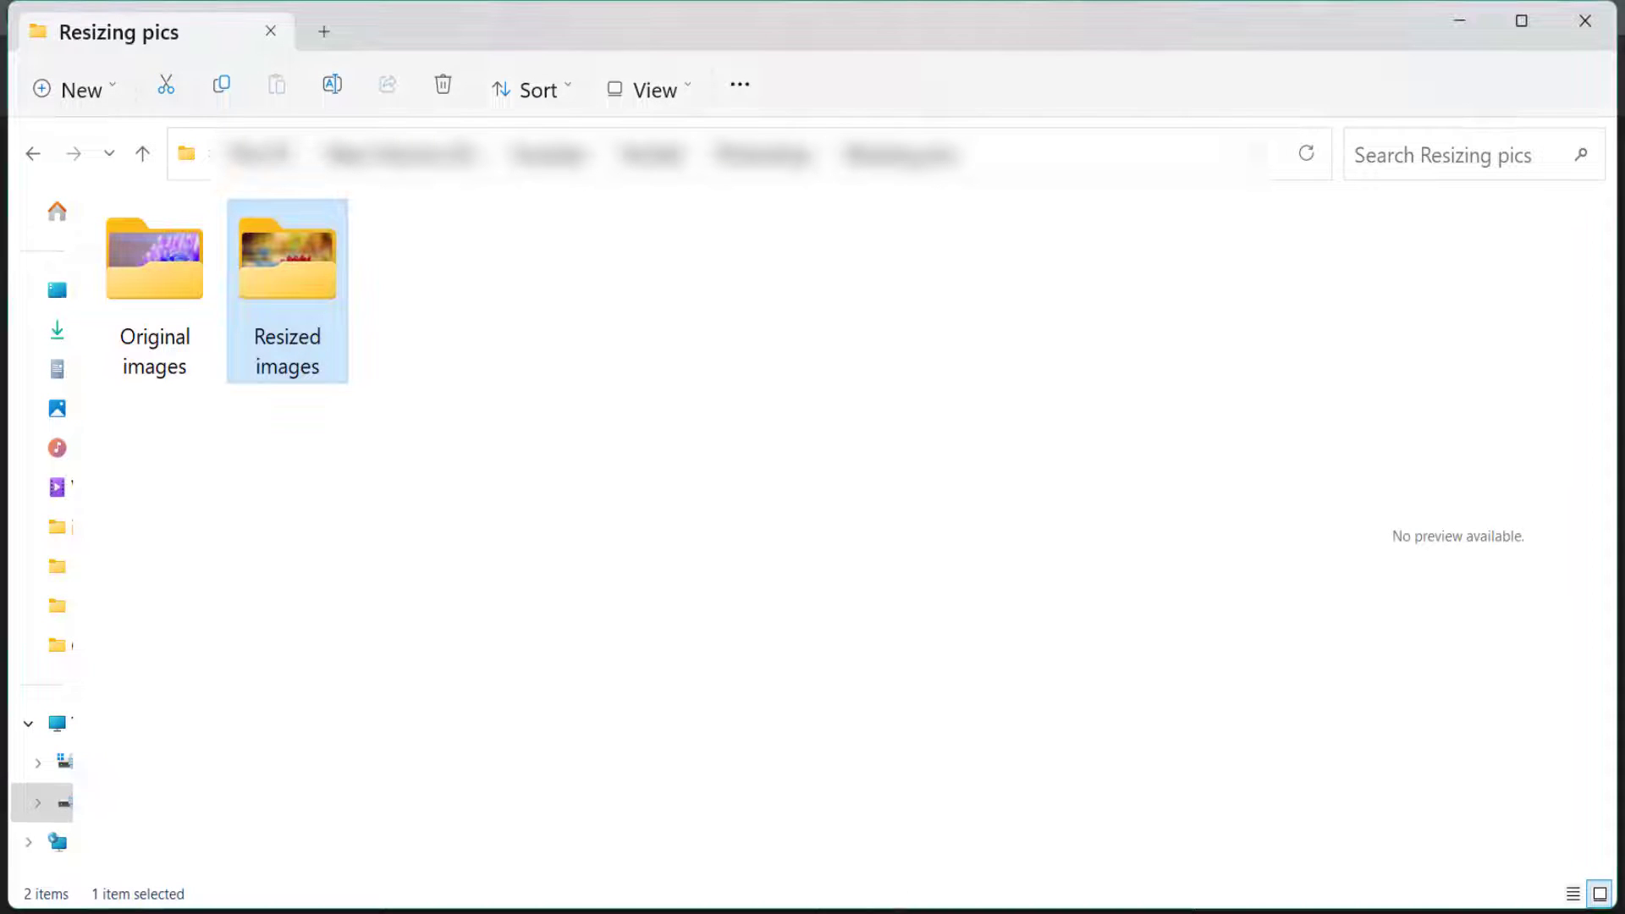
Open the Resized images folder and preview the white lily flower-729514_1280.jpg.
double_click(287, 257)
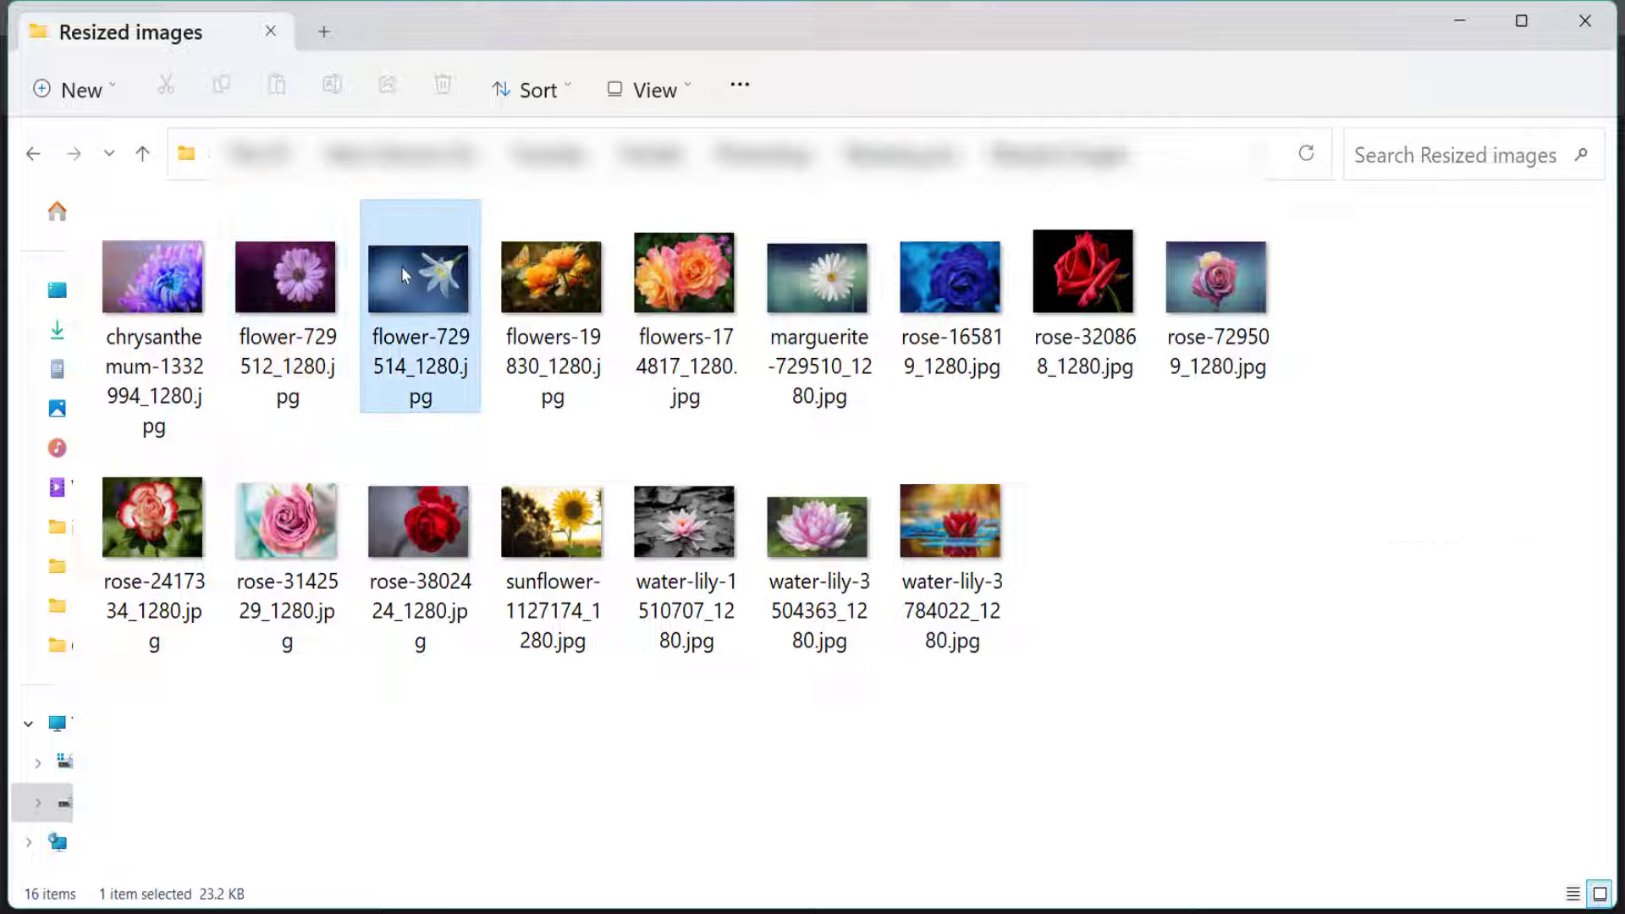
left_click(418, 274)
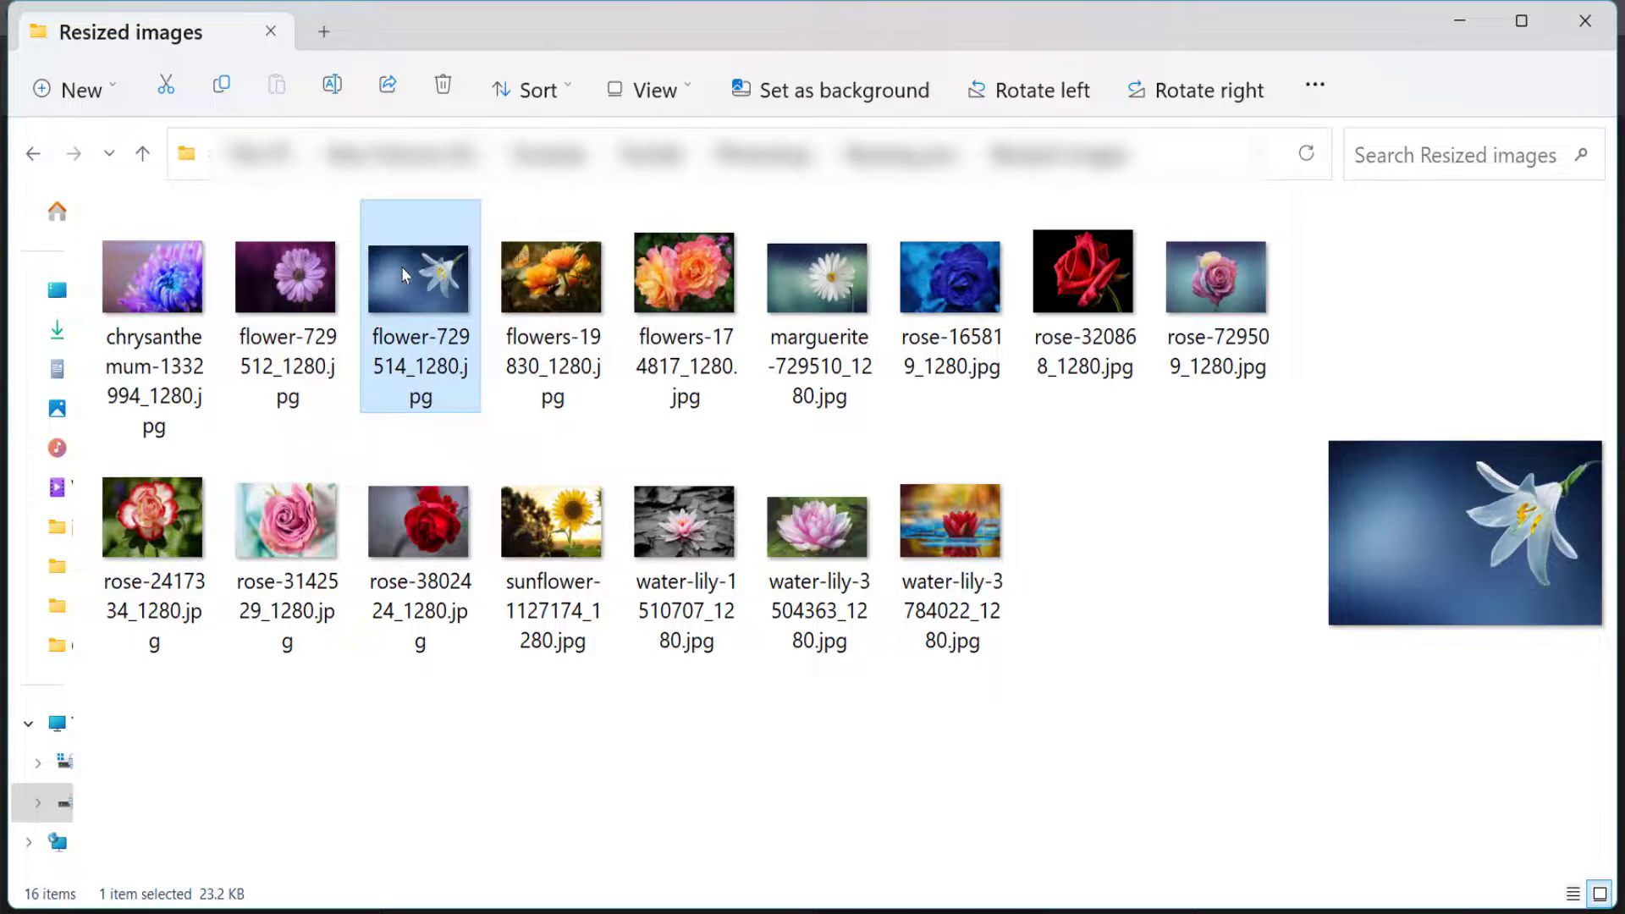
Confirm in Properties > Details that the lily is 400 × 253 pixels, then view it in Photos.
right_click(418, 274)
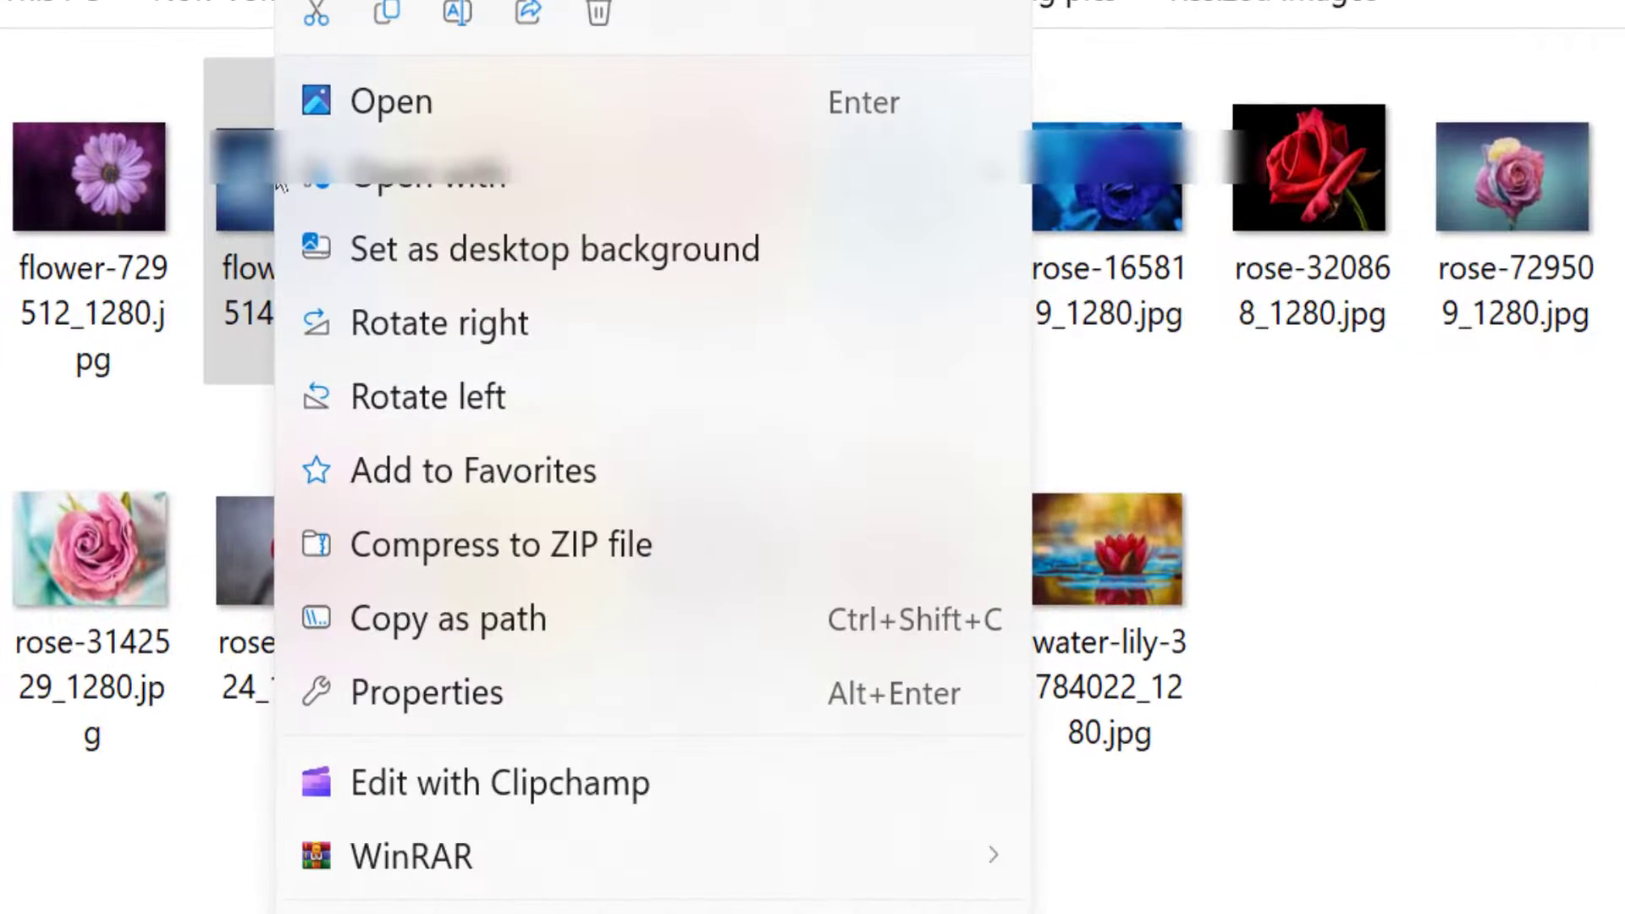
left_click(429, 692)
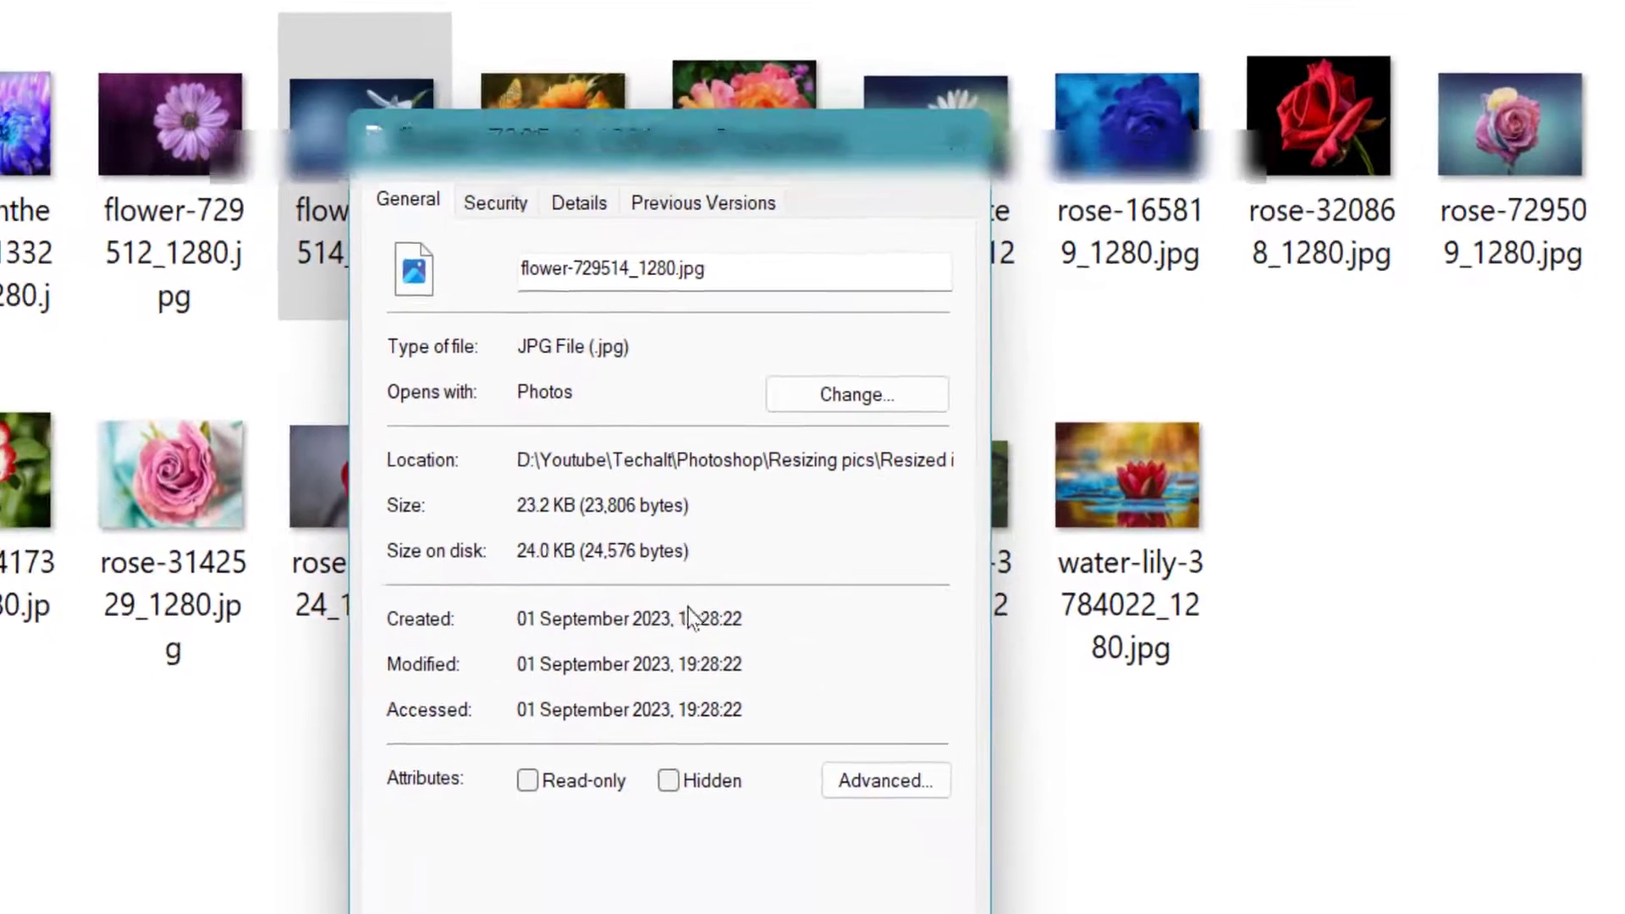
left_click(579, 201)
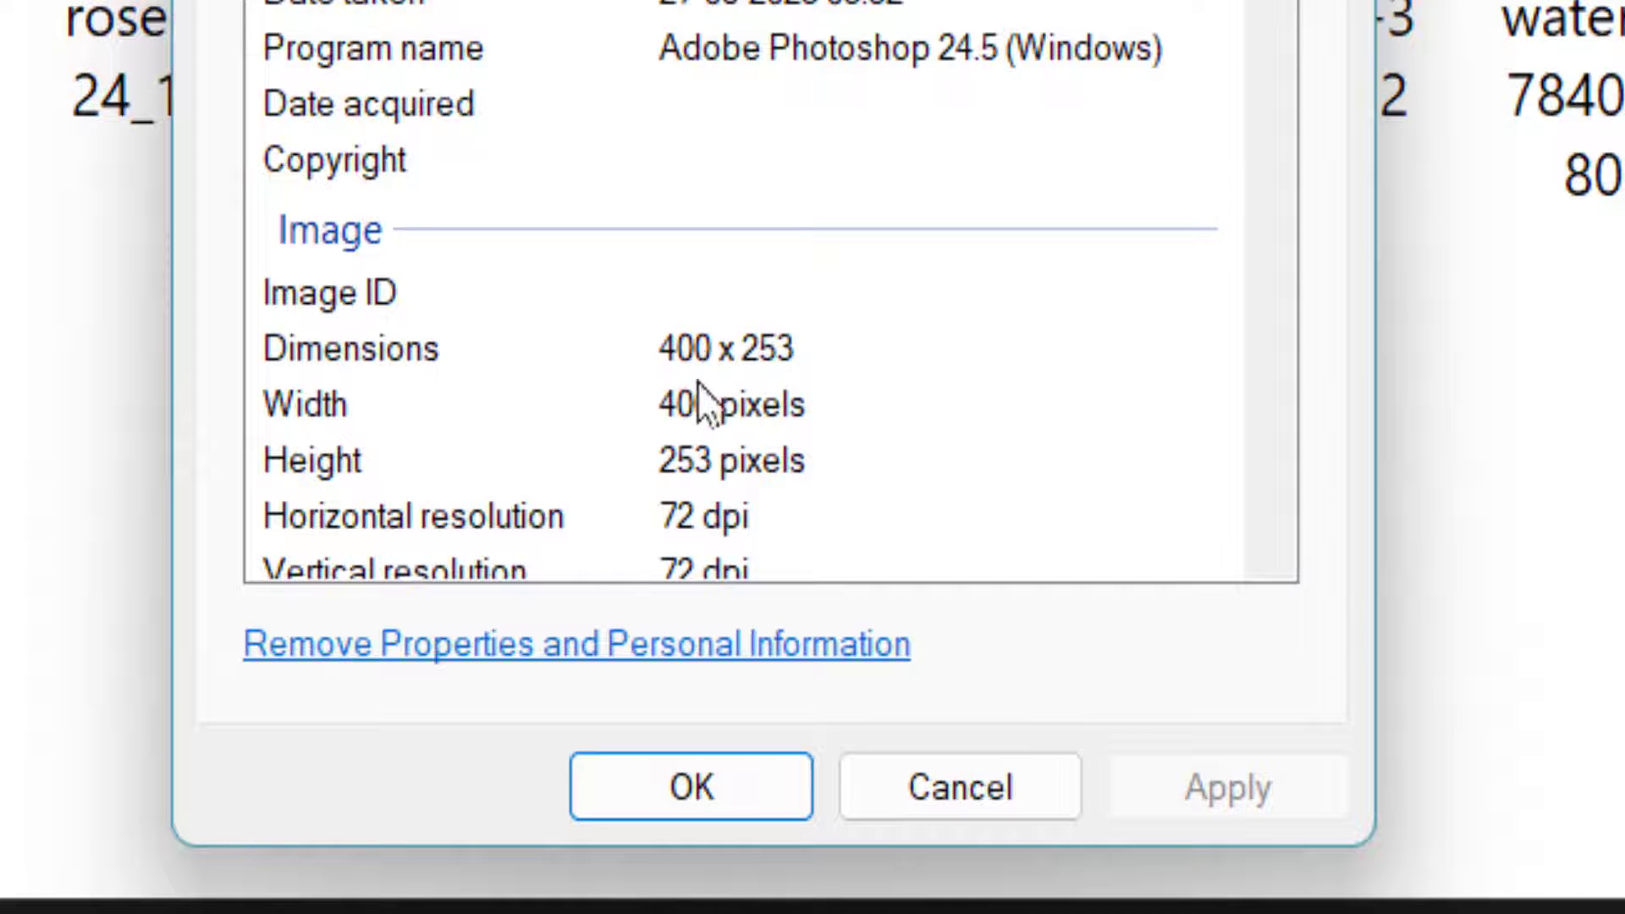
left_click(689, 786)
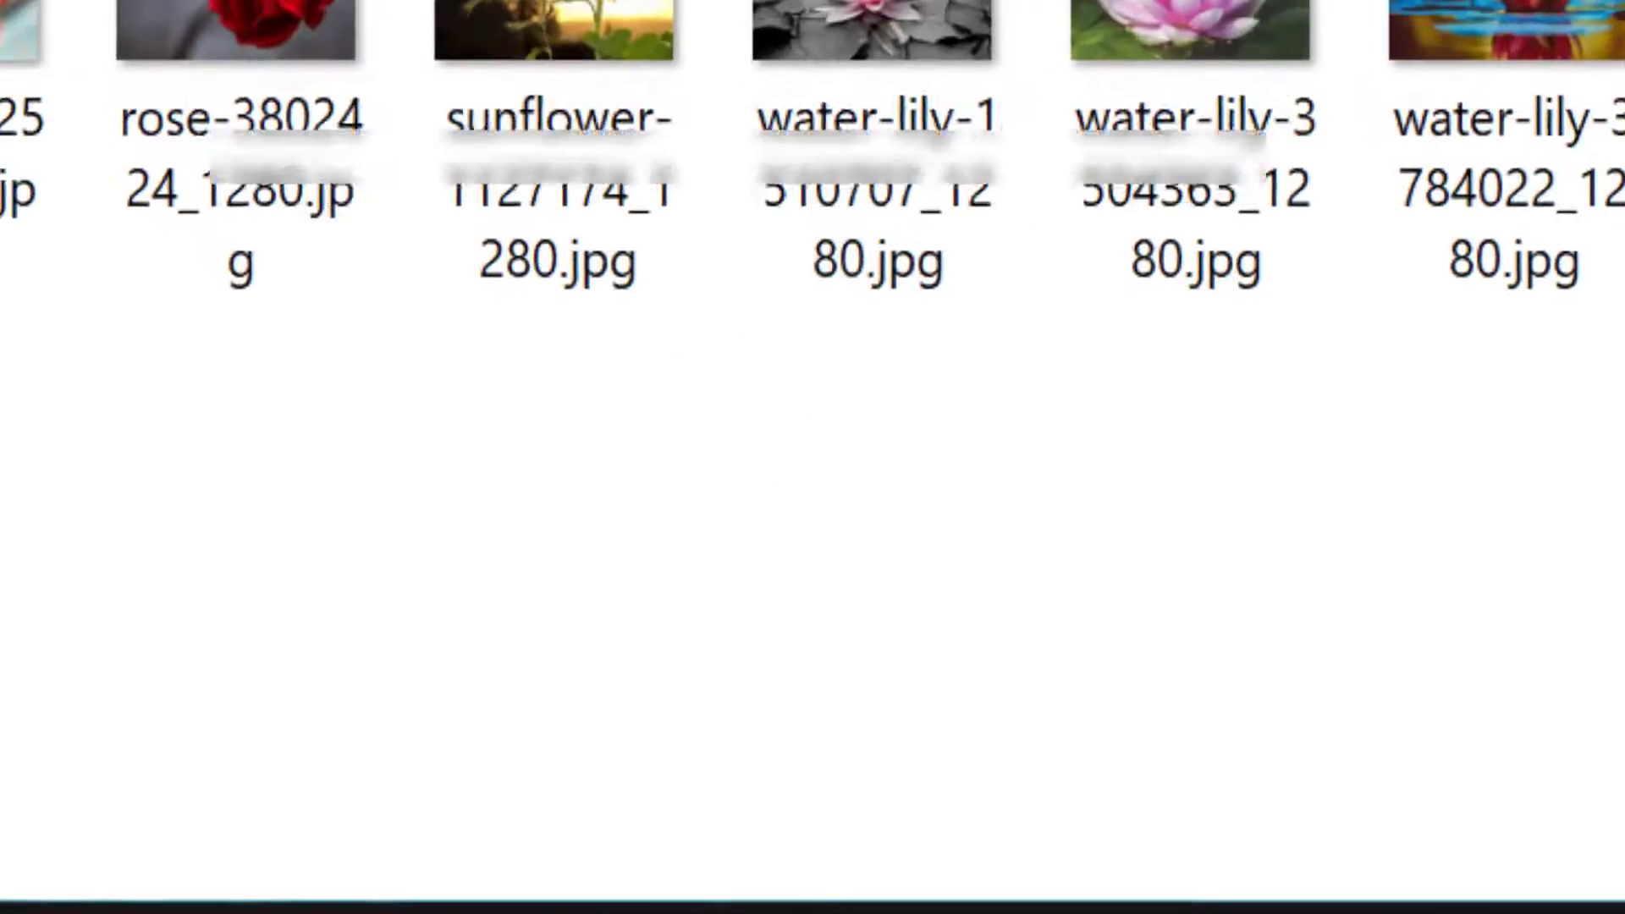
left_click(950, 276)
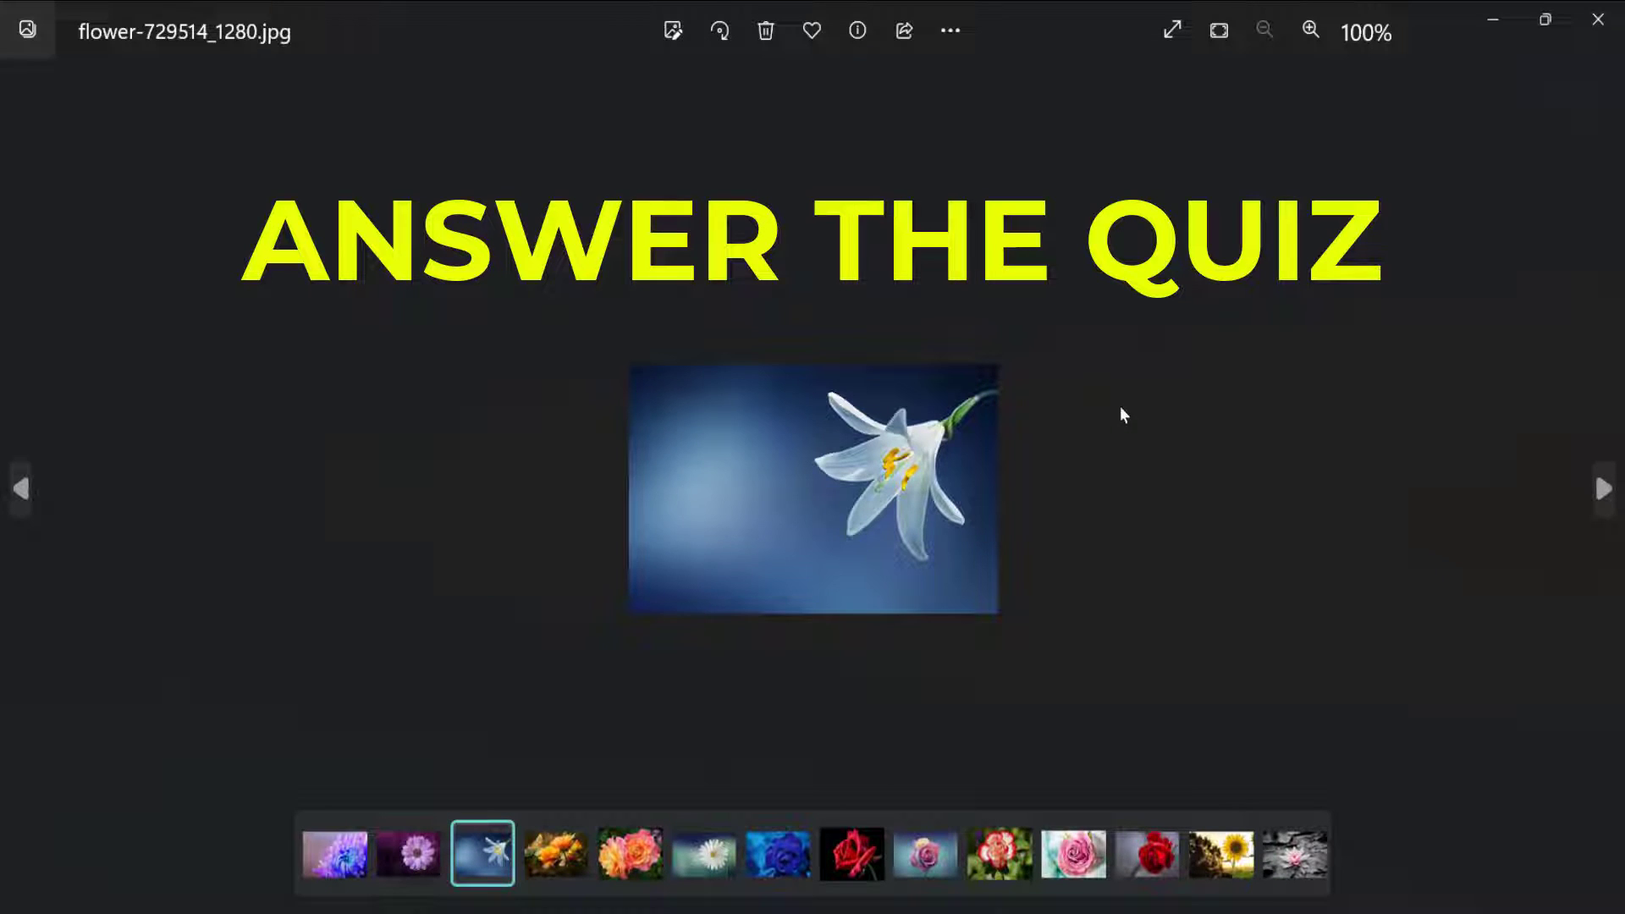
Step through the resized daisy, rose, sunflower and lily photos in the Photos filmstrip.
left_click(628, 851)
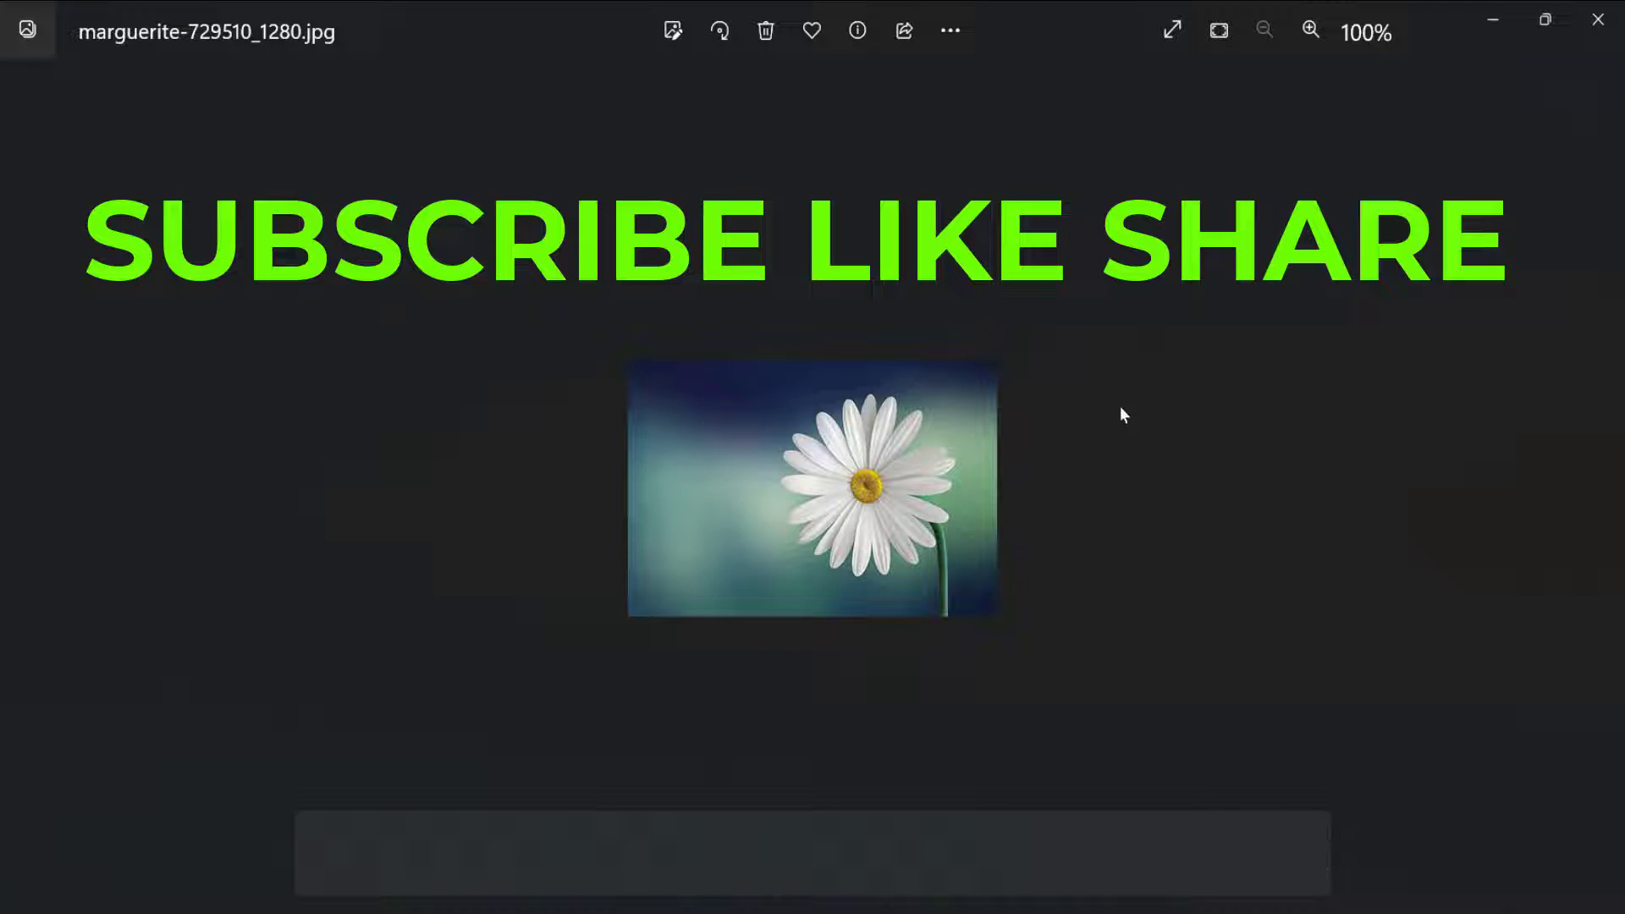
left_click(851, 853)
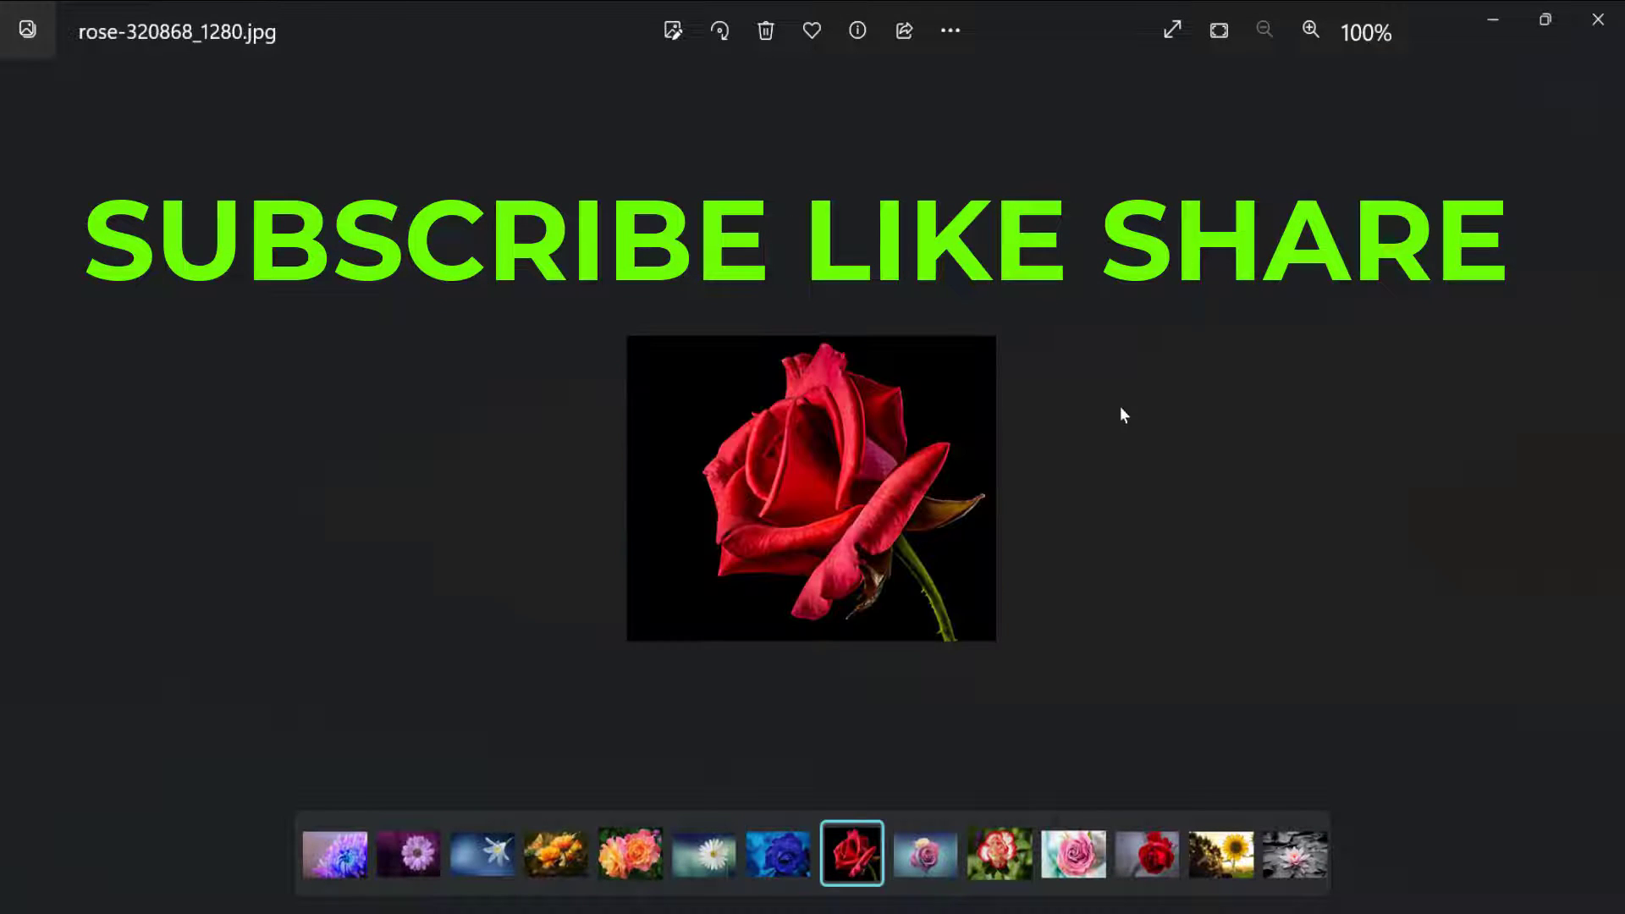
left_click(998, 853)
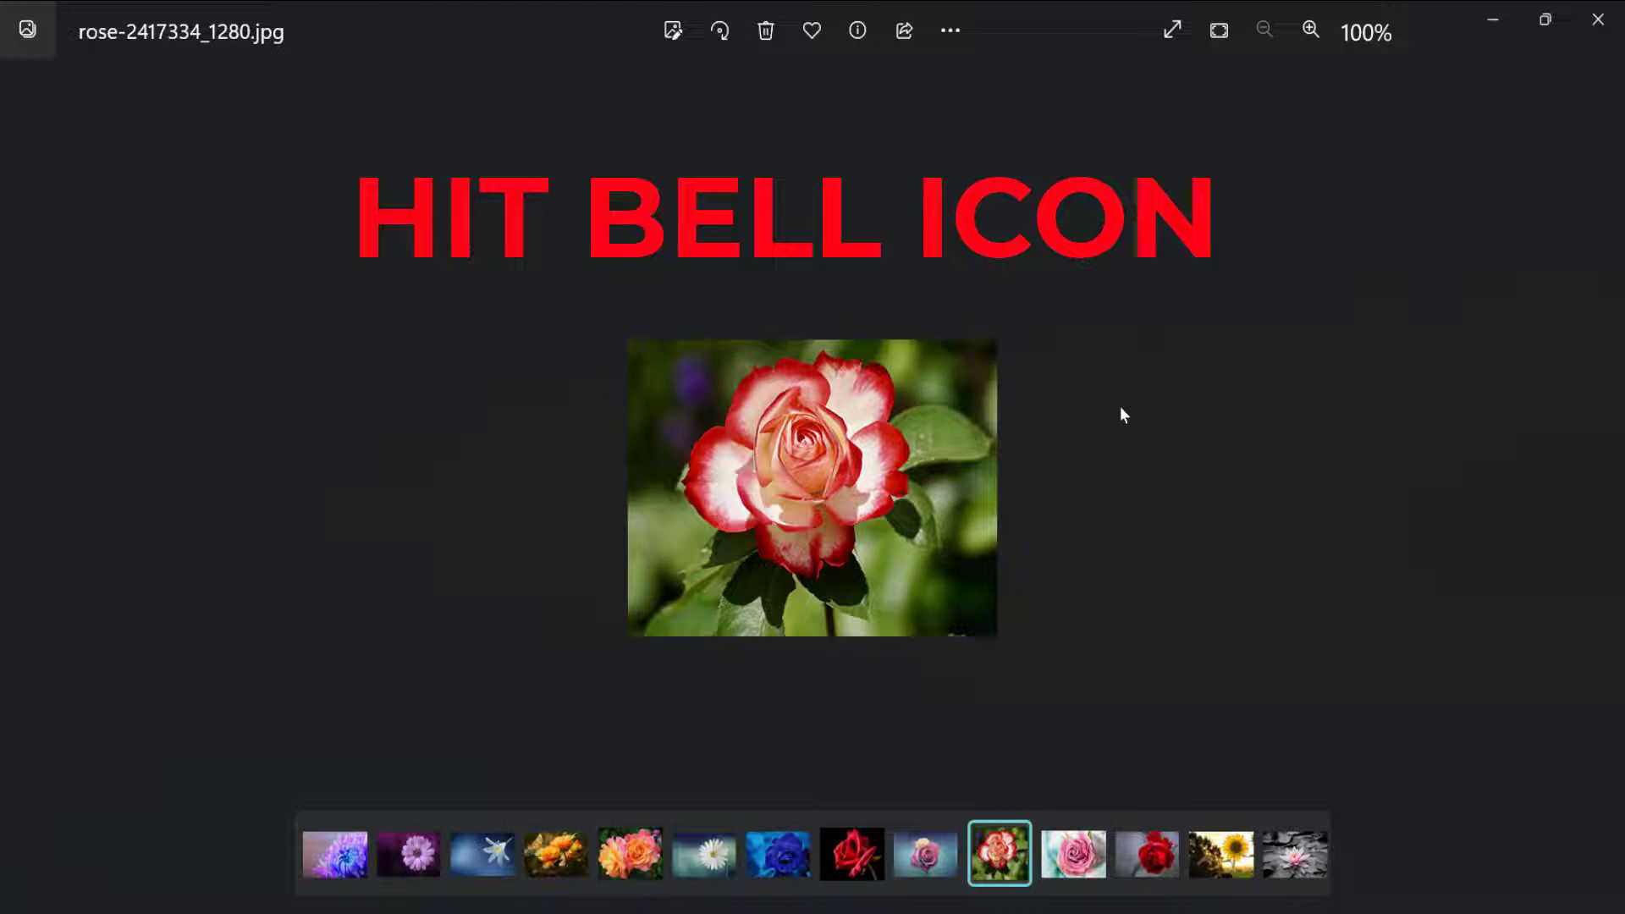
left_click(1147, 853)
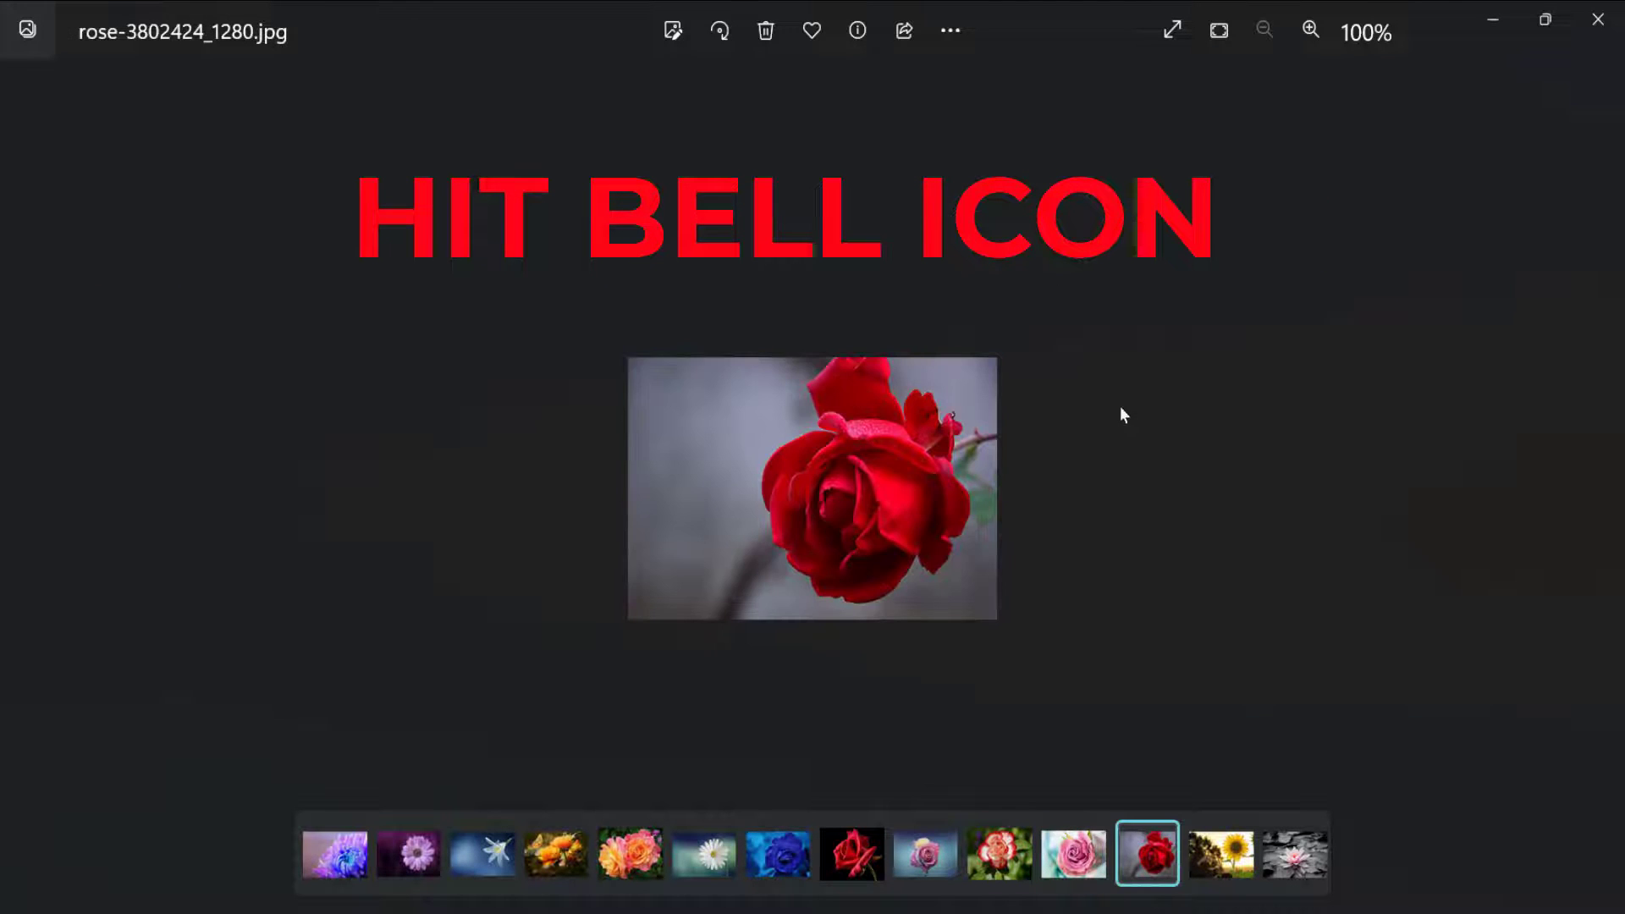
left_click(1220, 853)
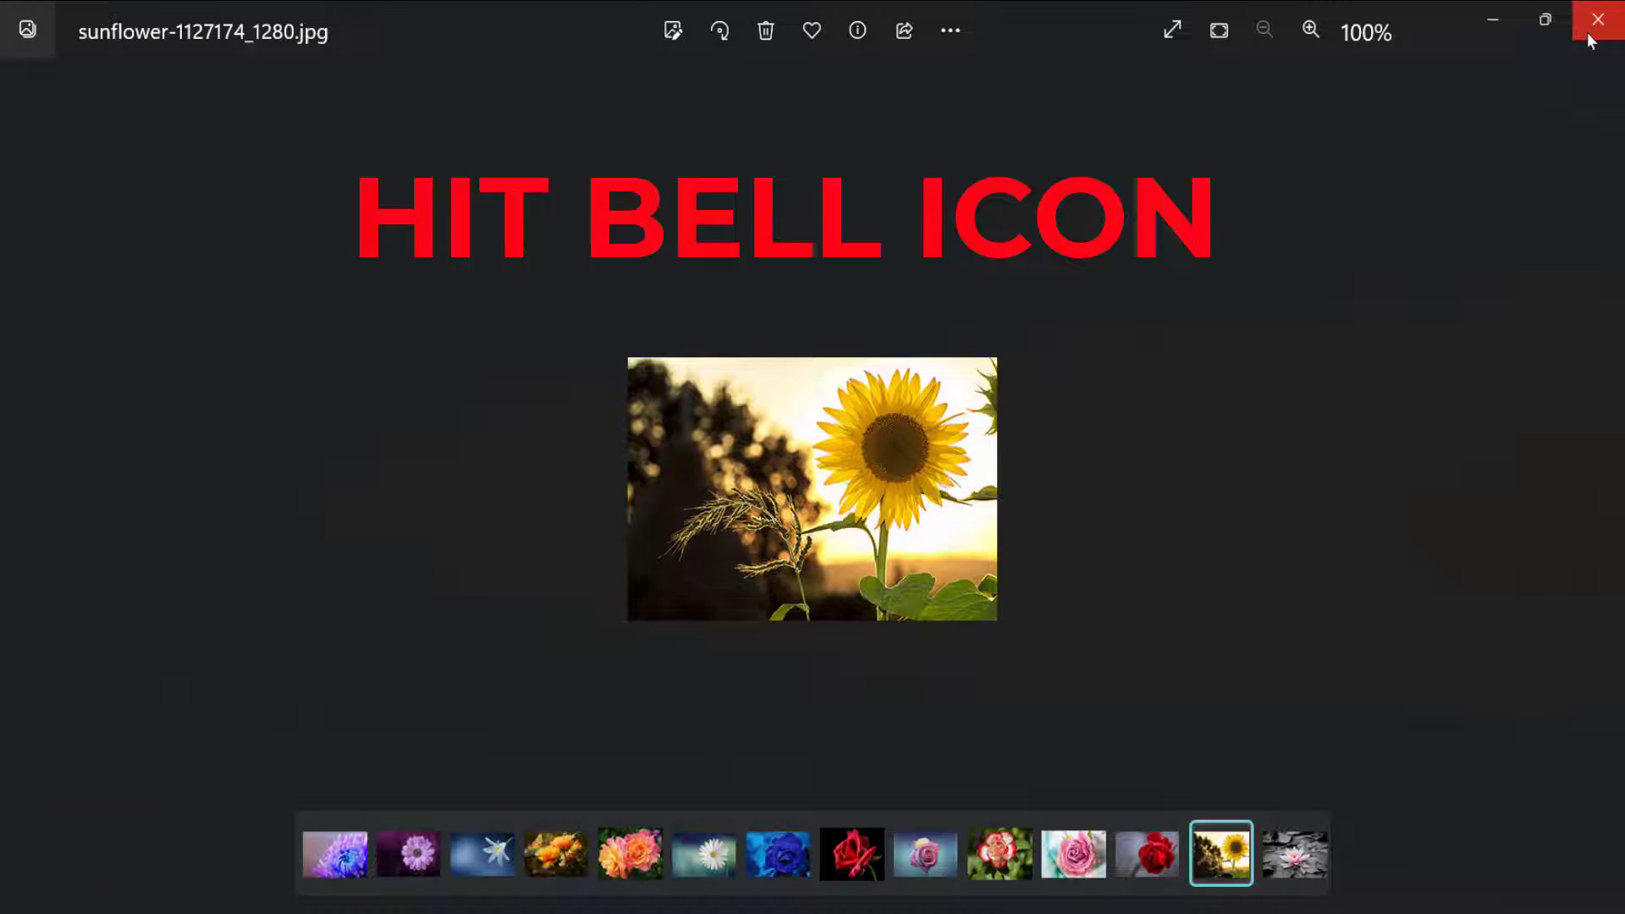
left_click(482, 852)
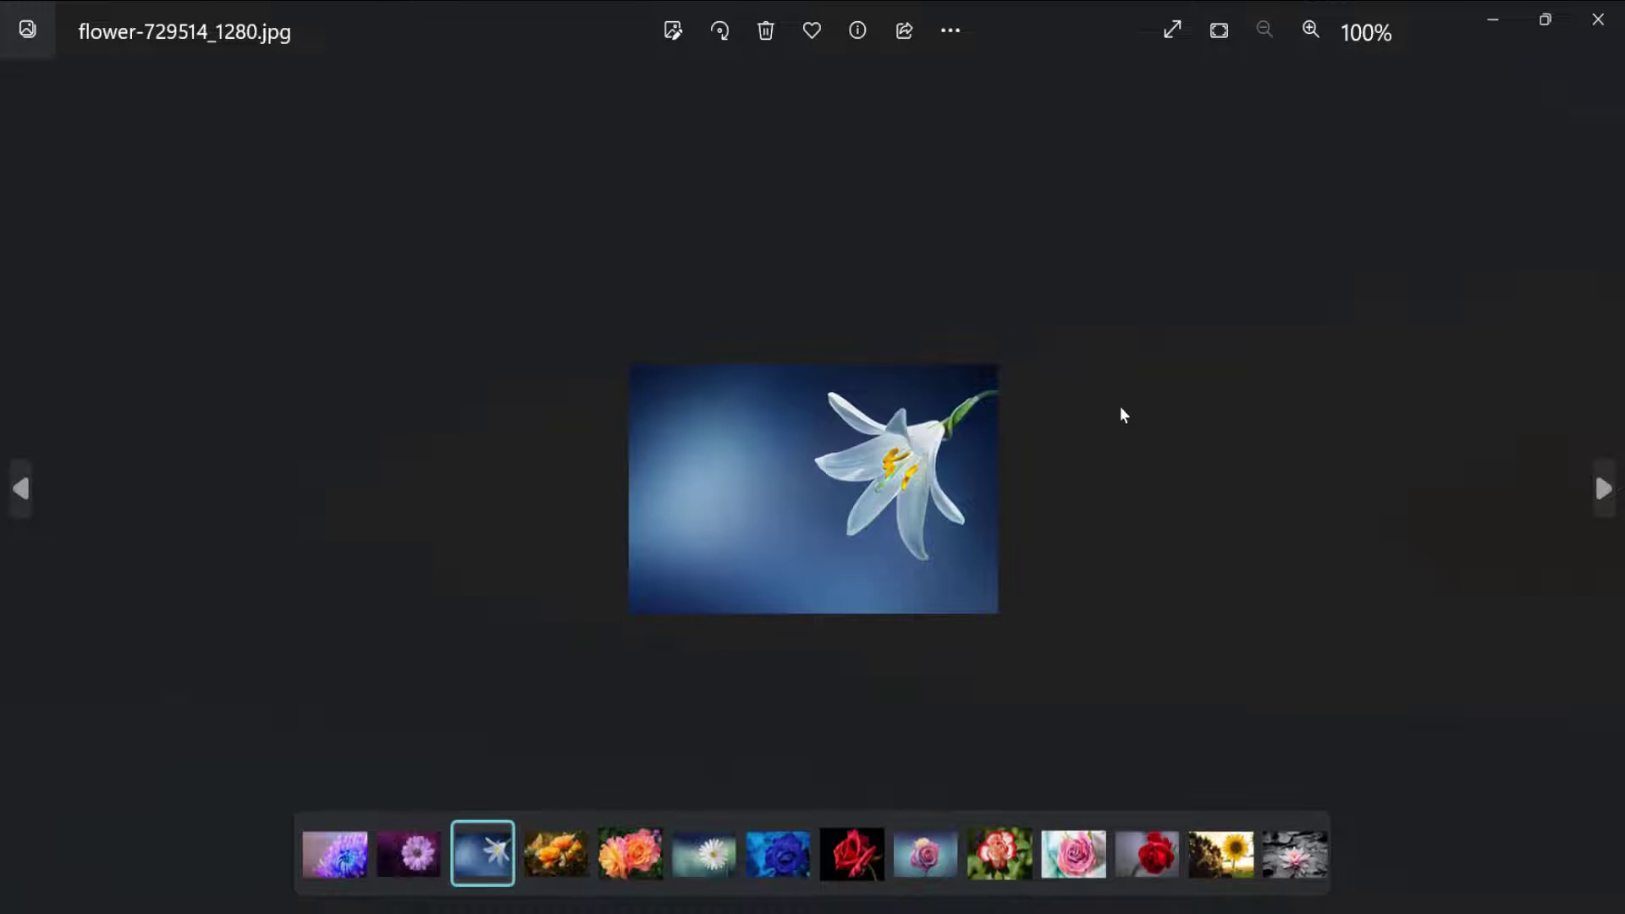
left_click(629, 852)
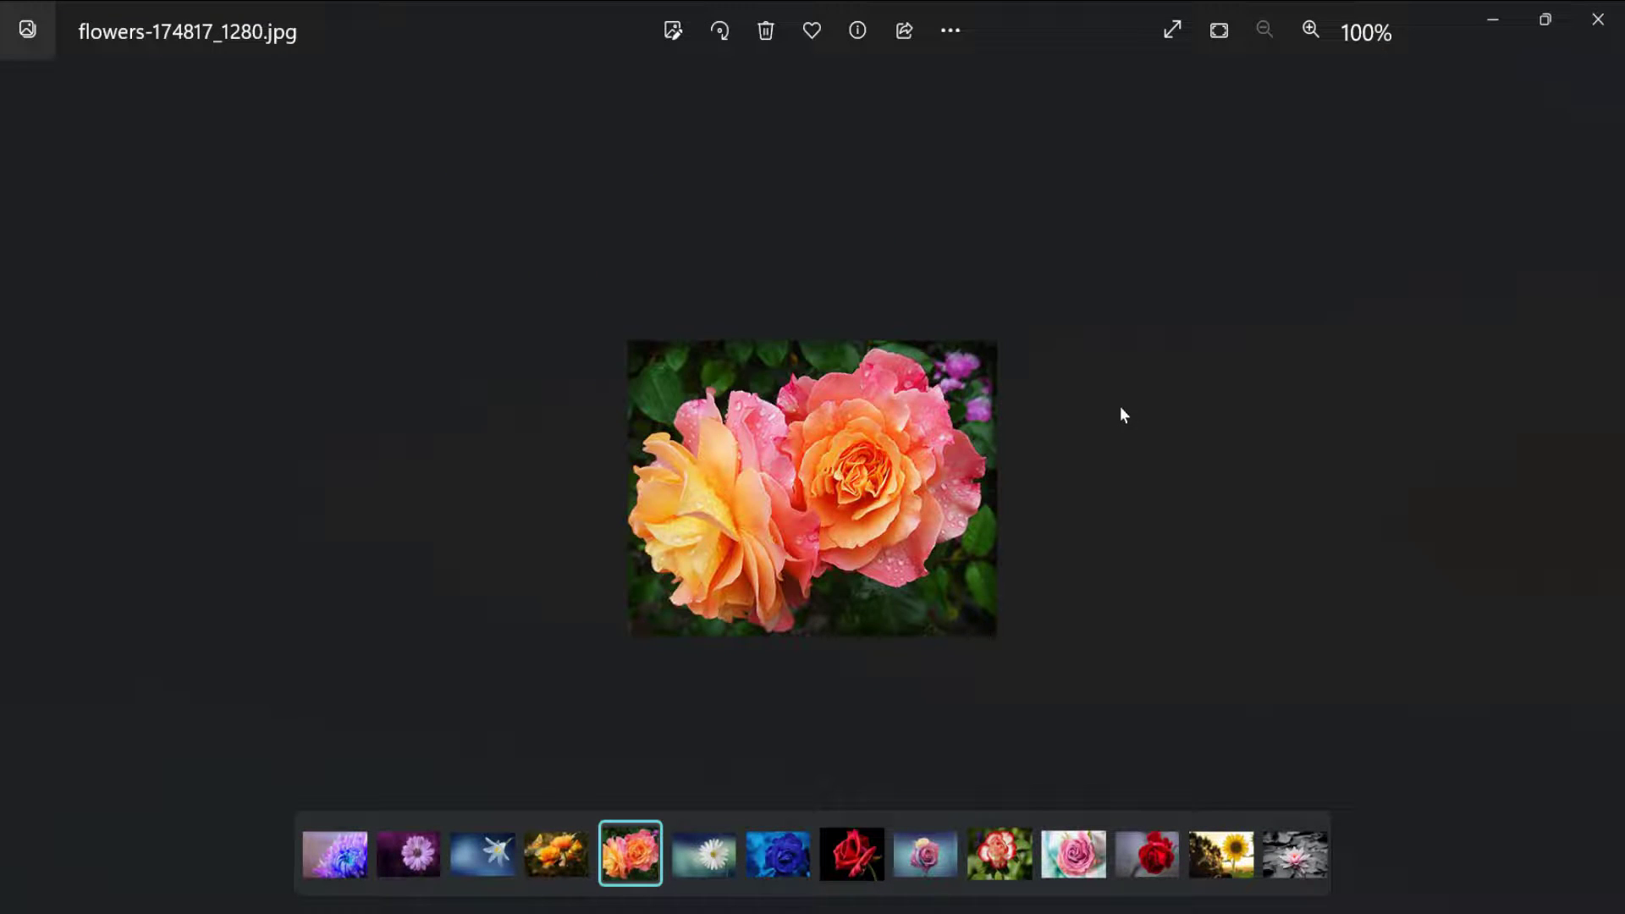
left_click(777, 853)
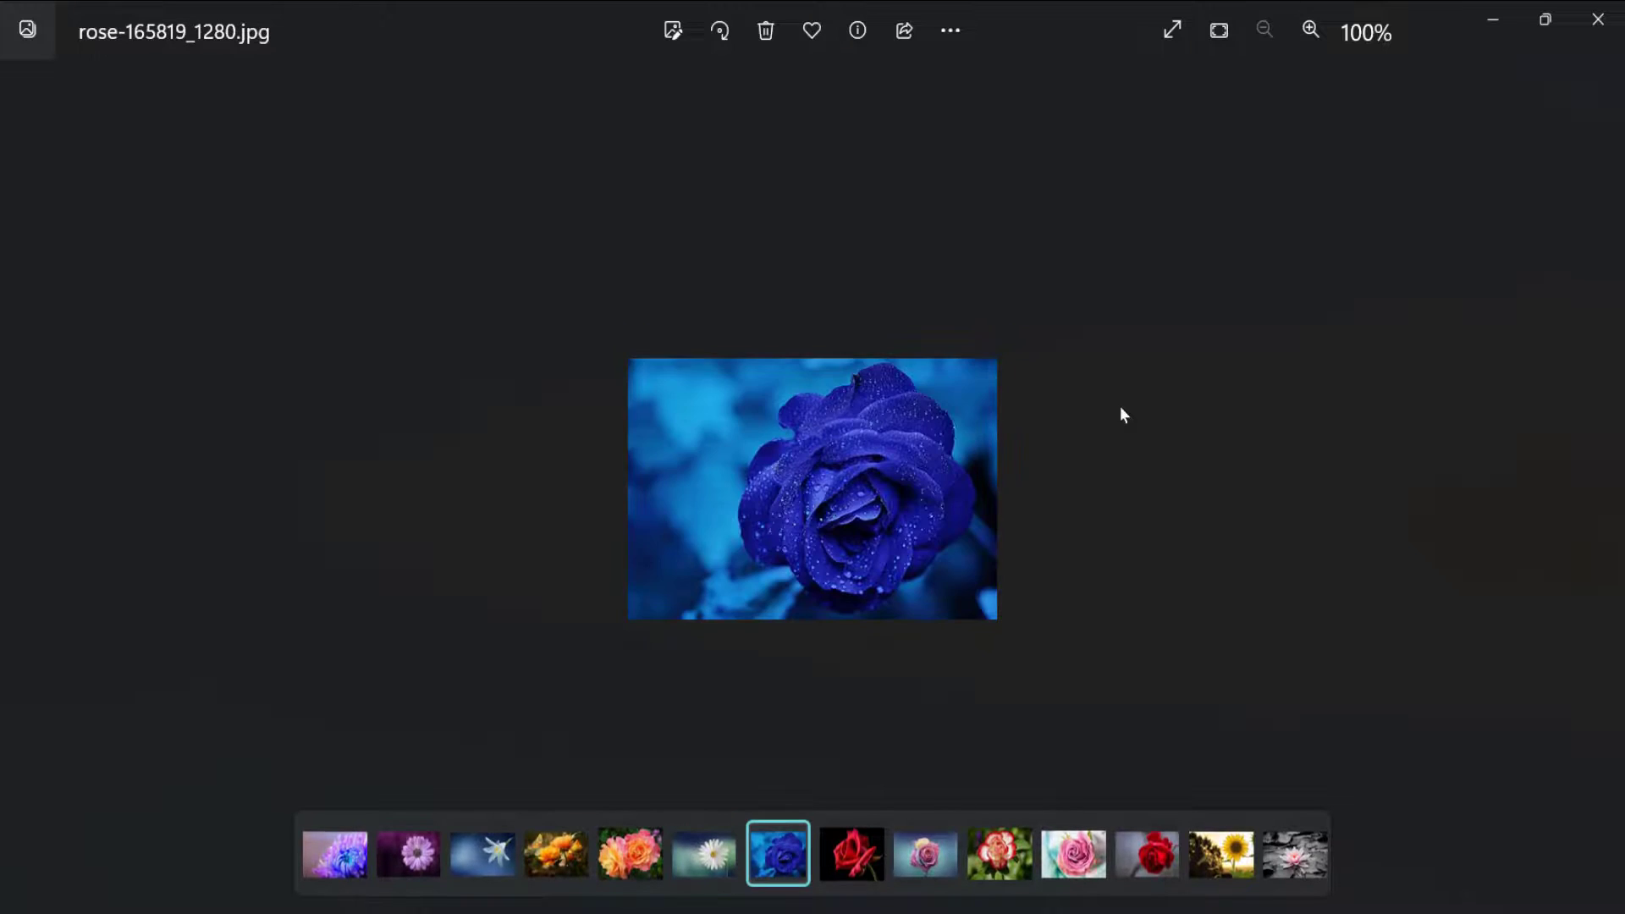
left_click(924, 853)
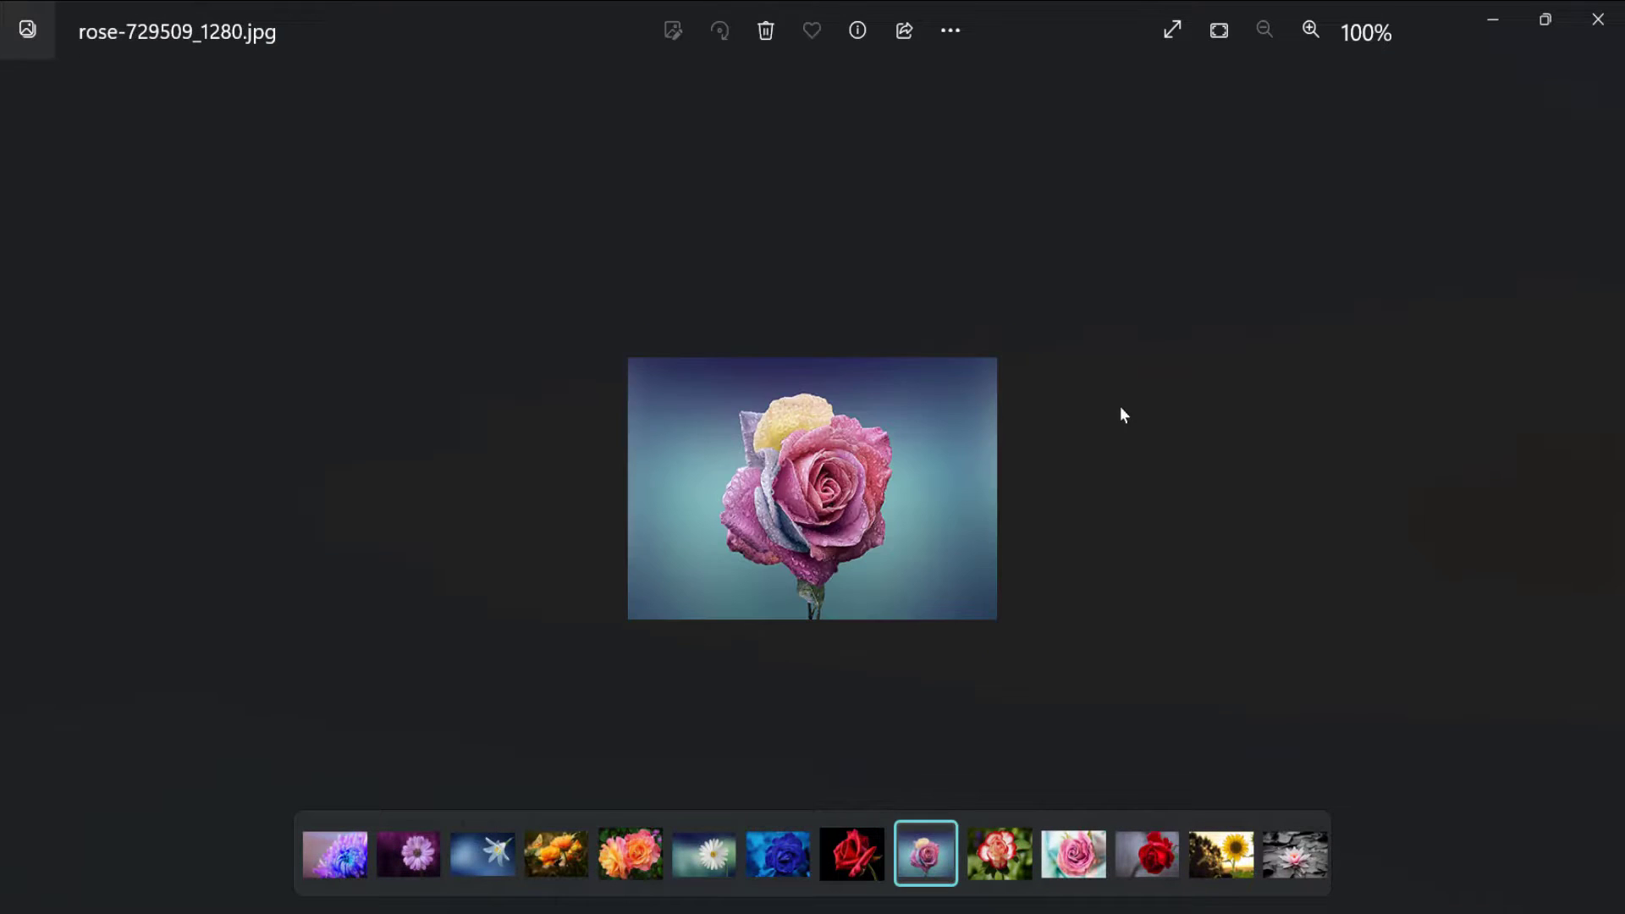
left_click(1072, 853)
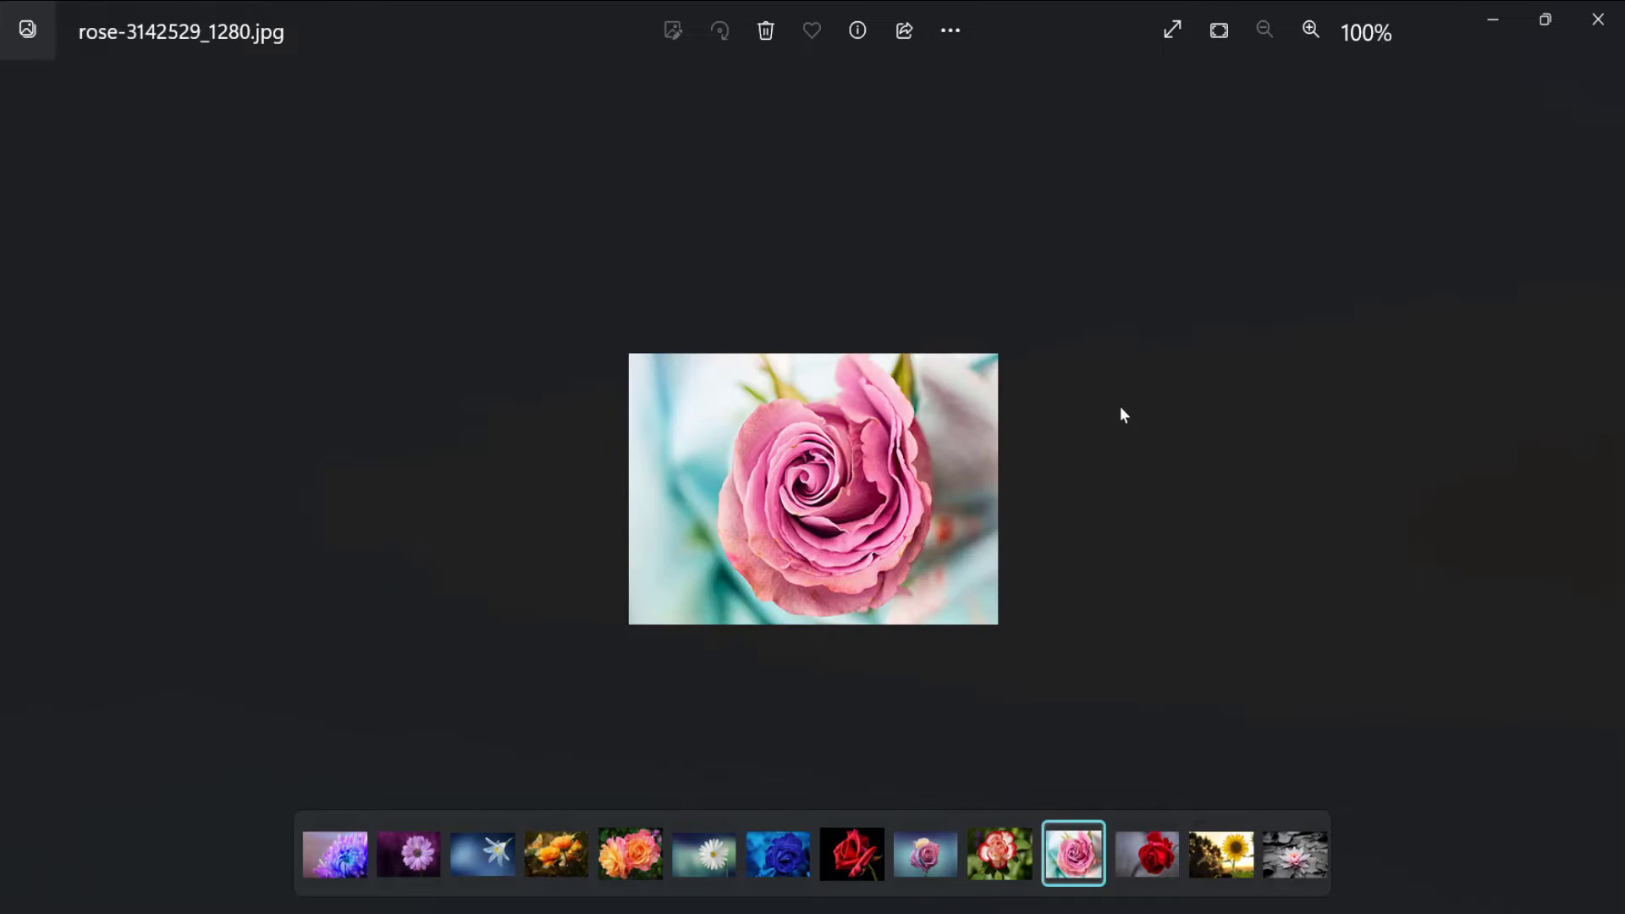